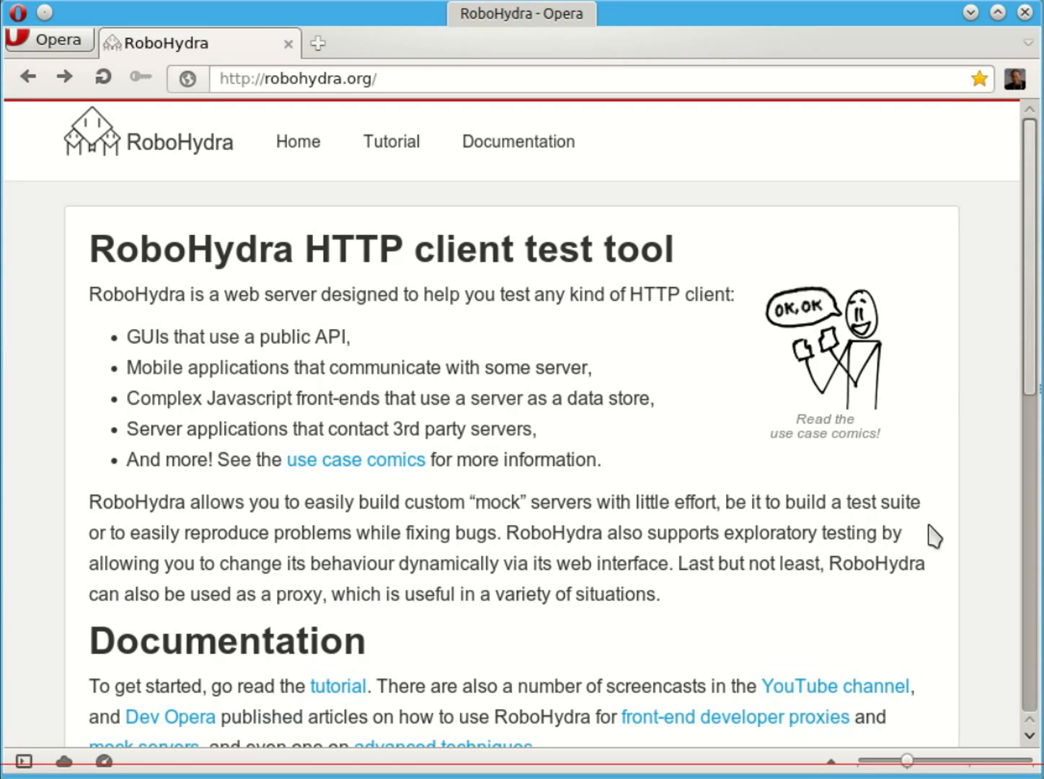
mouse_move(964, 485)
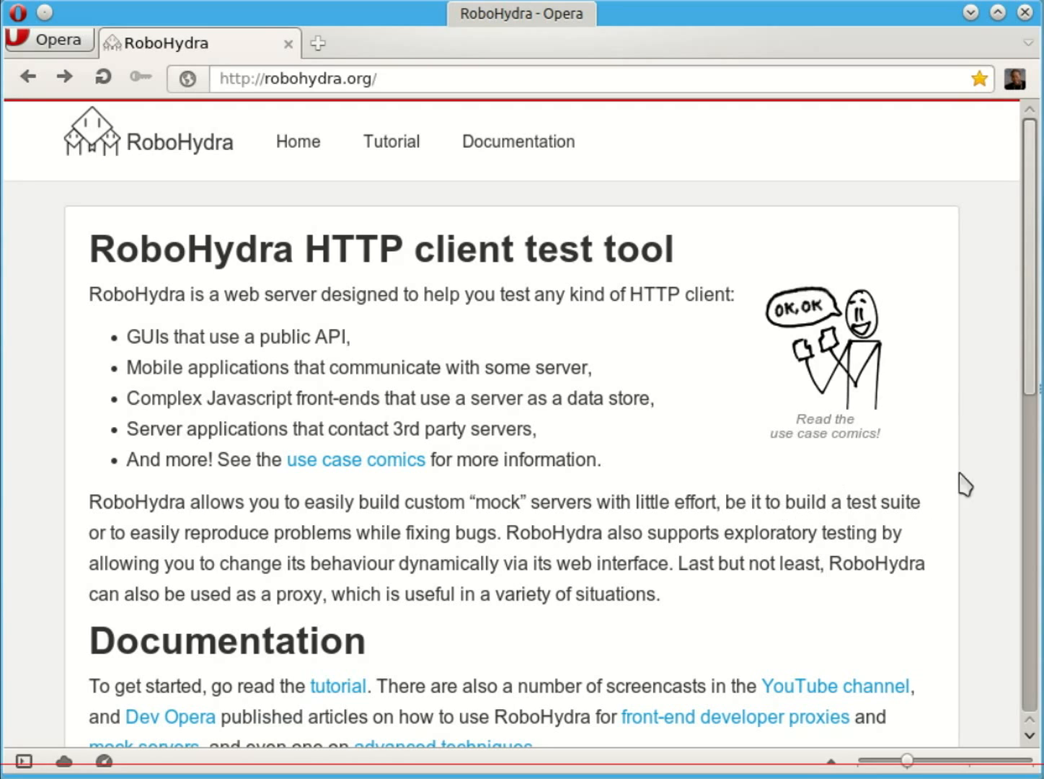
mouse_move(512, 228)
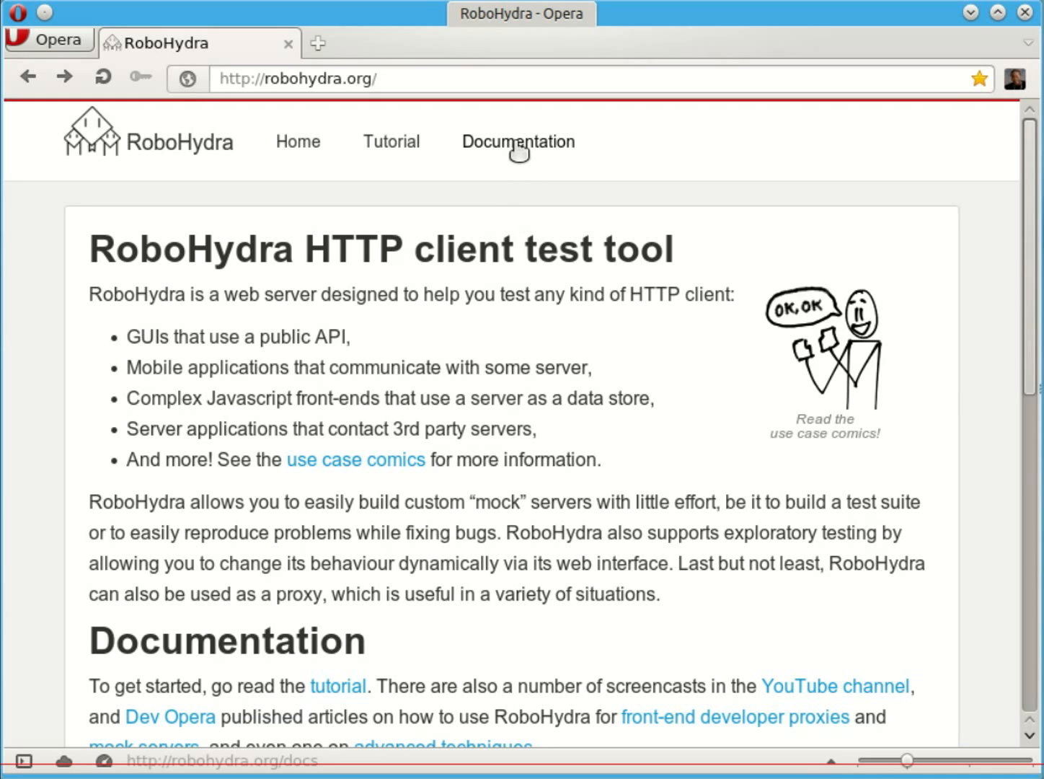
Step: Navigate from Documentation to the standard plugins reference and scroll to the logger and no-caching sections
click(518, 142)
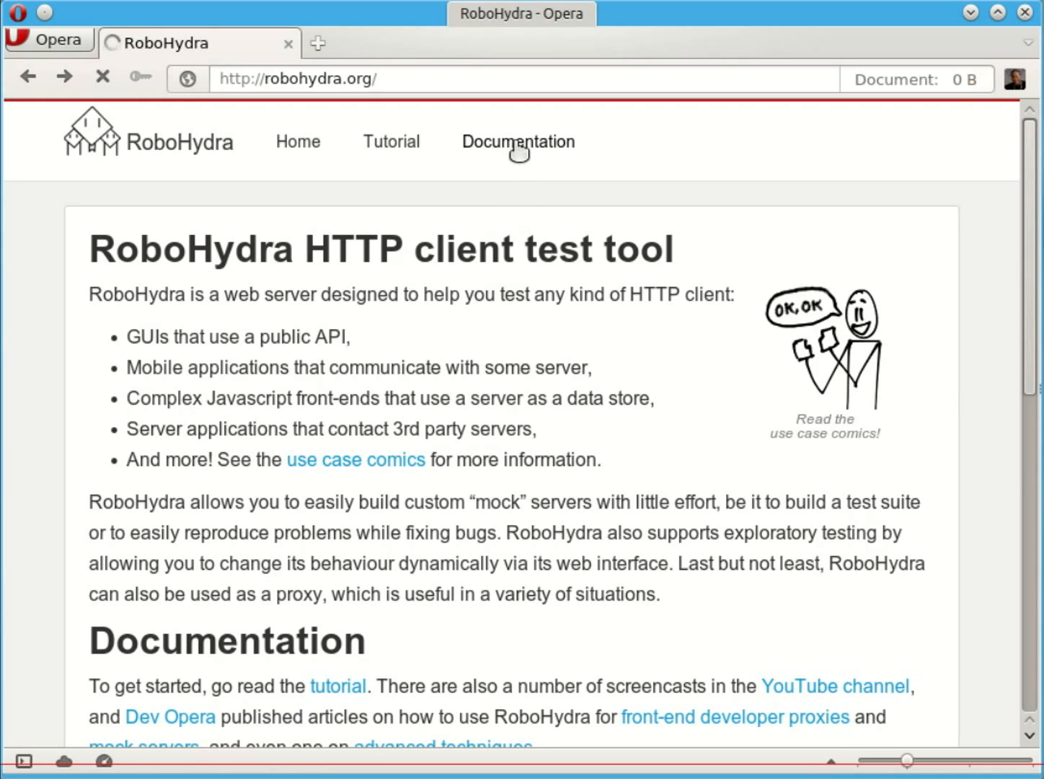
click(518, 142)
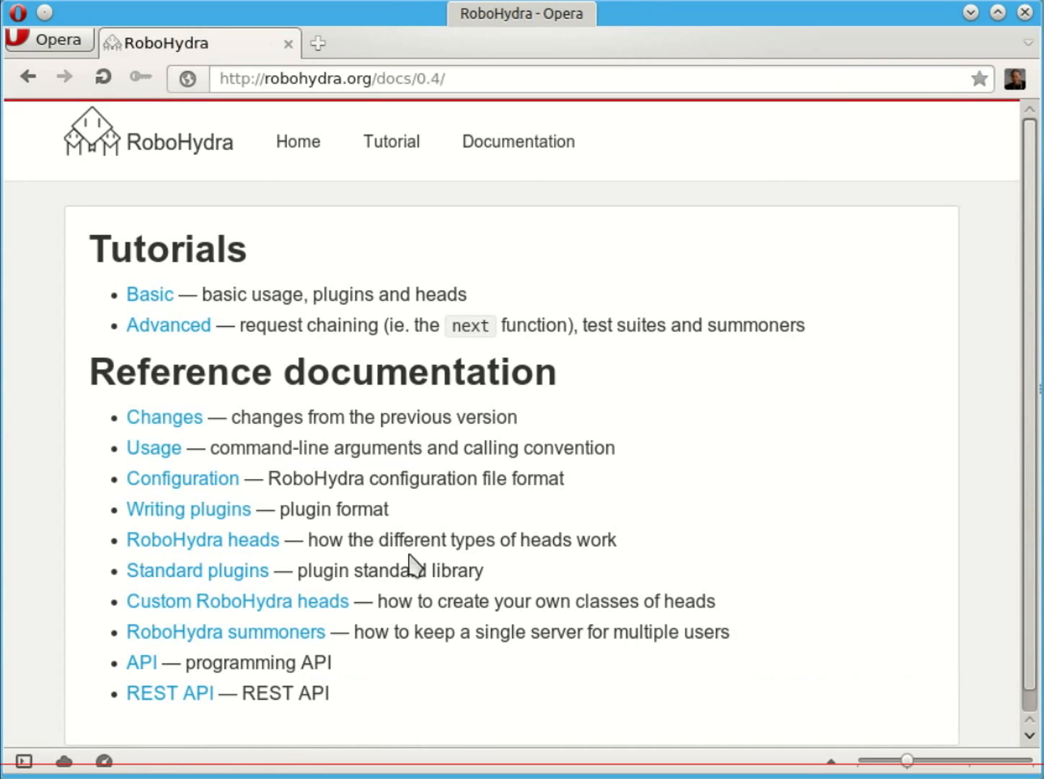
click(196, 569)
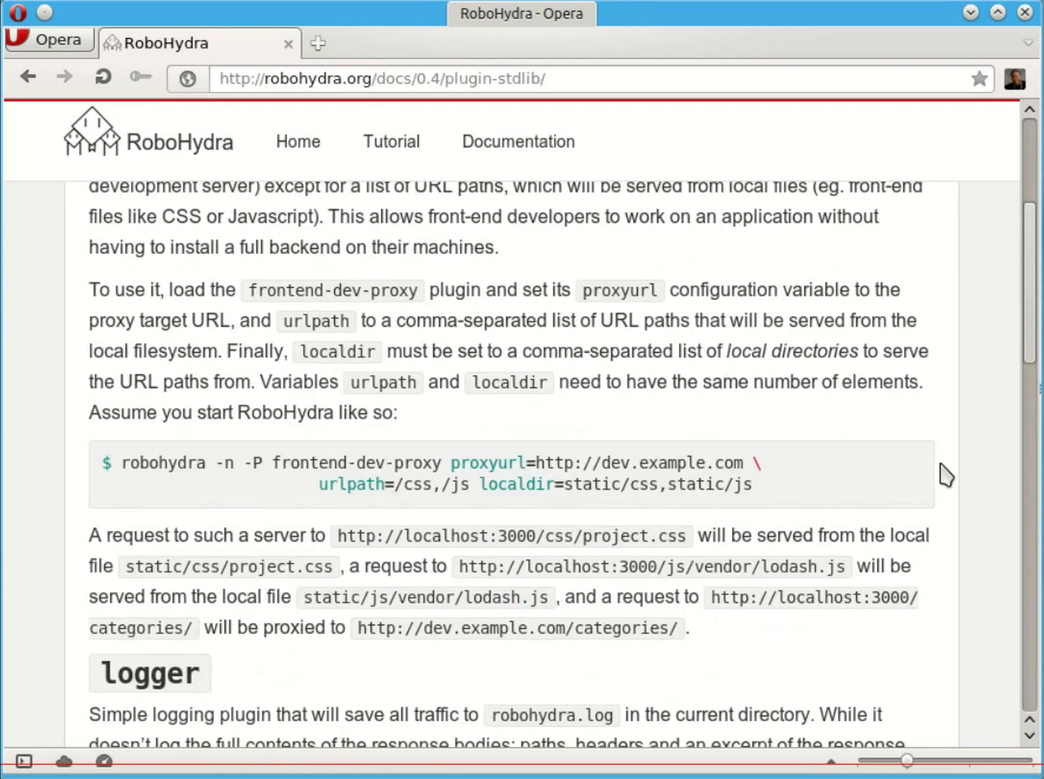
scroll(down, 3)
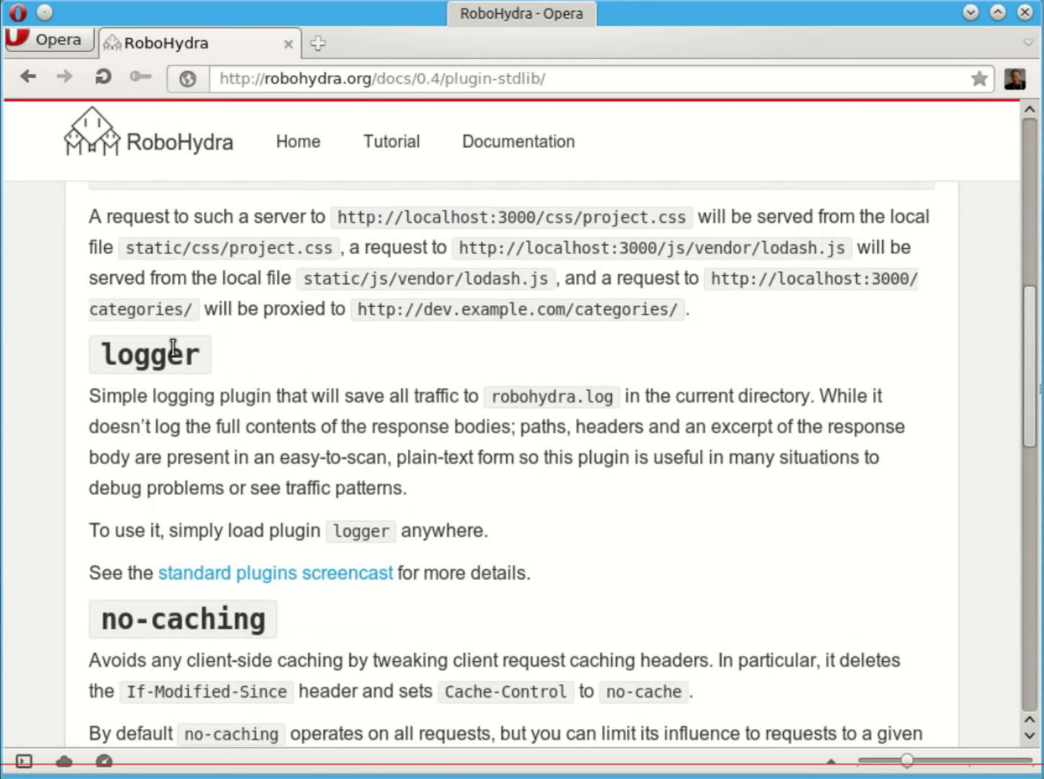
scroll(down, 3)
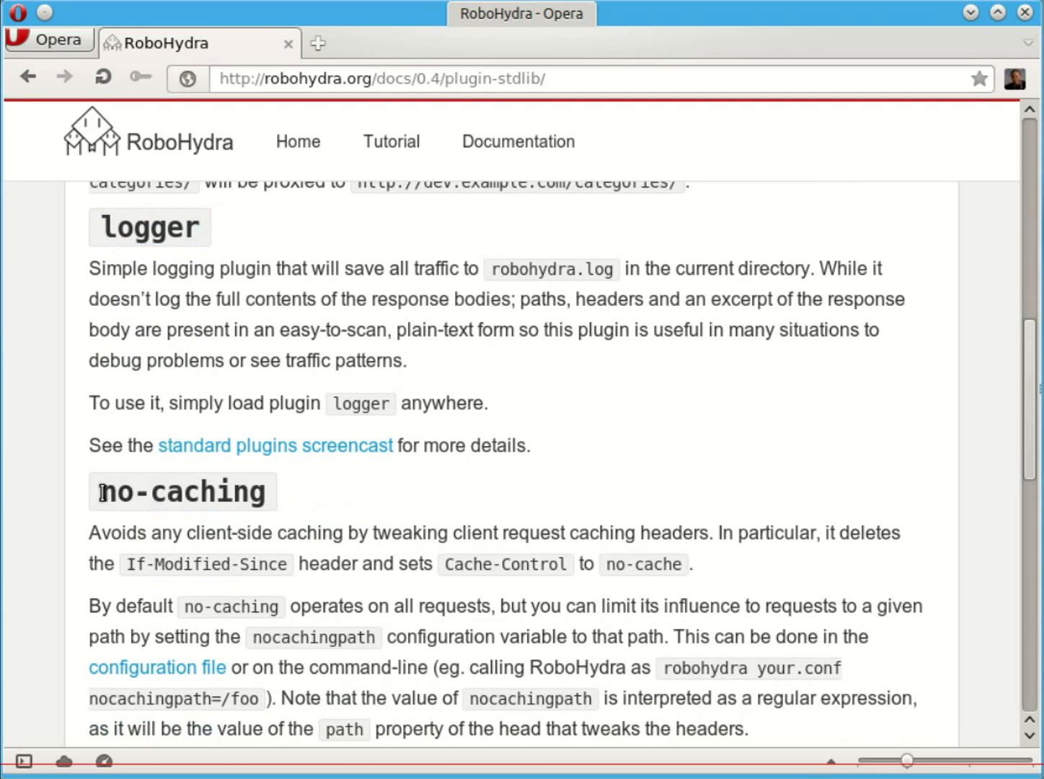
mouse_move(943, 566)
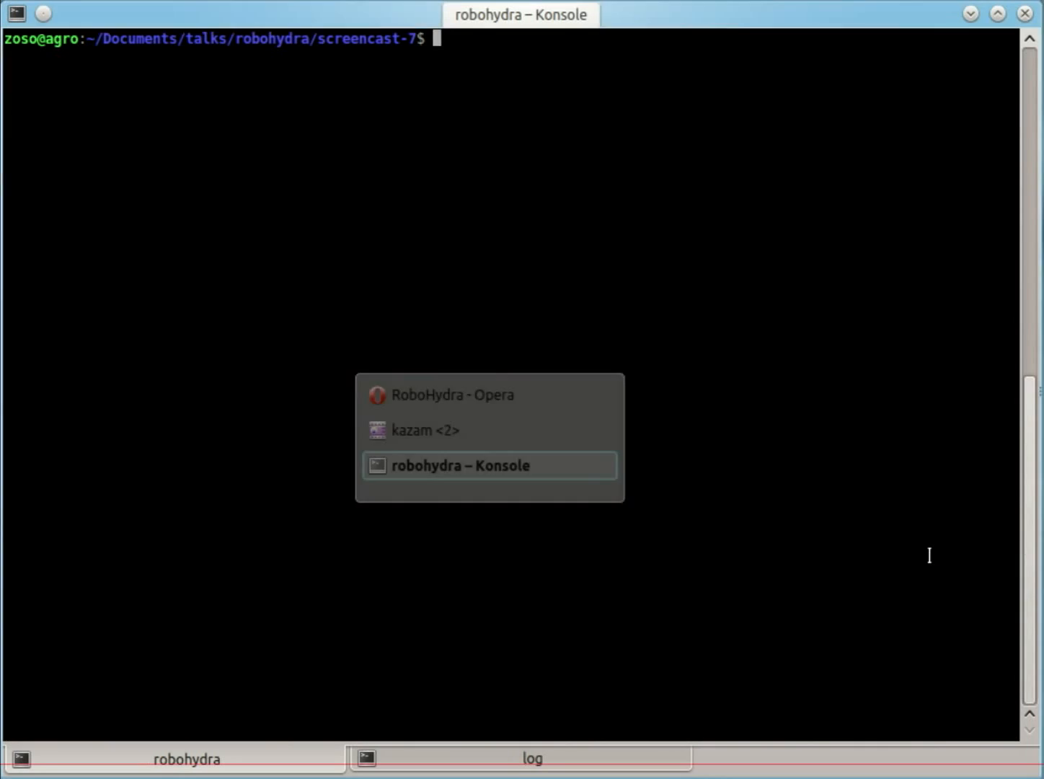
Step: List the mini site and plugins folder, then view robohydra/plugins/simple/index.js
text(ls)
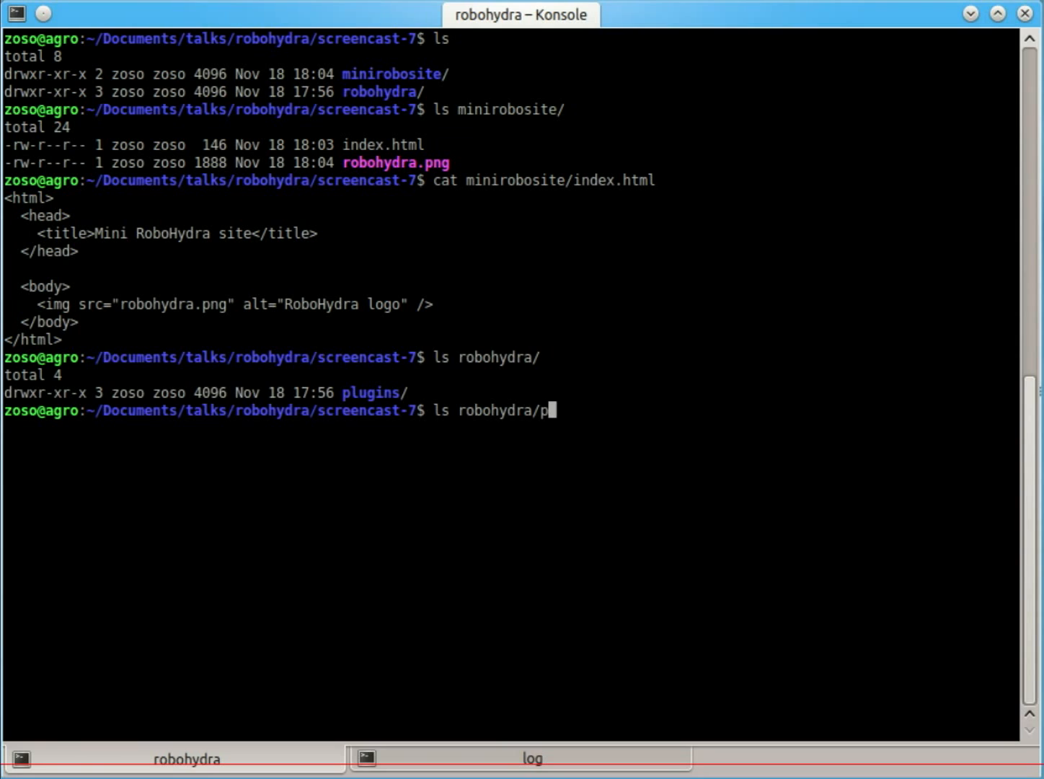
key(Return)
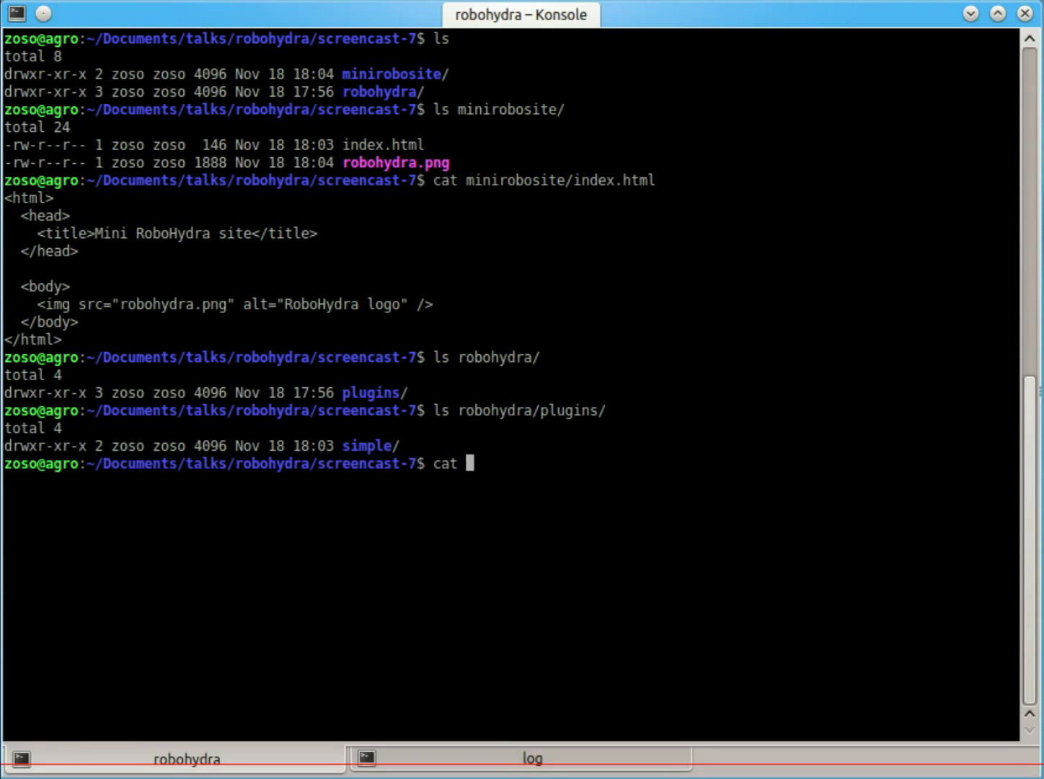
text(robohydra/plugins/simple/index.js)
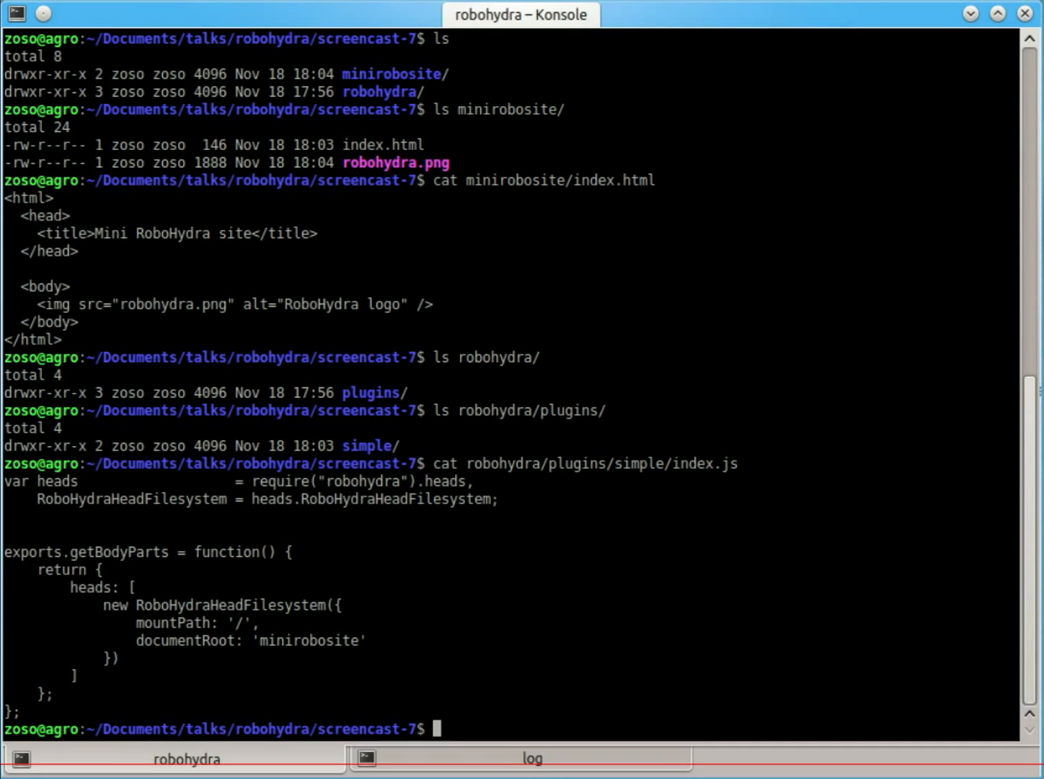
mouse_move(951, 626)
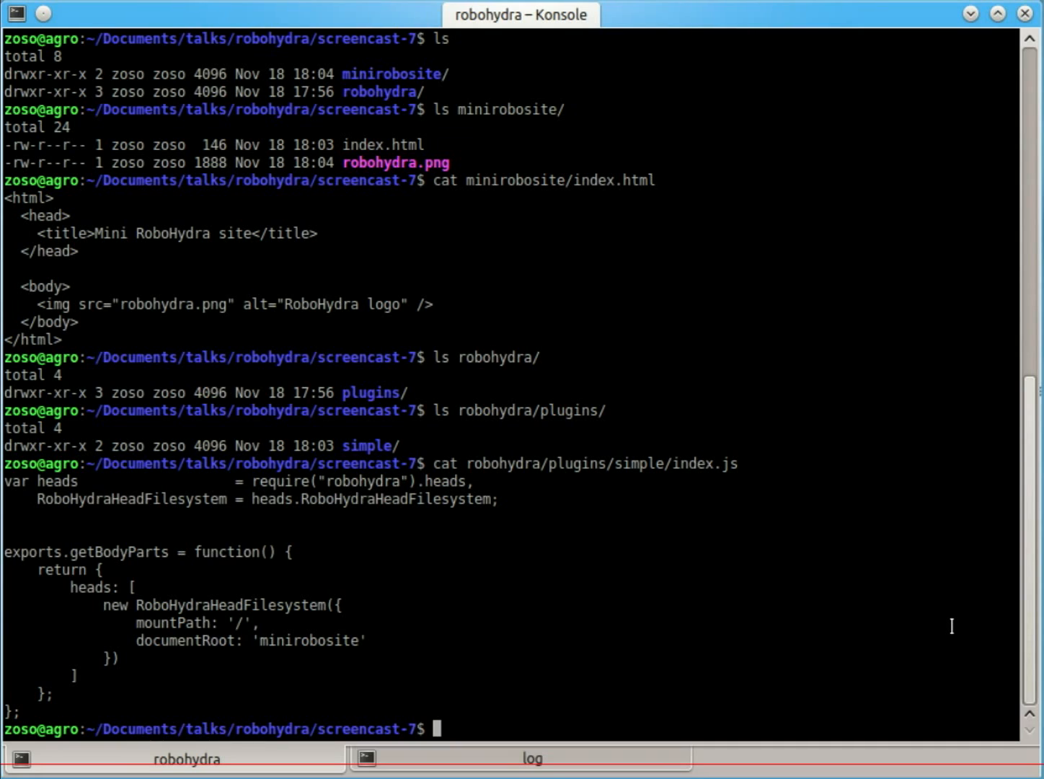
Step: Start 'npm install robohydra' to install the package locally
text(npm install)
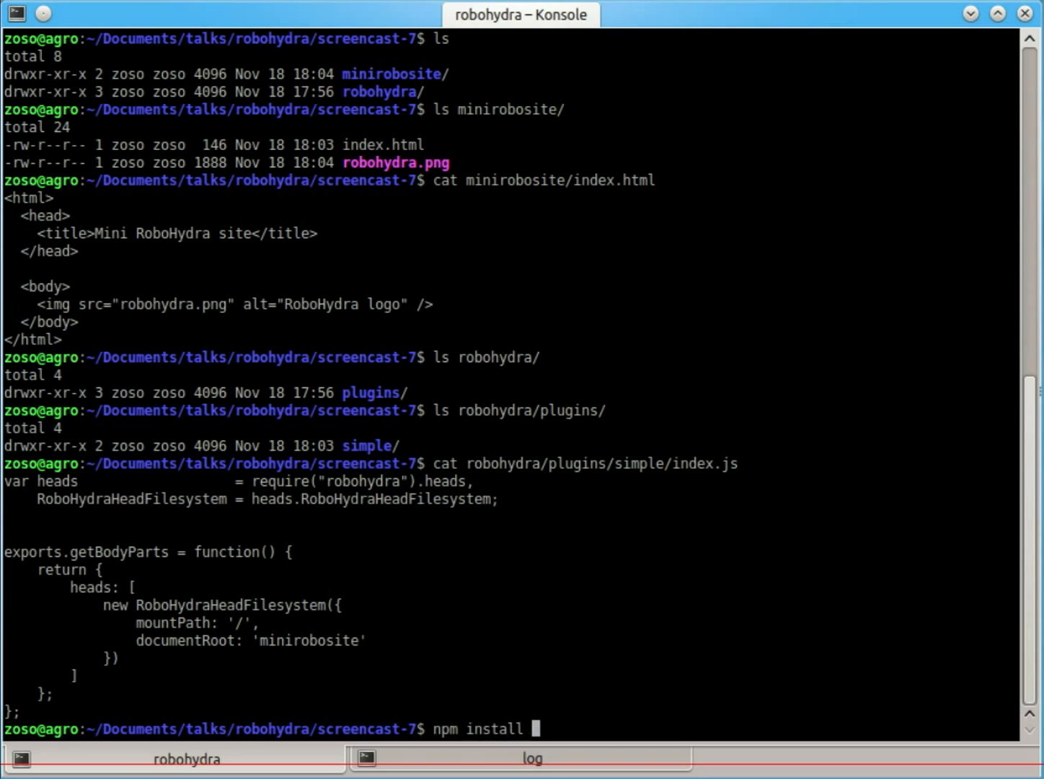
text(robohydra)
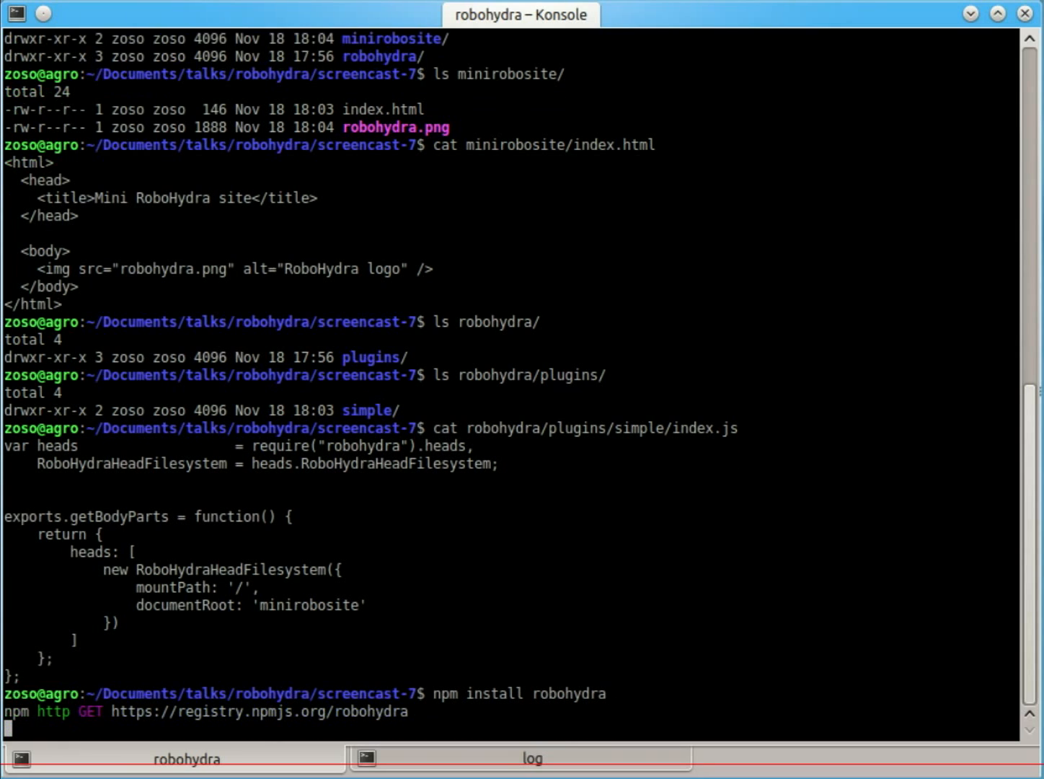
scroll(down, 3)
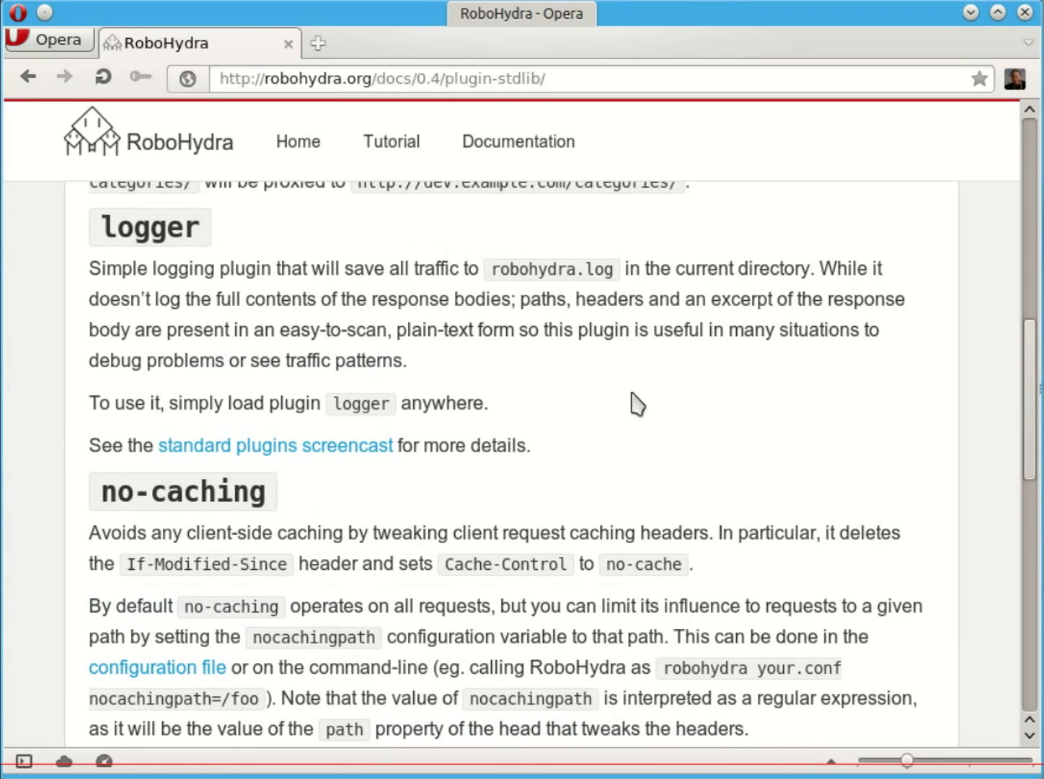
mouse_move(580, 411)
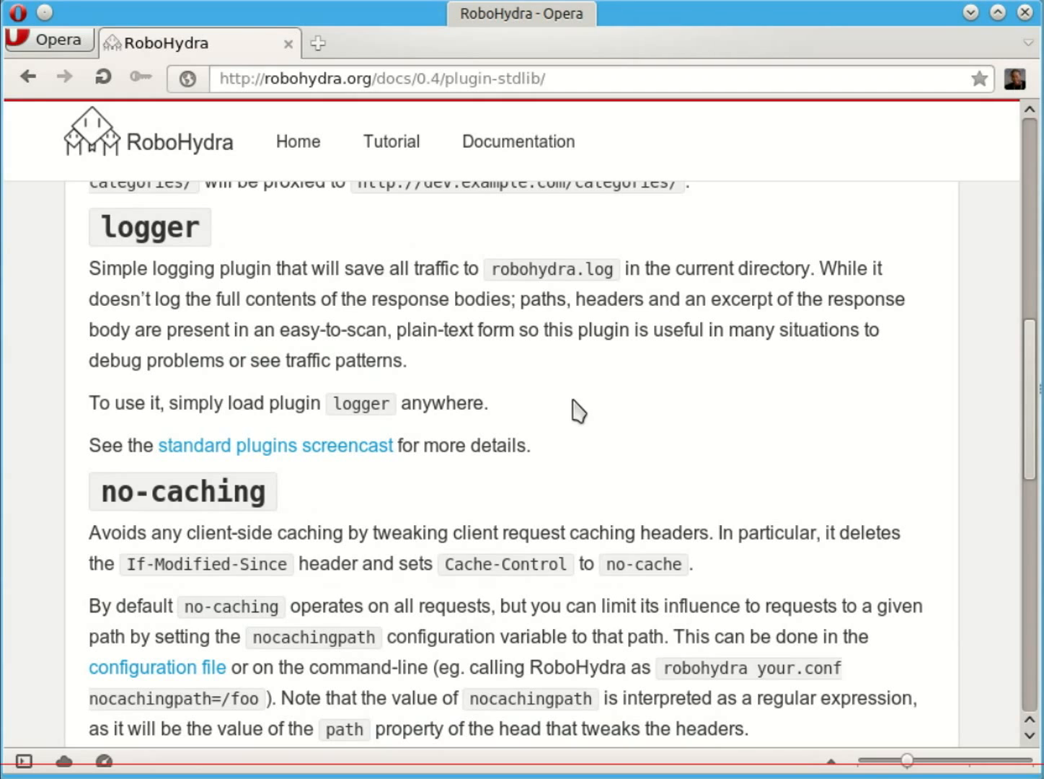
mouse_move(662, 499)
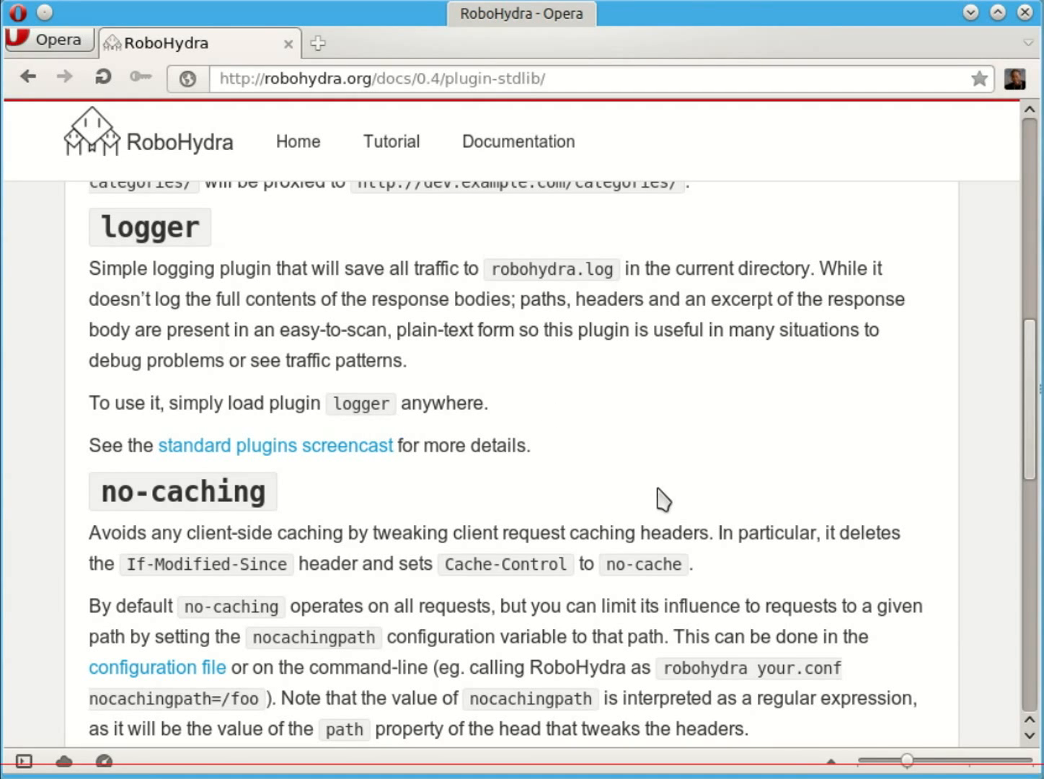
Step: Scroll the plugin-stdlib page down through the no-caching notes toward the replayer heading
scroll(down, 3)
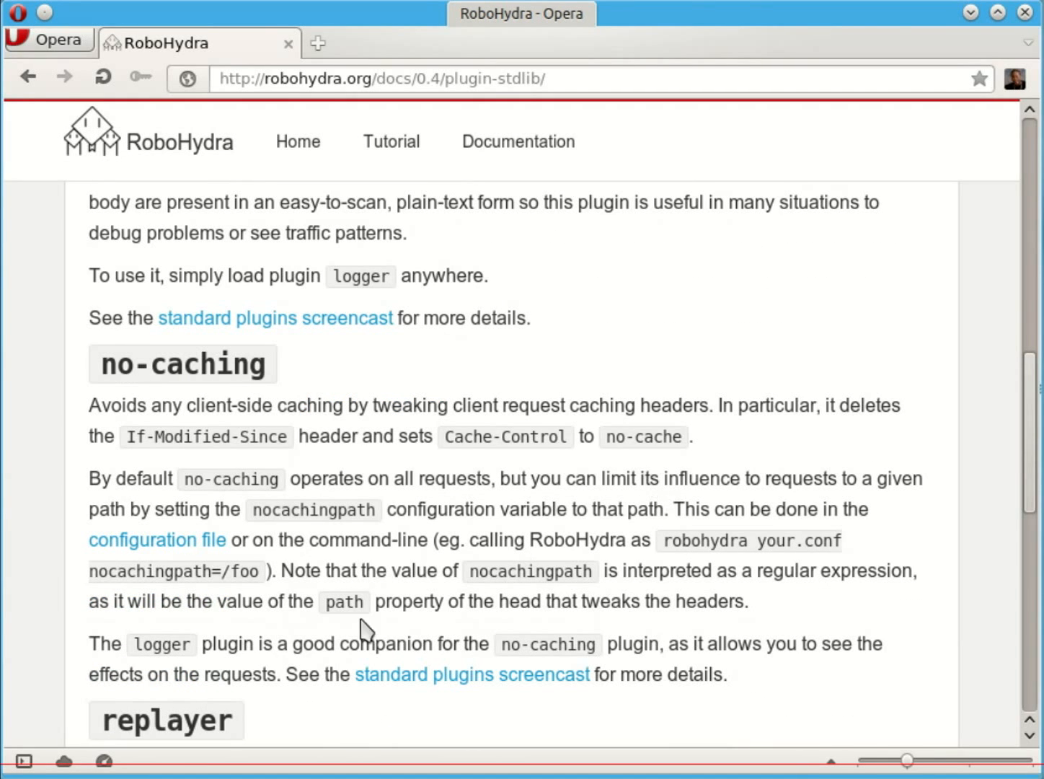
mouse_move(586, 533)
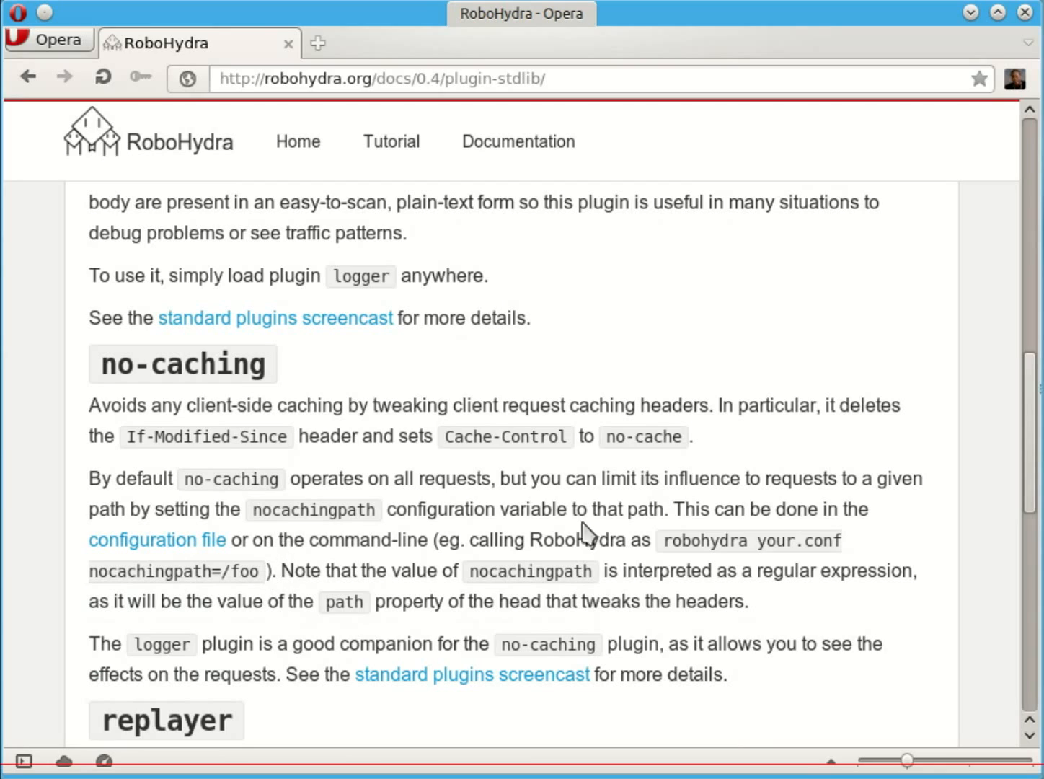
mouse_move(932, 542)
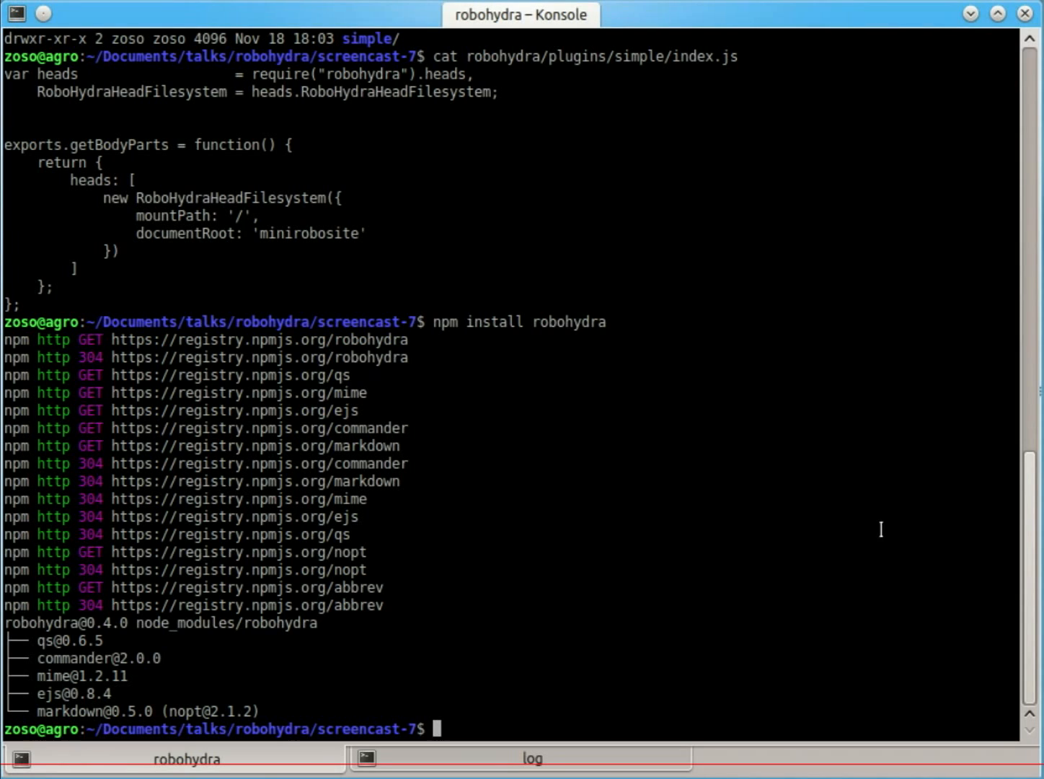
Step: Enter './node_modules/.bin/robohydra -n -P logger,no-caching,simple' at the prompt
text(./)
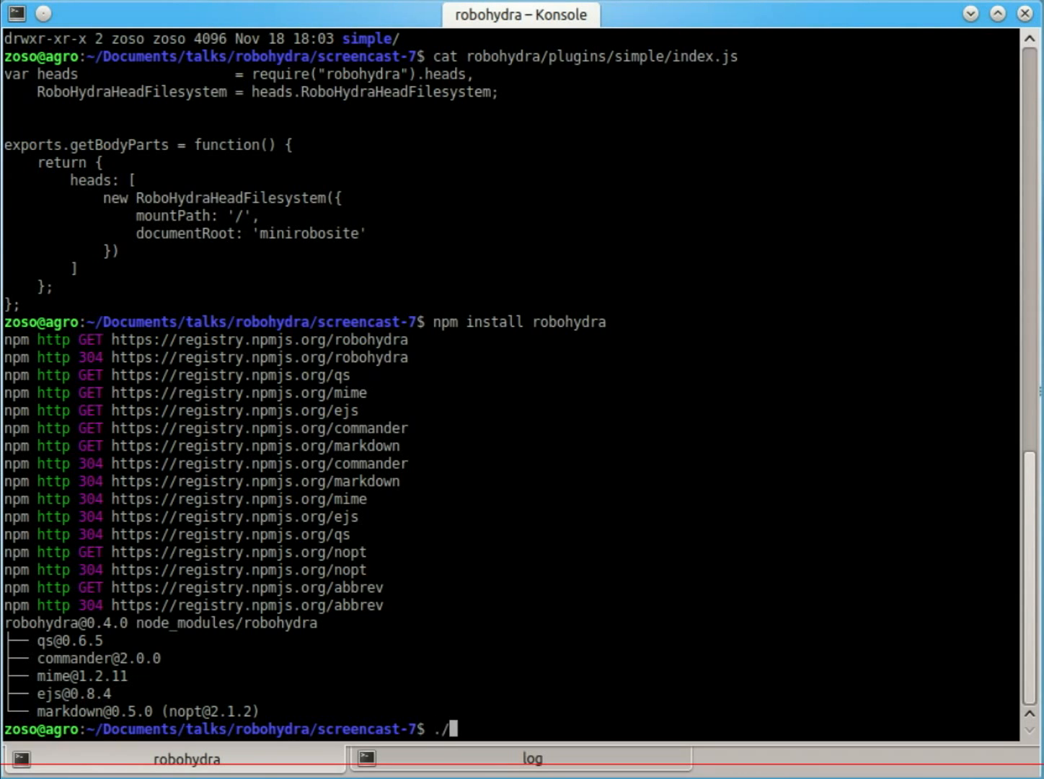
text(node_modules/.bin/robohydra)
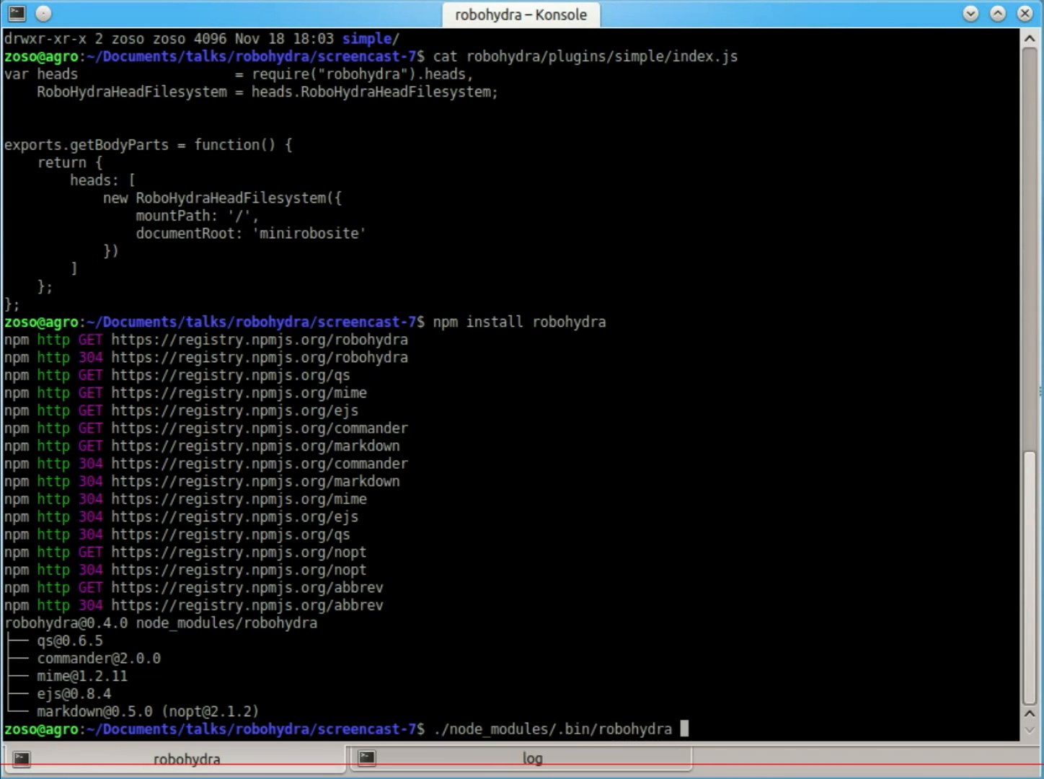
text(-n -P lo)
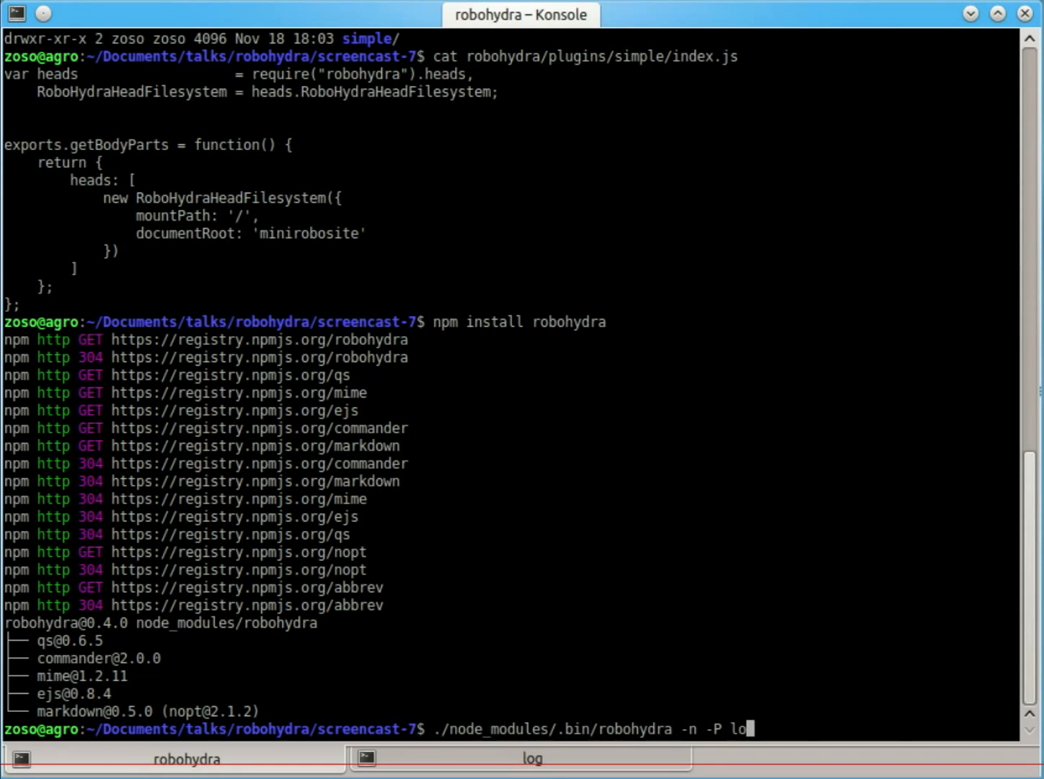
text(gger,no-caching)
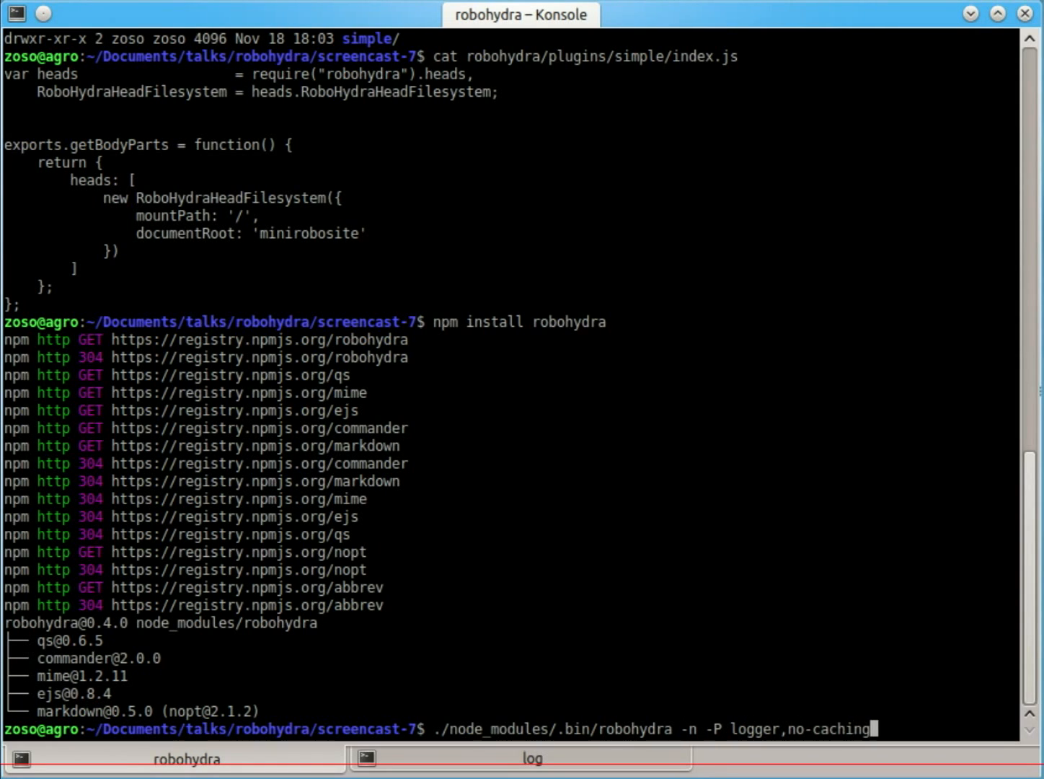
text(,simple)
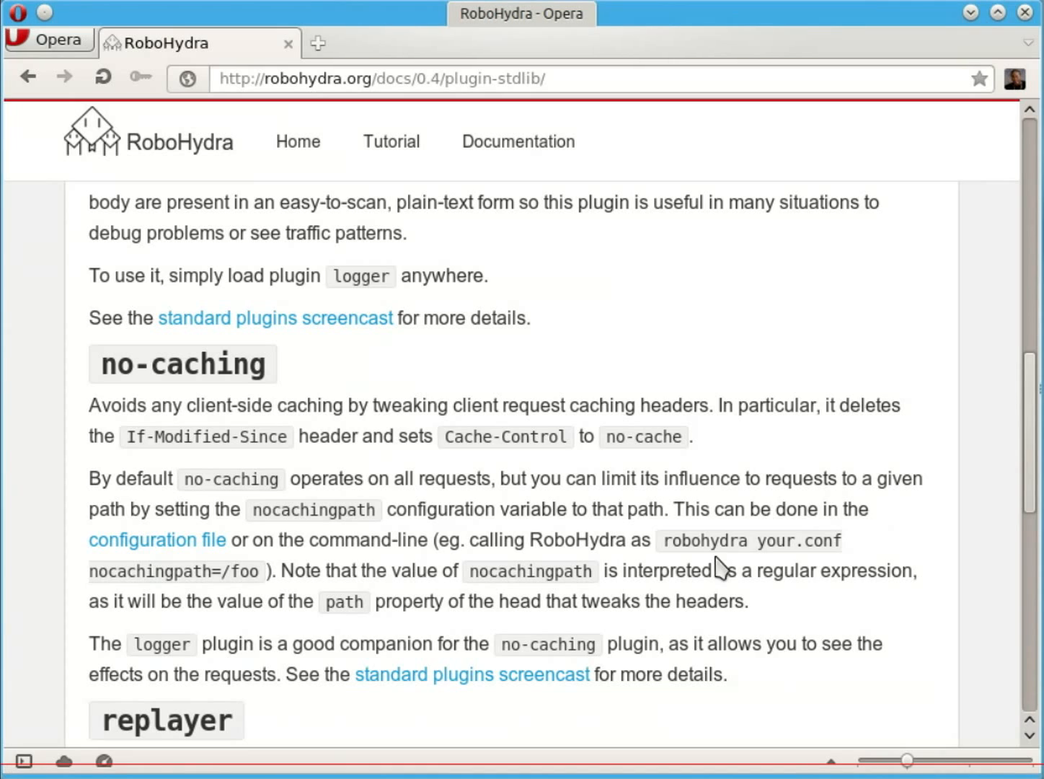
Step: Load localhost:3000/robohydra-admin in a new tab and detach the no-caching head
click(318, 43)
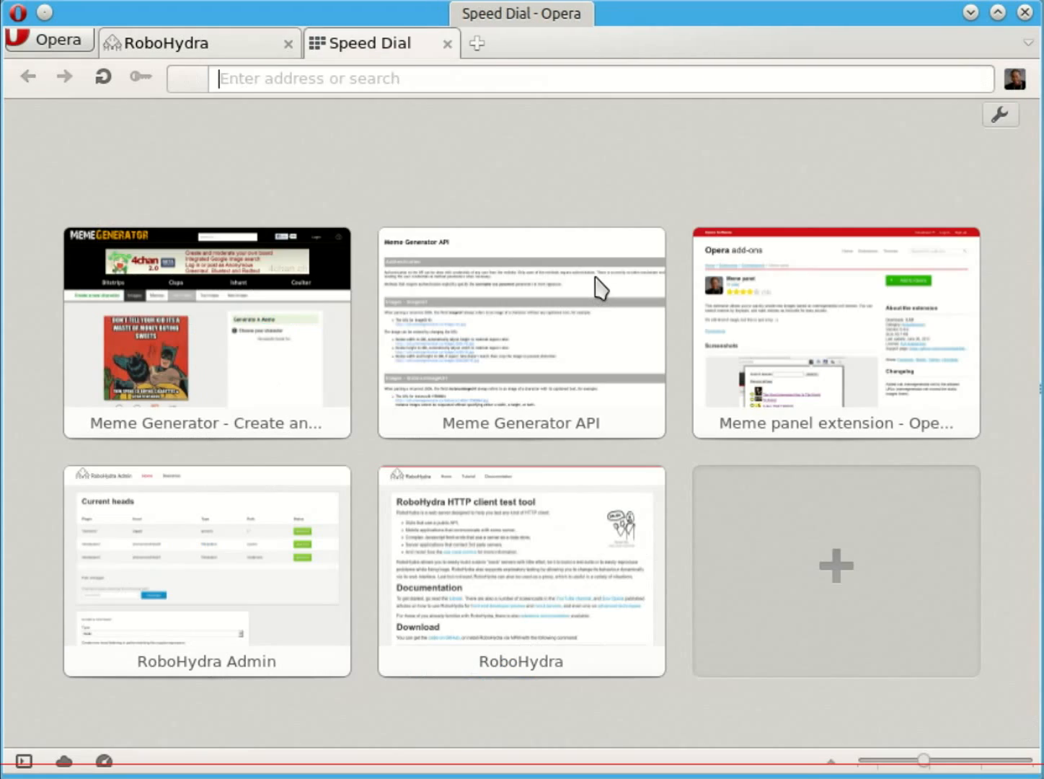
text(localhost:3000/robohydra-admin)
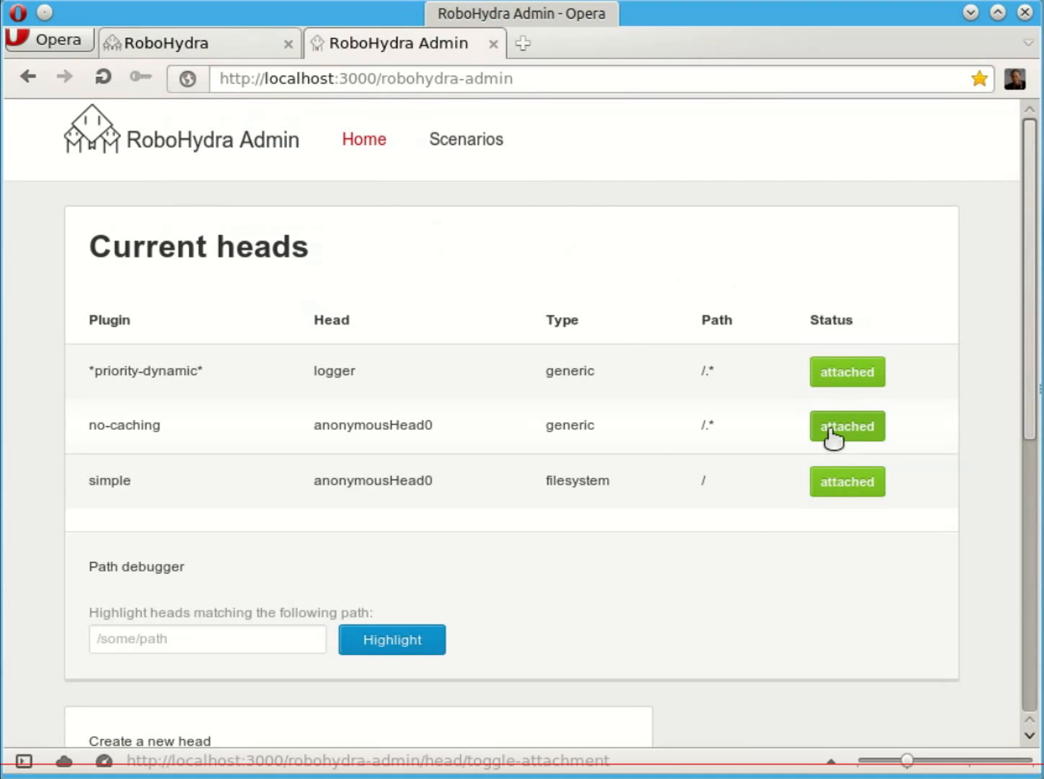
click(847, 426)
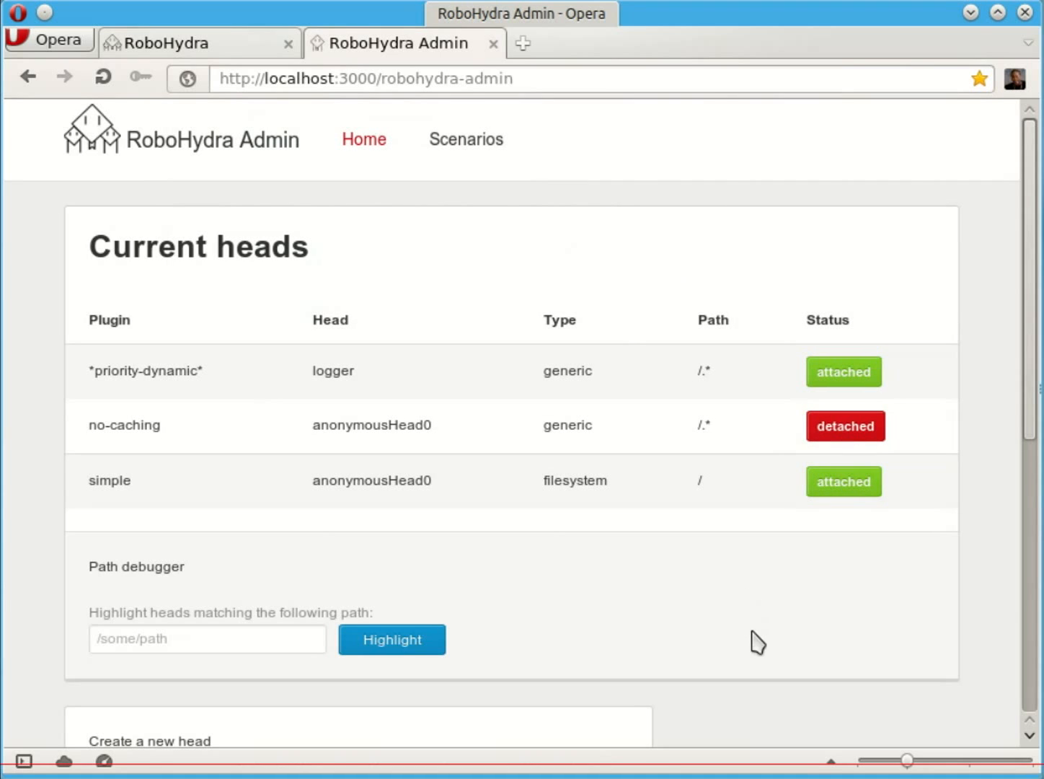
mouse_move(822, 642)
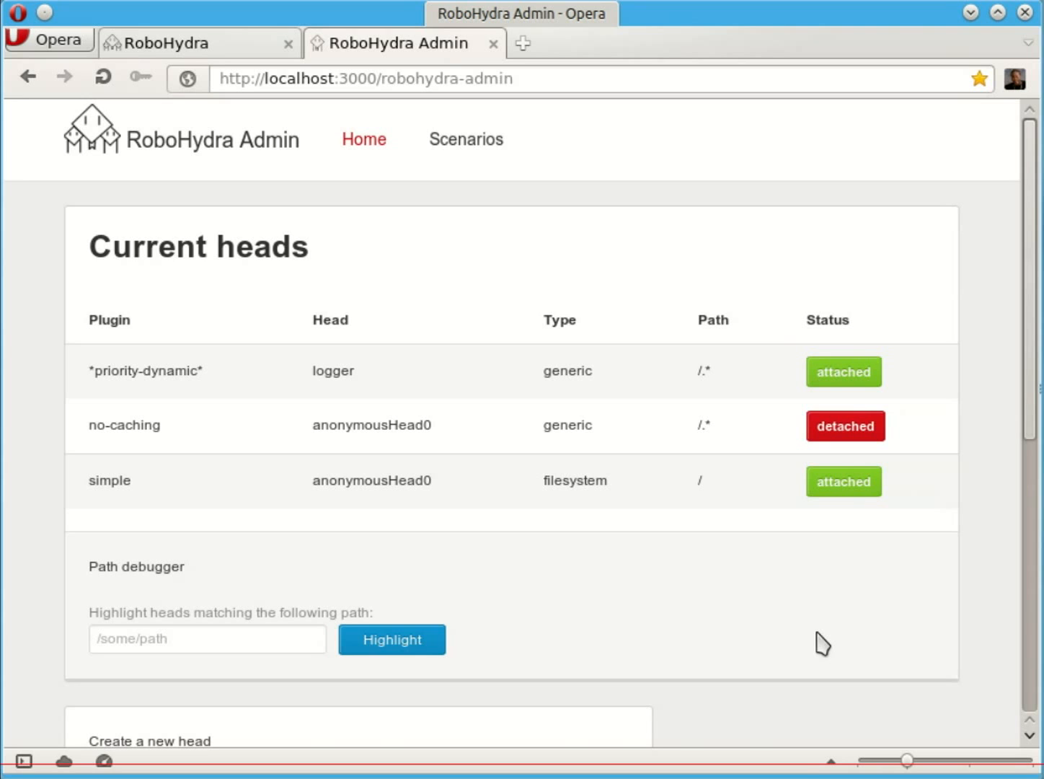
click(522, 43)
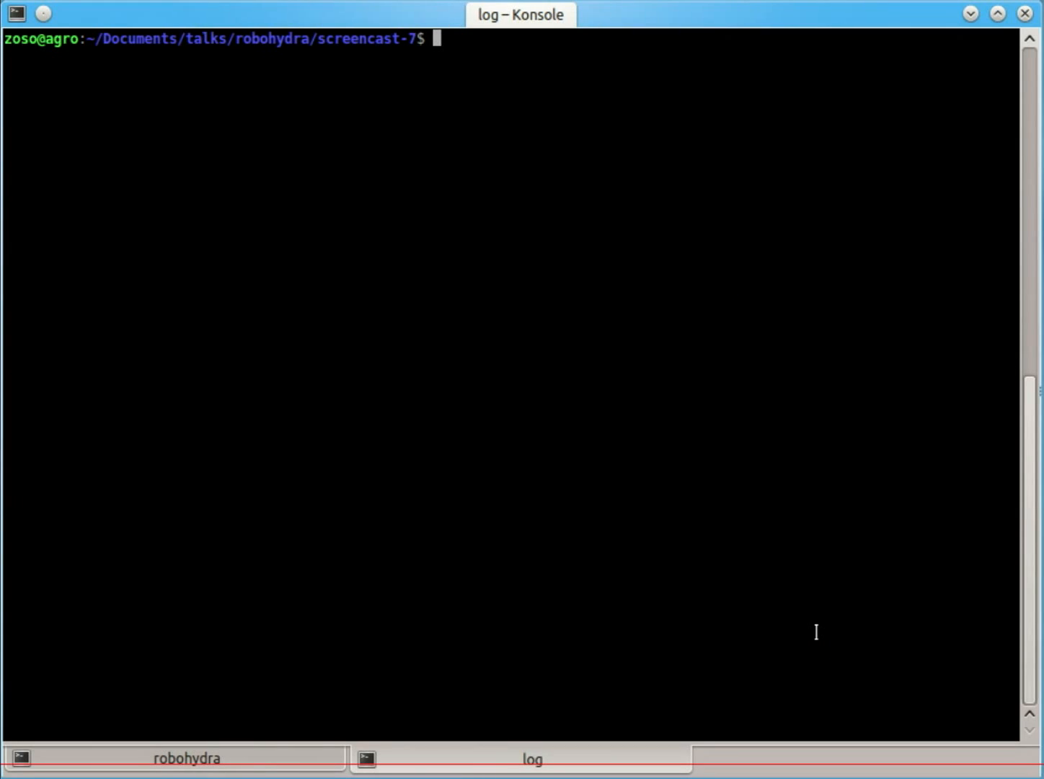
Step: List screencast-7 and follow robohydra.log with tail -f to watch logged requests
text(ls)
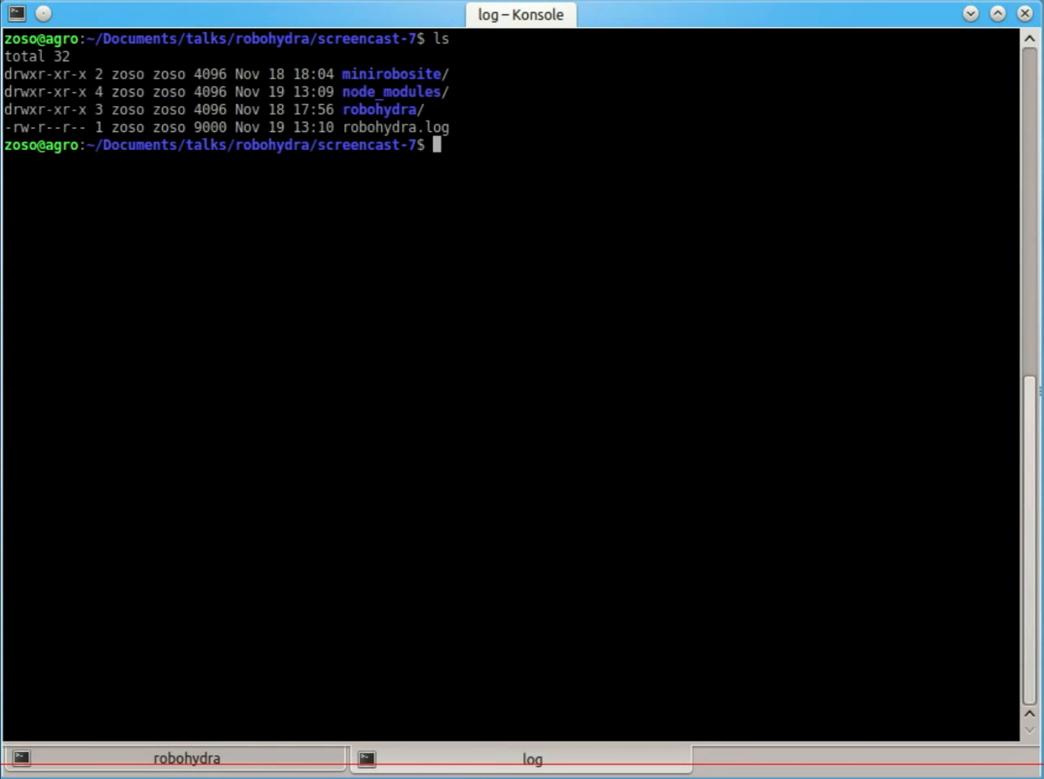
text(cat)
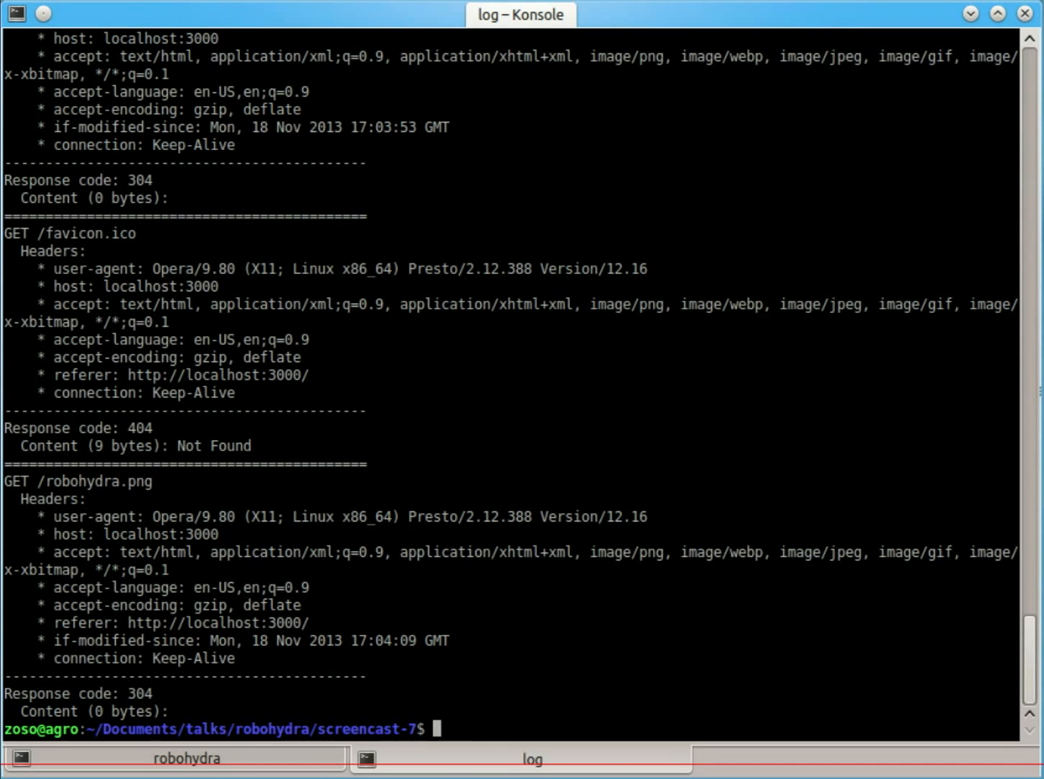
text(tail -f robohydra.log)
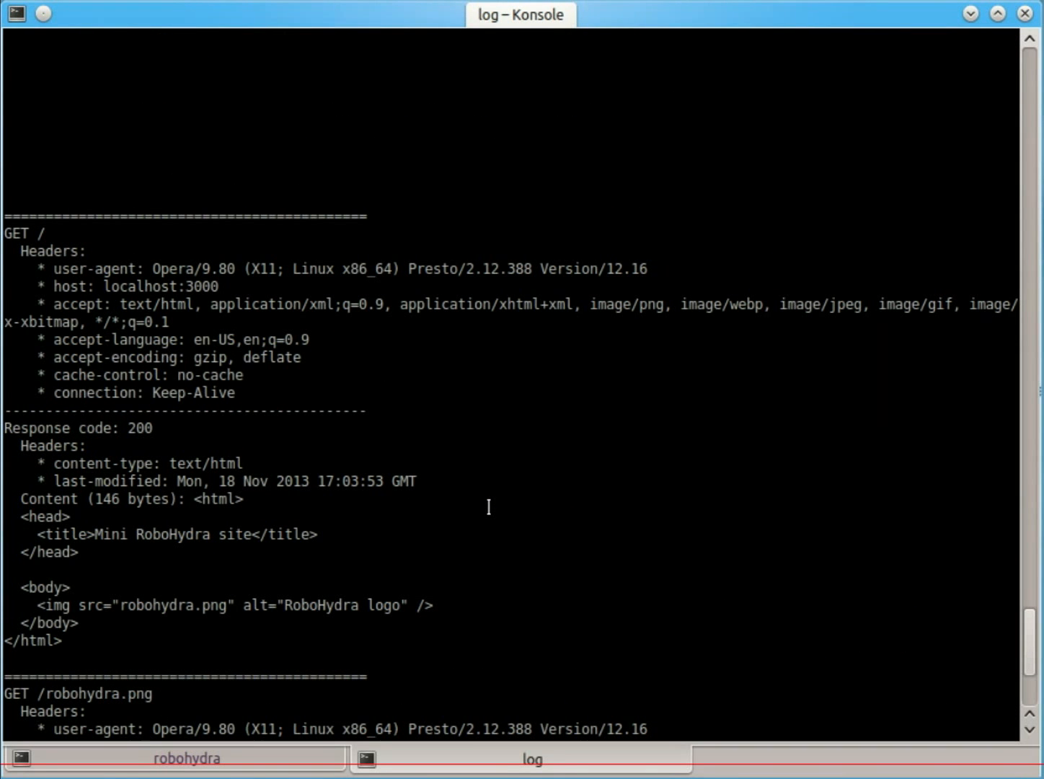
mouse_move(36, 234)
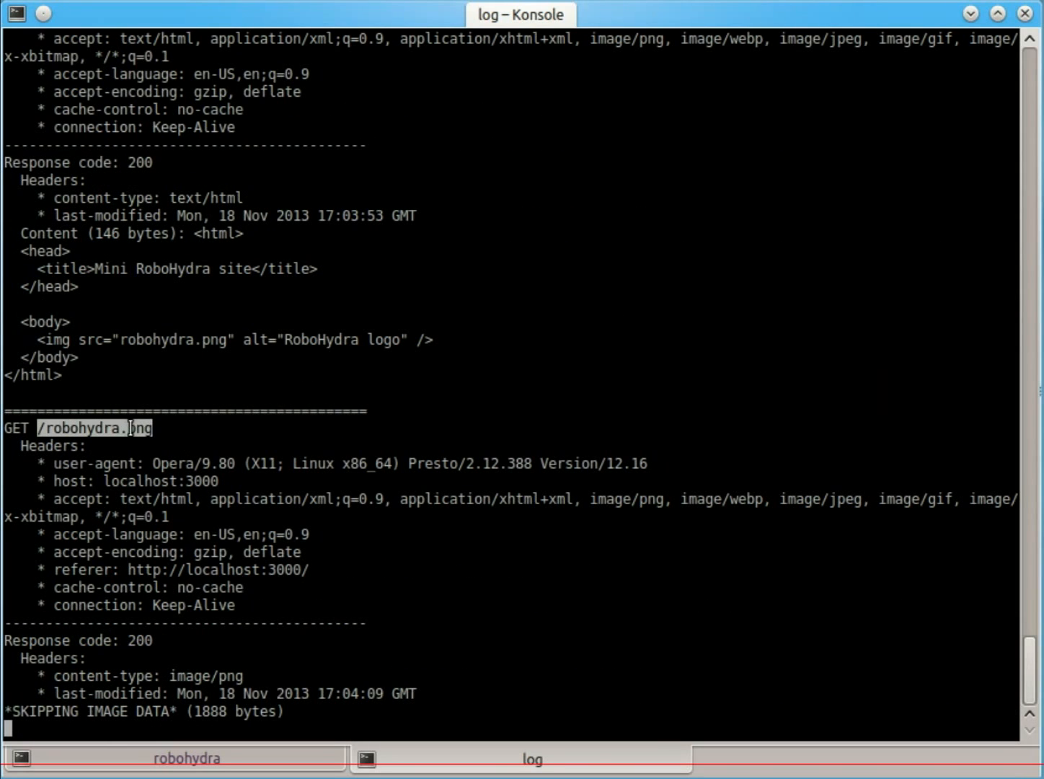
mouse_move(561, 611)
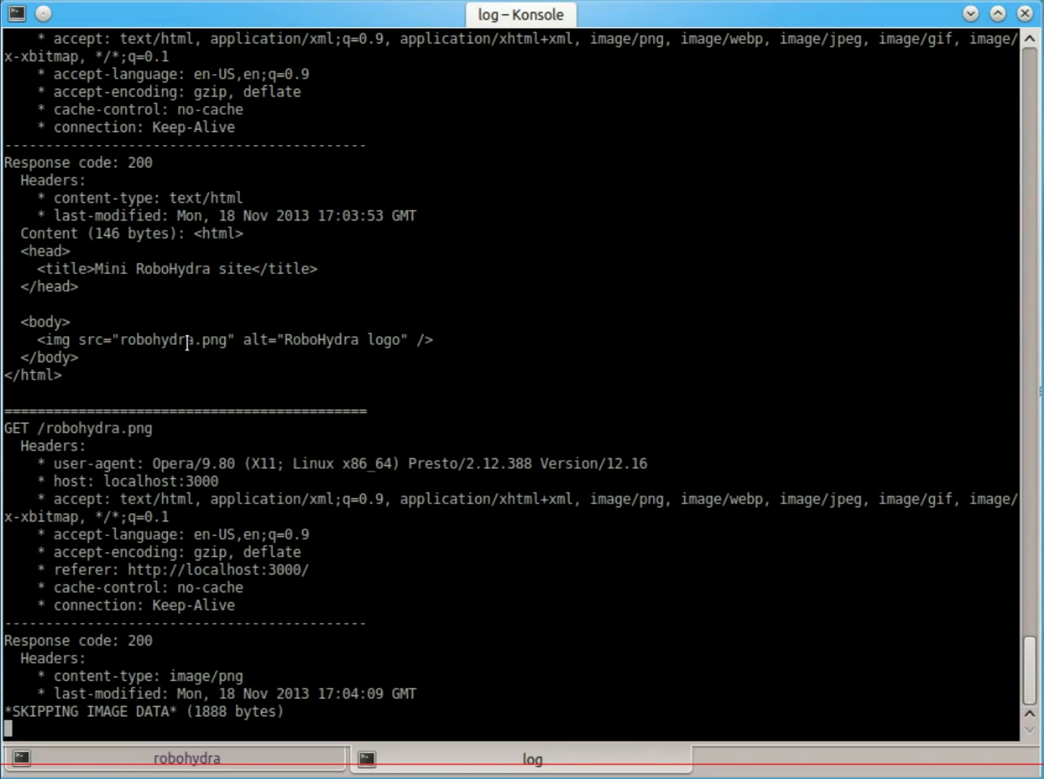
mouse_move(816, 666)
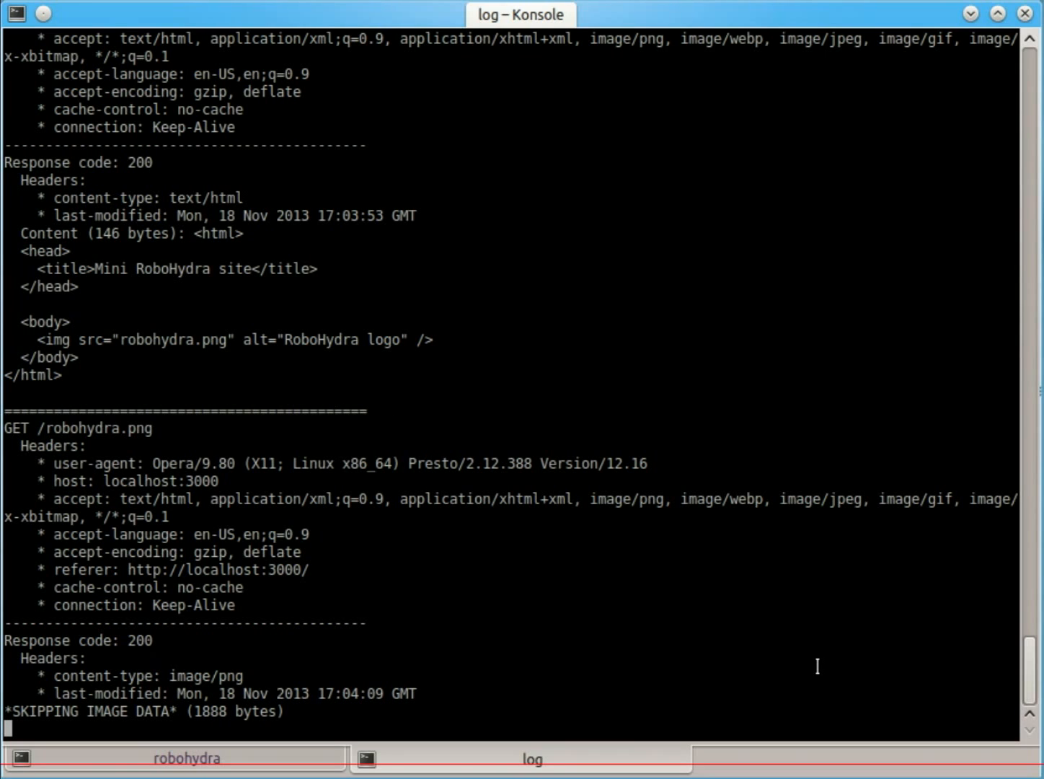
Step: Scroll the tail output and highlight the if-modified-since header of the latest robohydra.png request
scroll(down, 3)
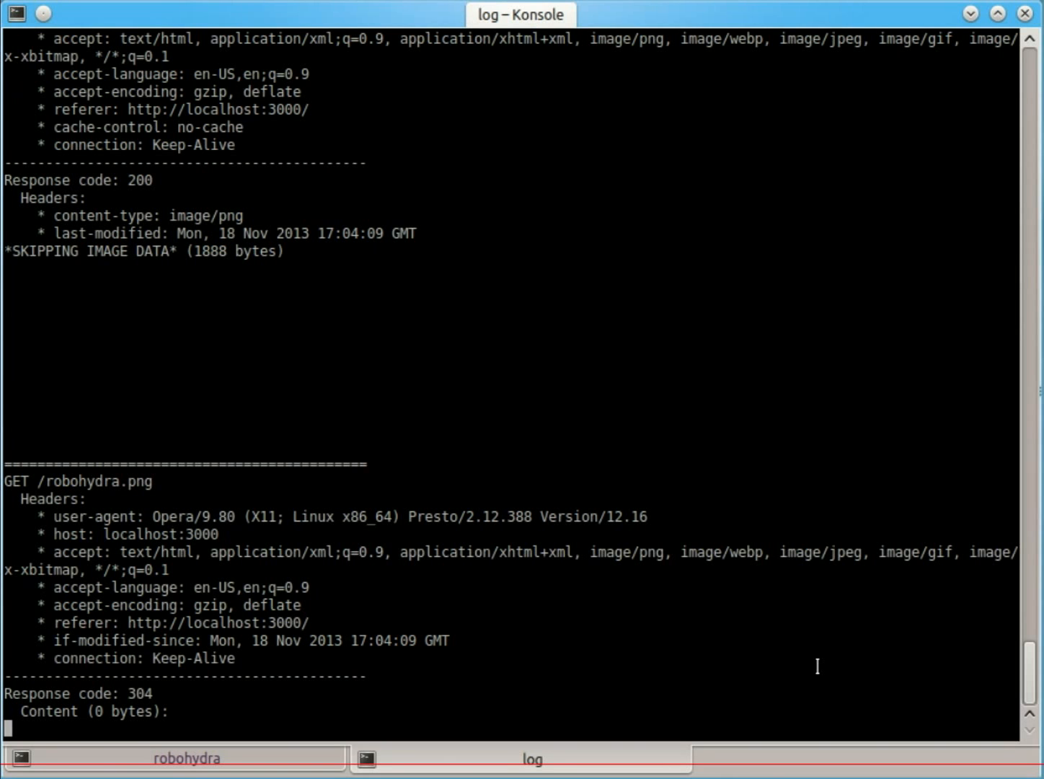
double_click(93, 481)
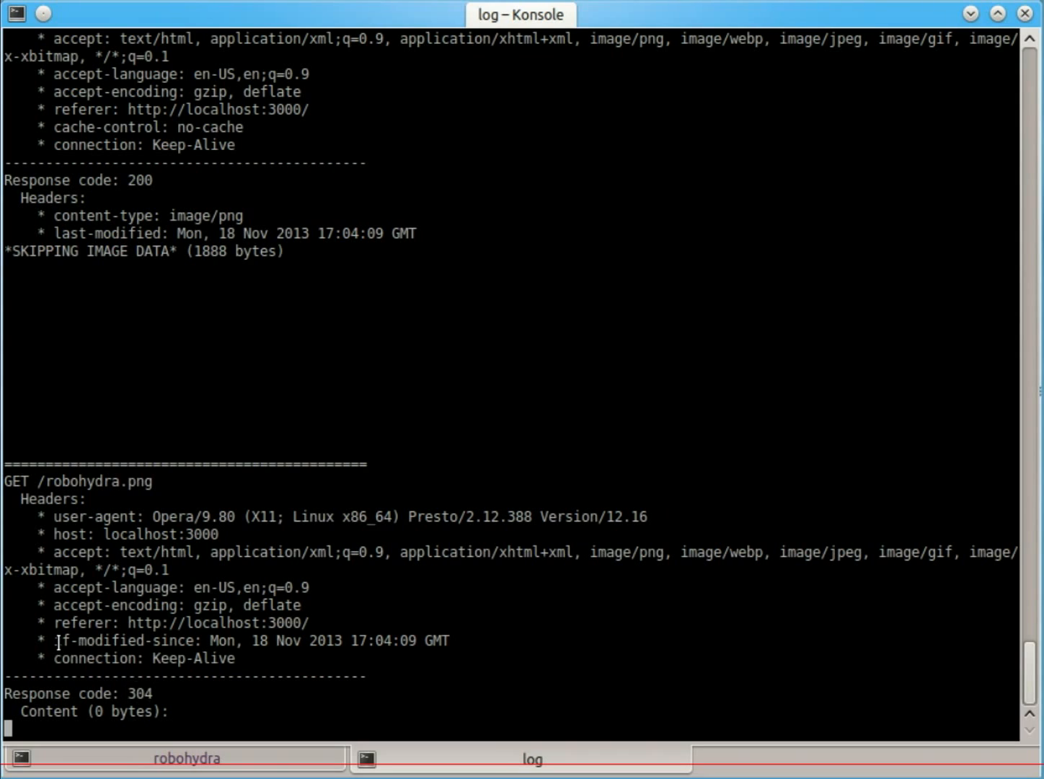
drag(56, 641, 450, 640)
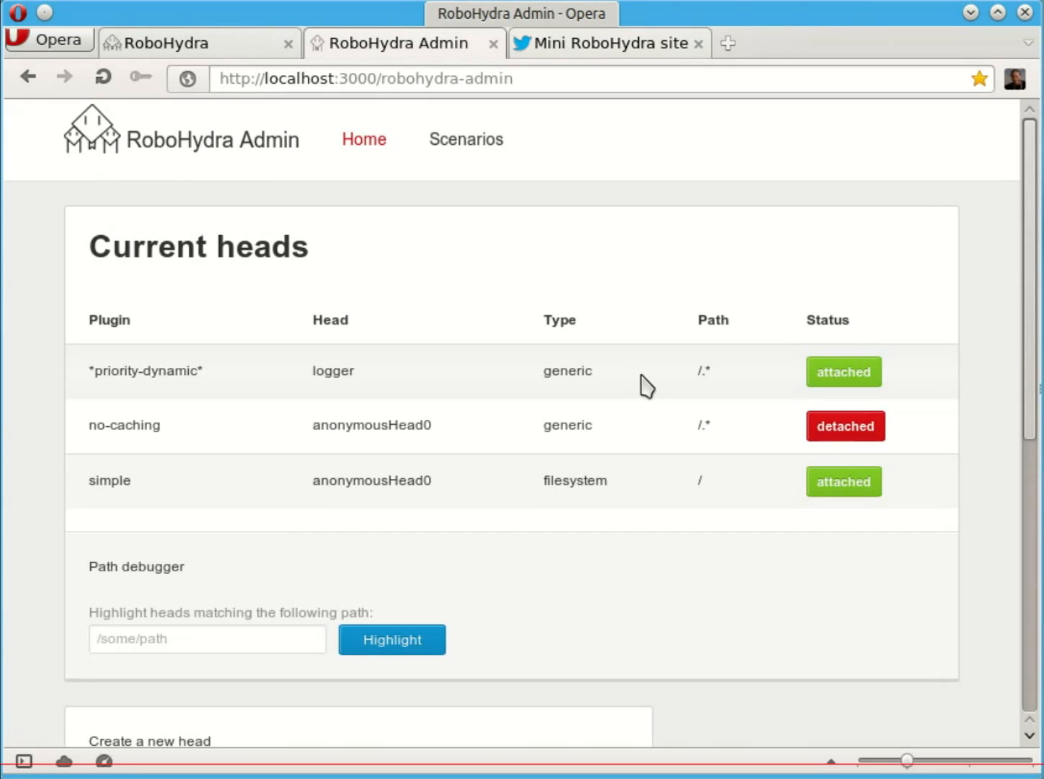
Step: Reattach the no-caching head in RoboHydra Admin and reload the mini site
click(845, 425)
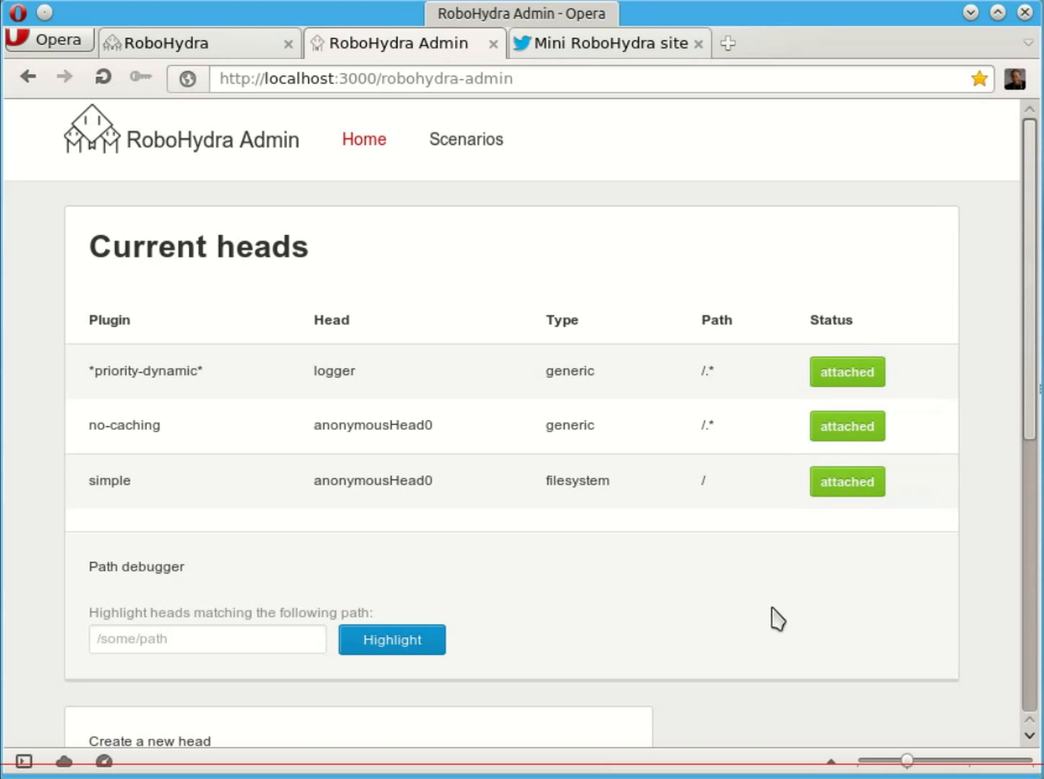
click(608, 43)
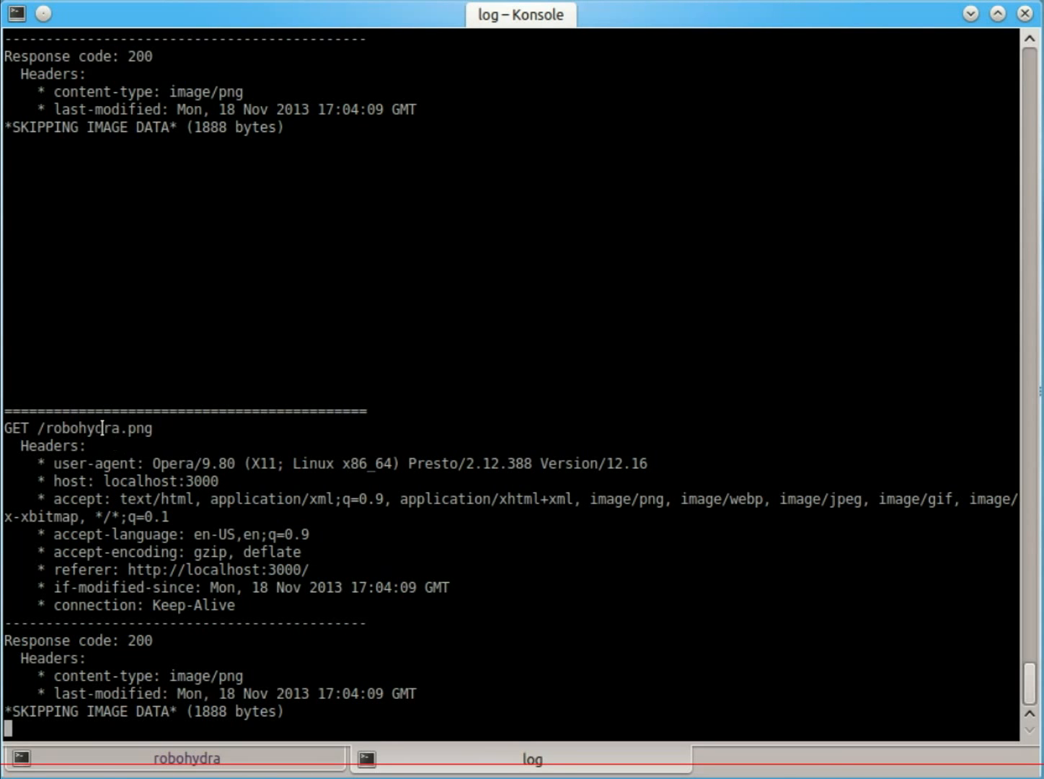
Step: Highlight the logo path, its 200 response code and the if-modified-since header in the log
double_click(94, 427)
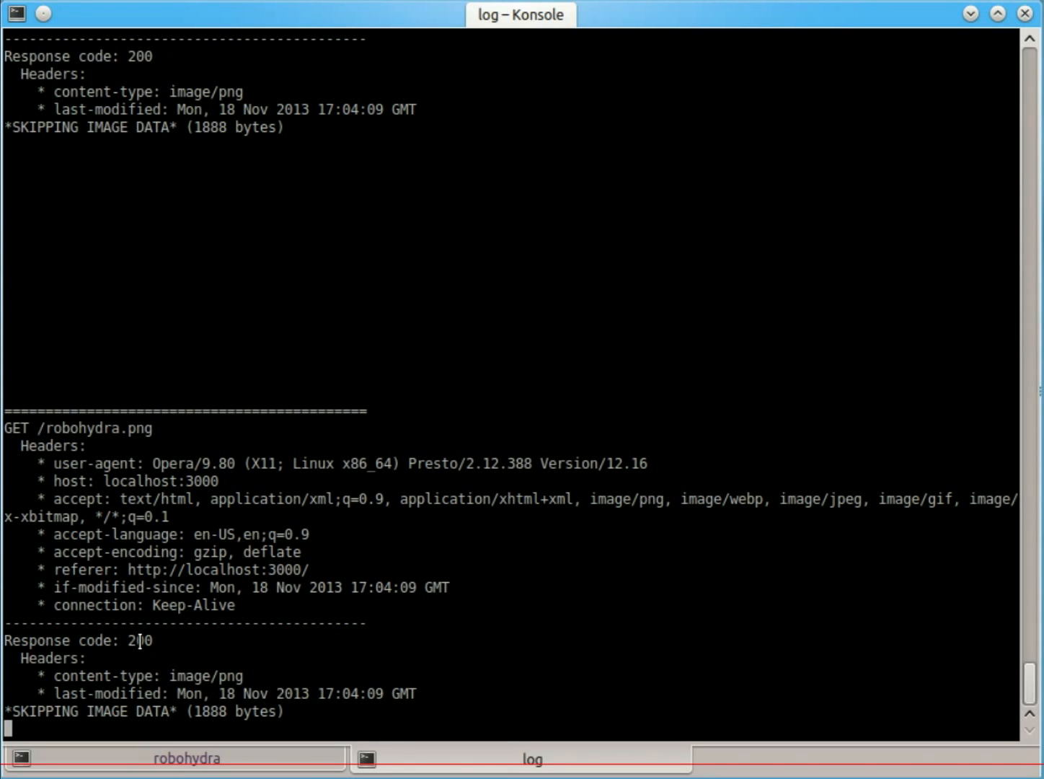
double_click(138, 640)
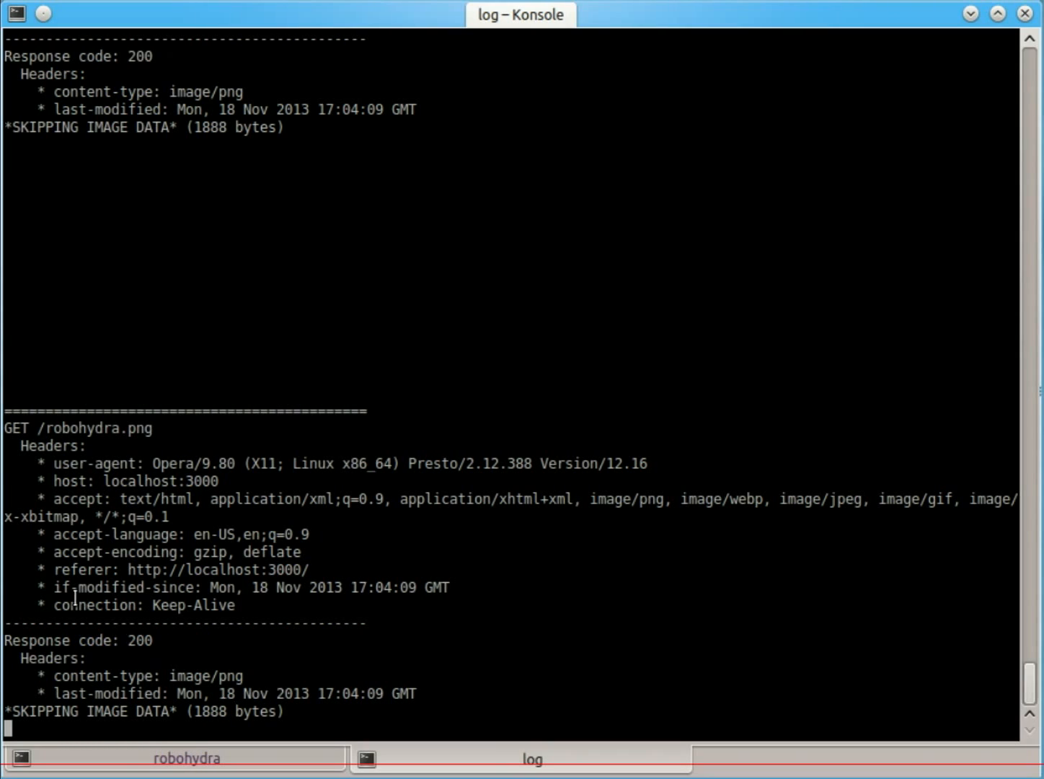
drag(53, 587, 266, 587)
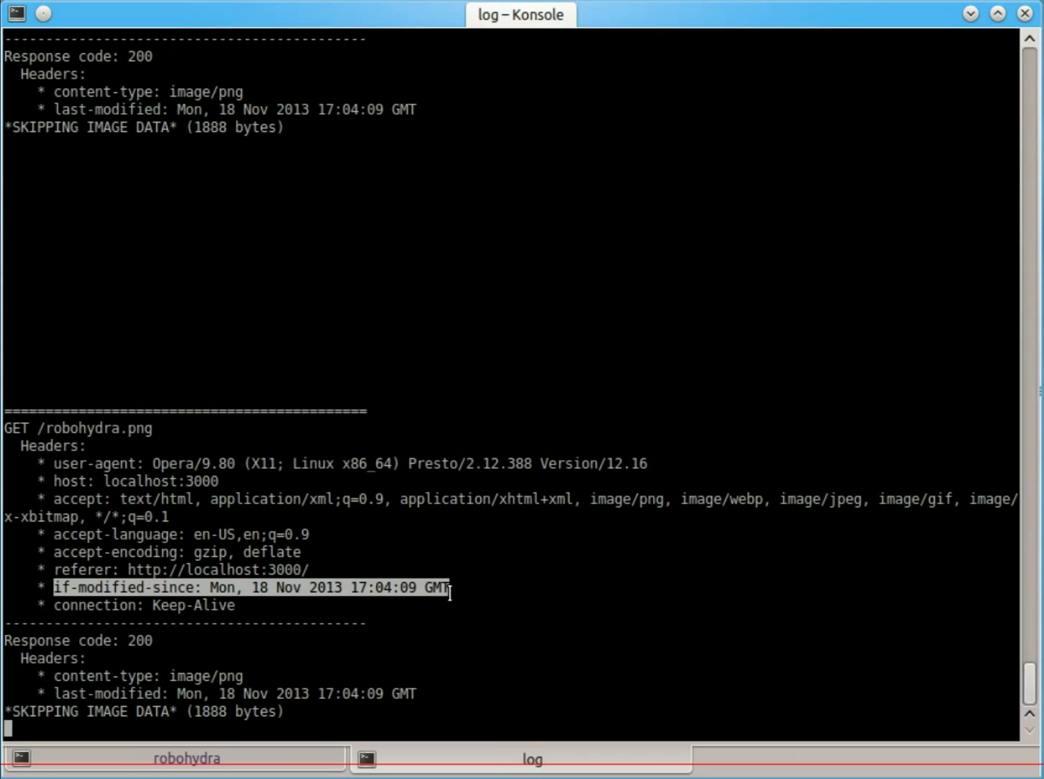
mouse_move(594, 654)
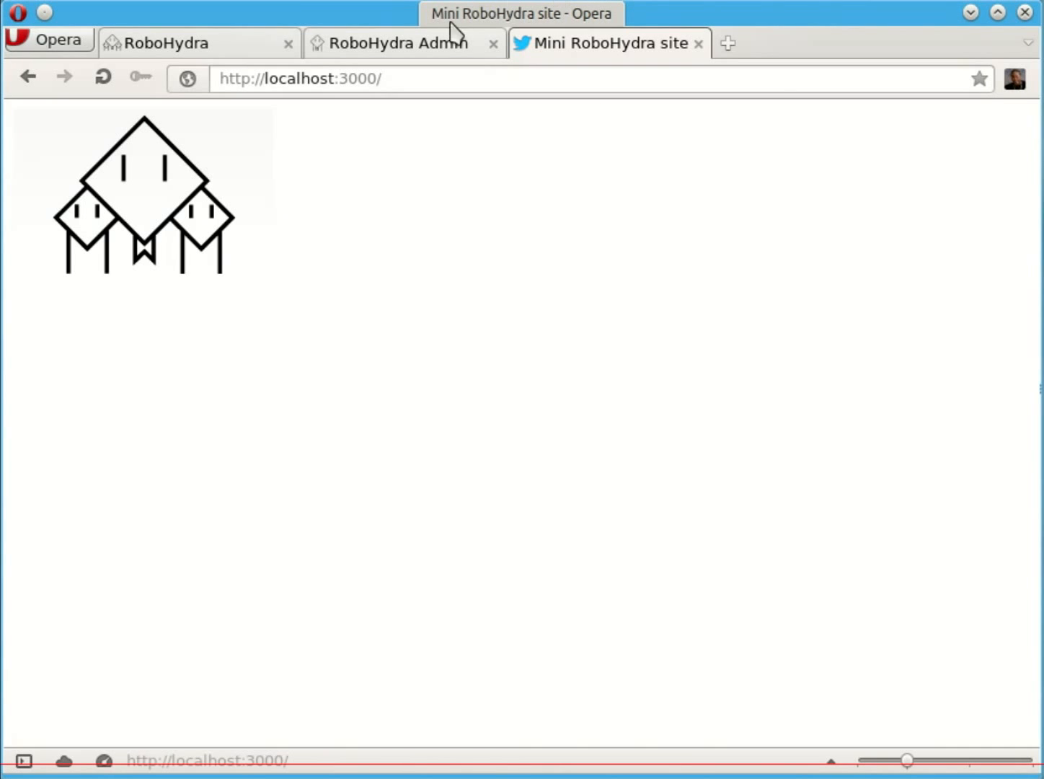
Step: Close the local Mini RoboHydra and Admin tabs, keeping robohydra.org open
click(393, 44)
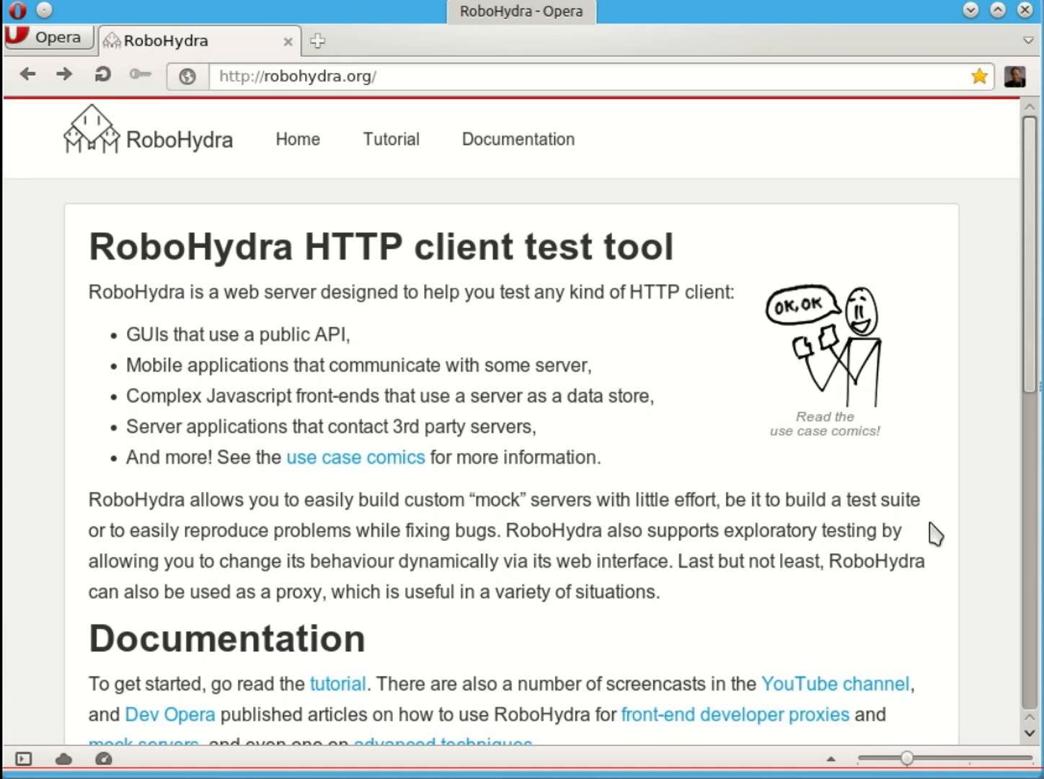
mouse_move(540, 326)
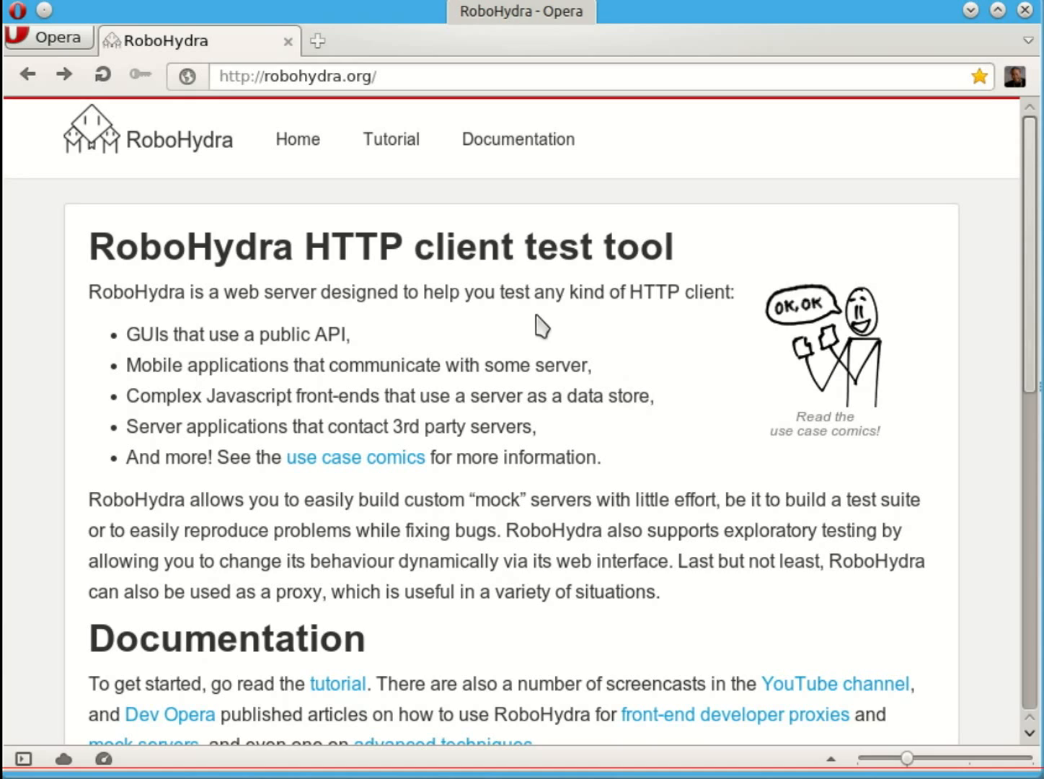
mouse_move(518, 138)
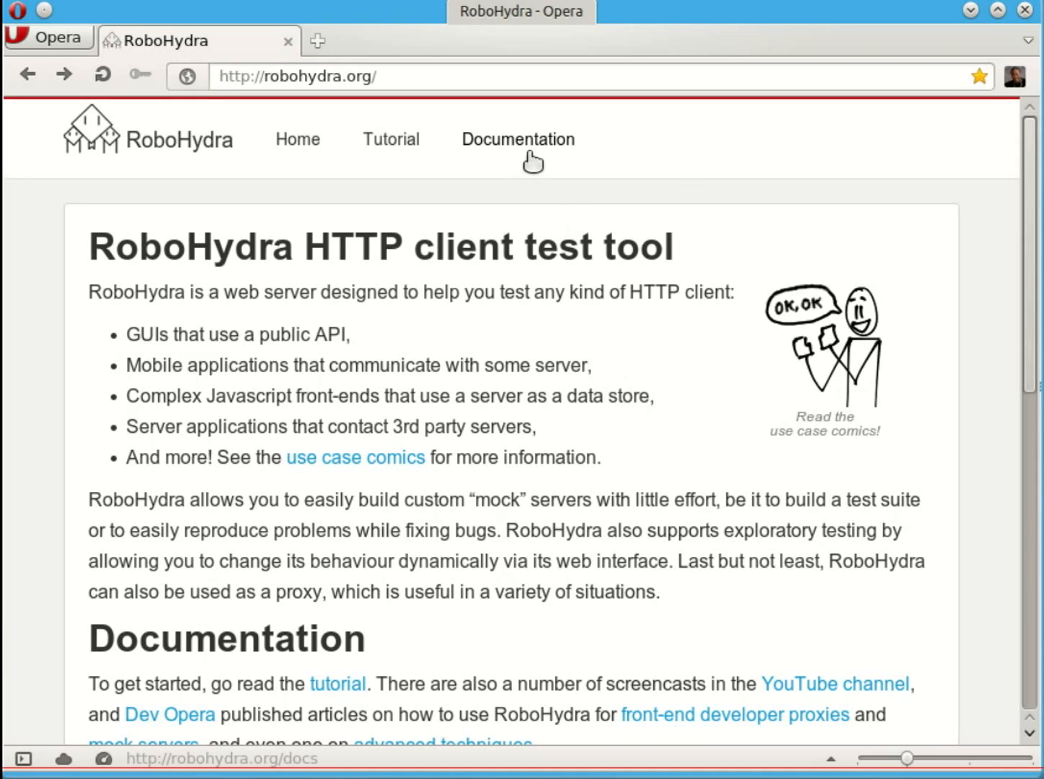
Step: Navigate the documentation to the replayer section, highlight its heading, and switch to the terminal
click(516, 138)
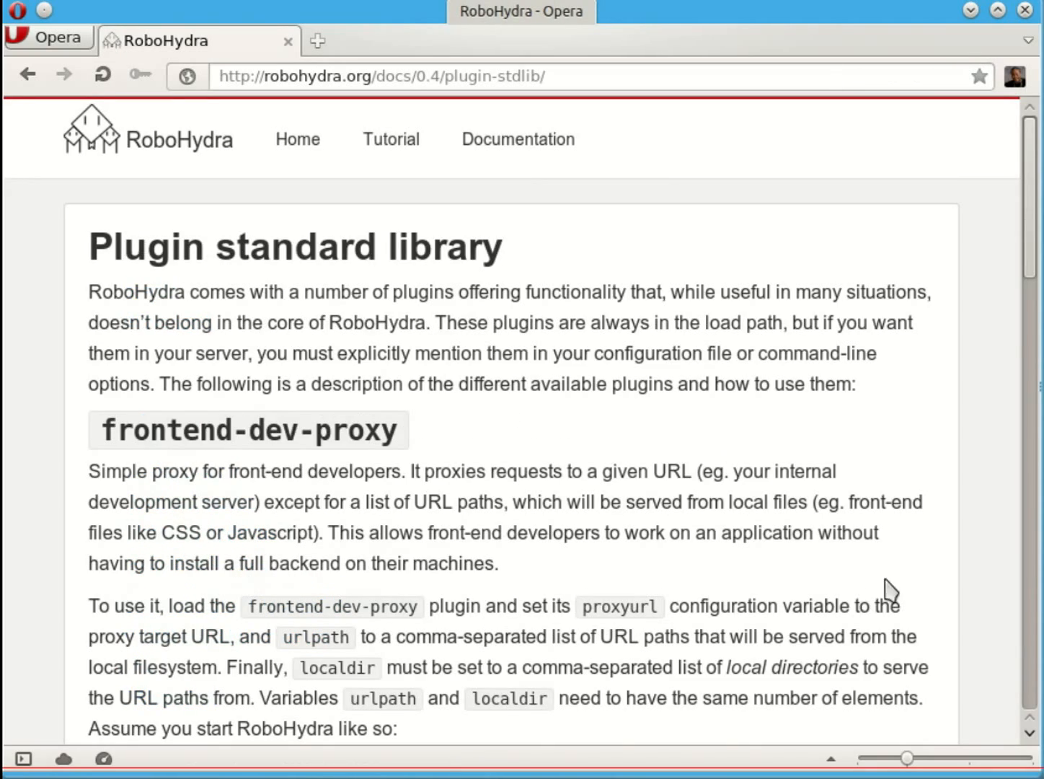
scroll(down, 3)
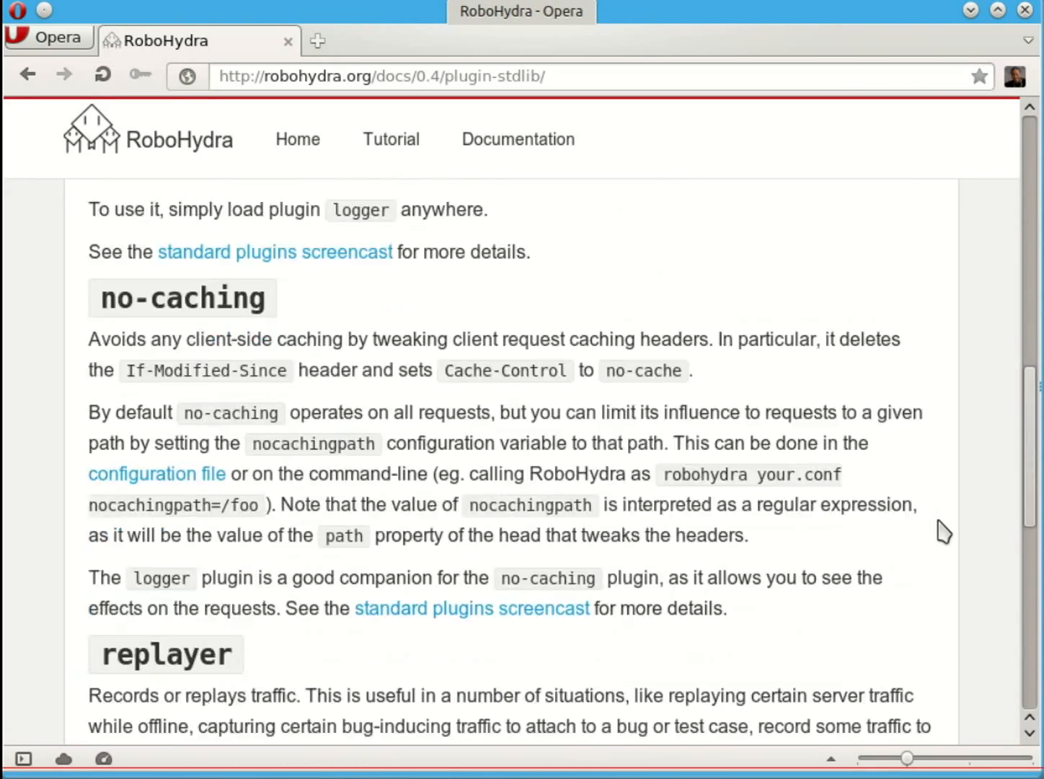
scroll(down, 3)
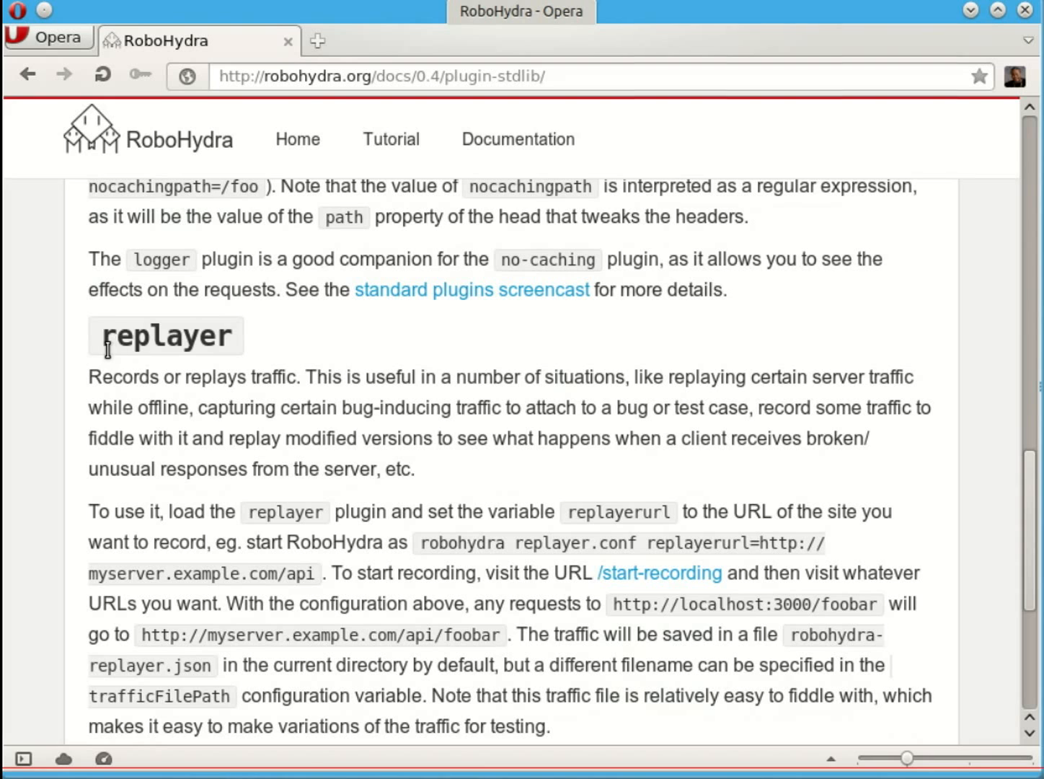
double_click(164, 335)
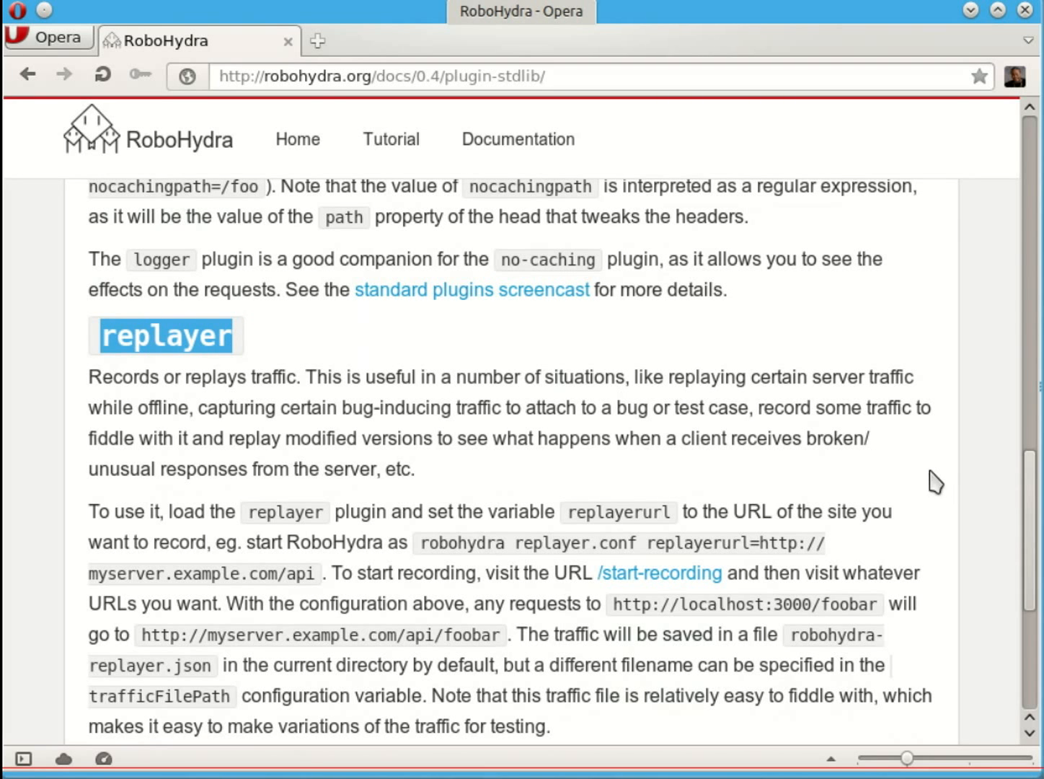
scroll(down, 3)
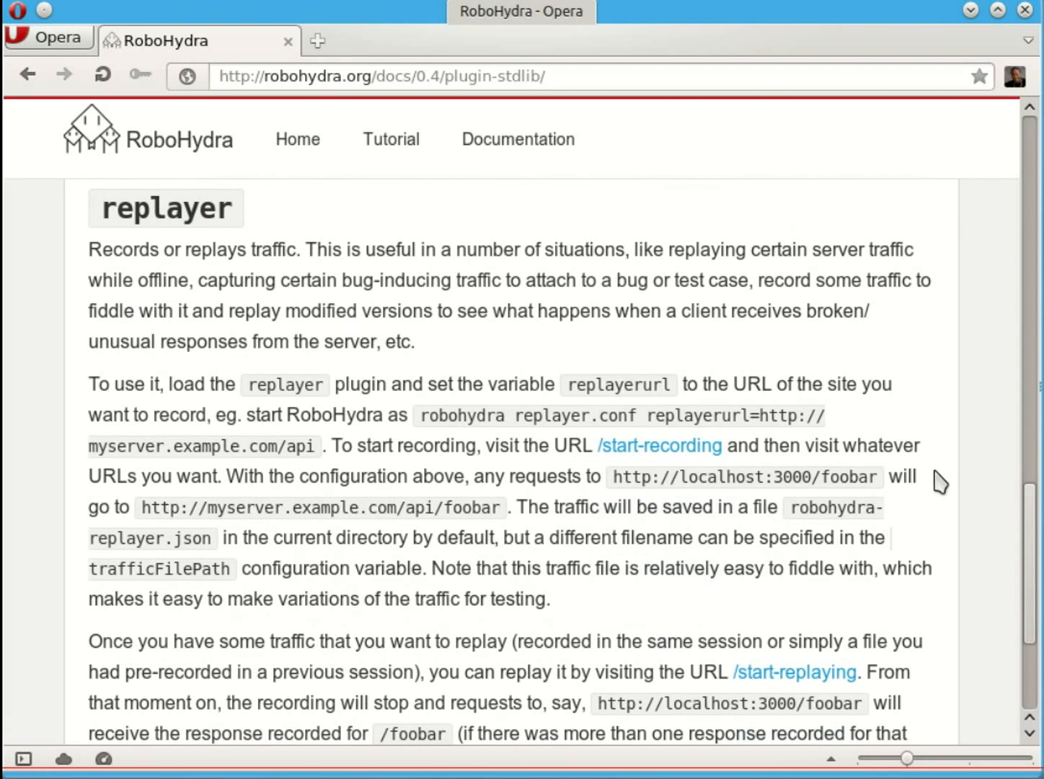
key(alt+Tab)
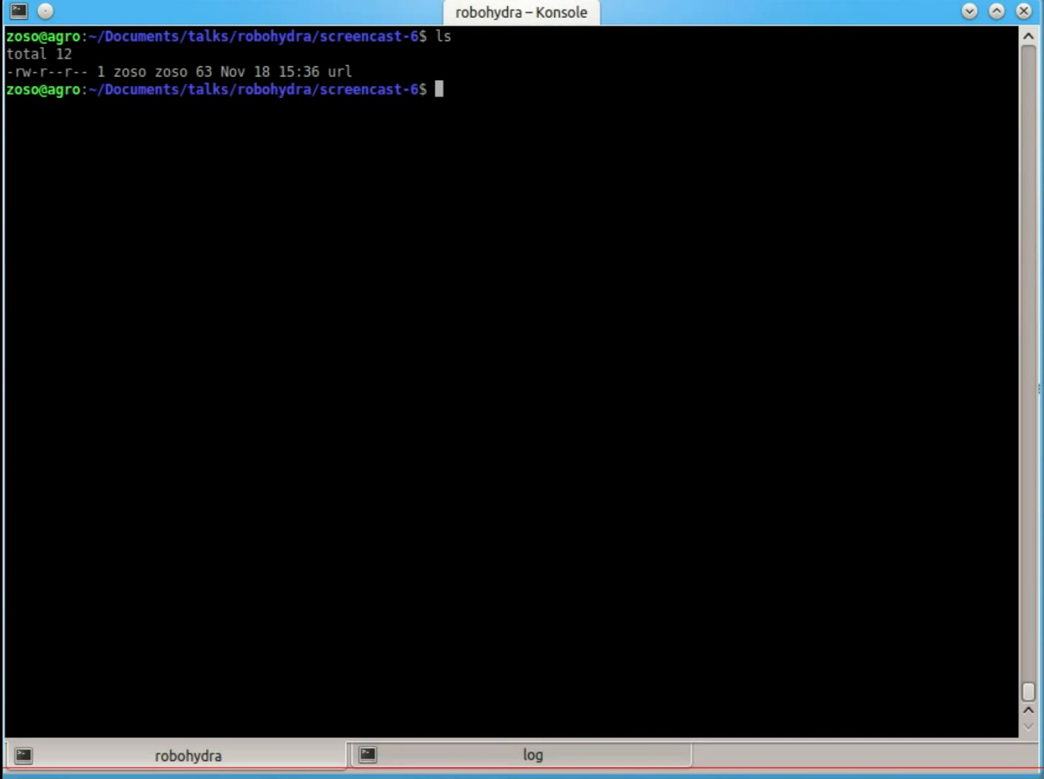
Step: Print the saved localhost:3000 search URL and run npm install robohydra in screencast-6
text(cat r)
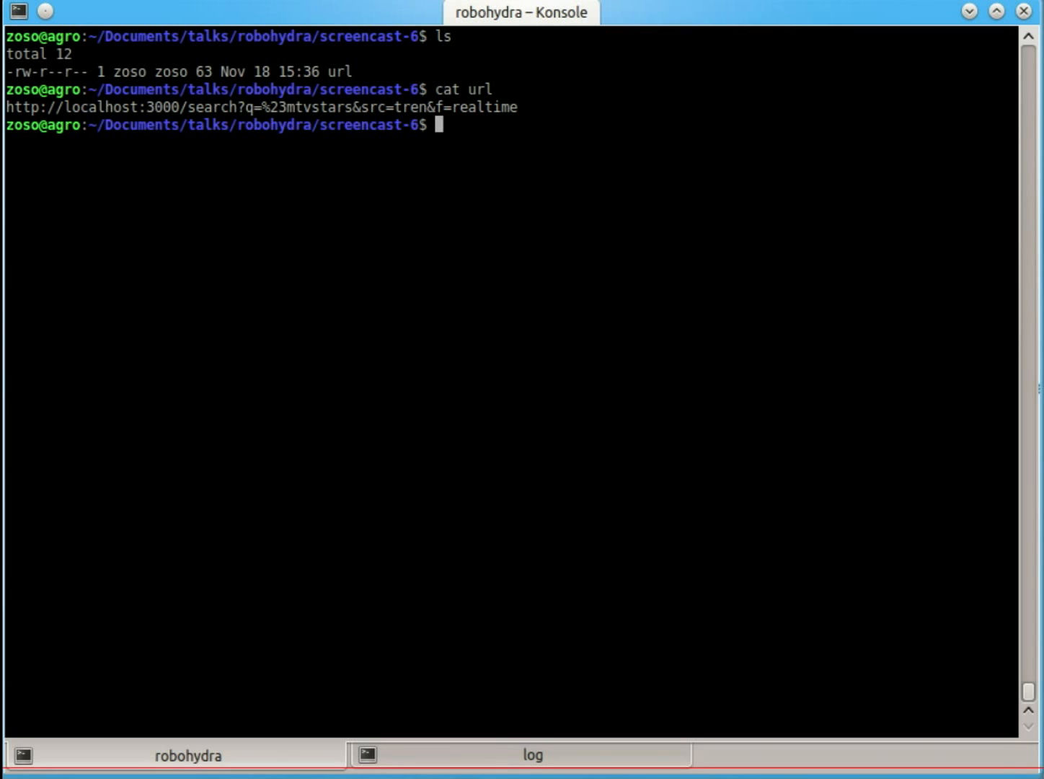
text(npm install)
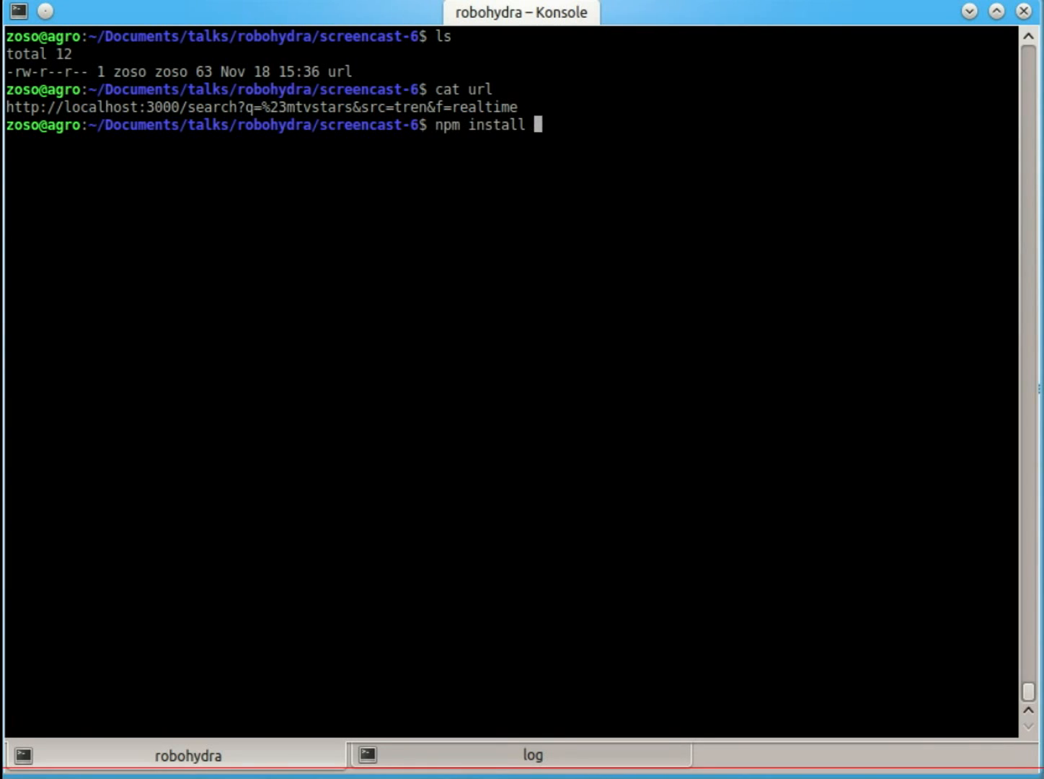
text(robohydra)
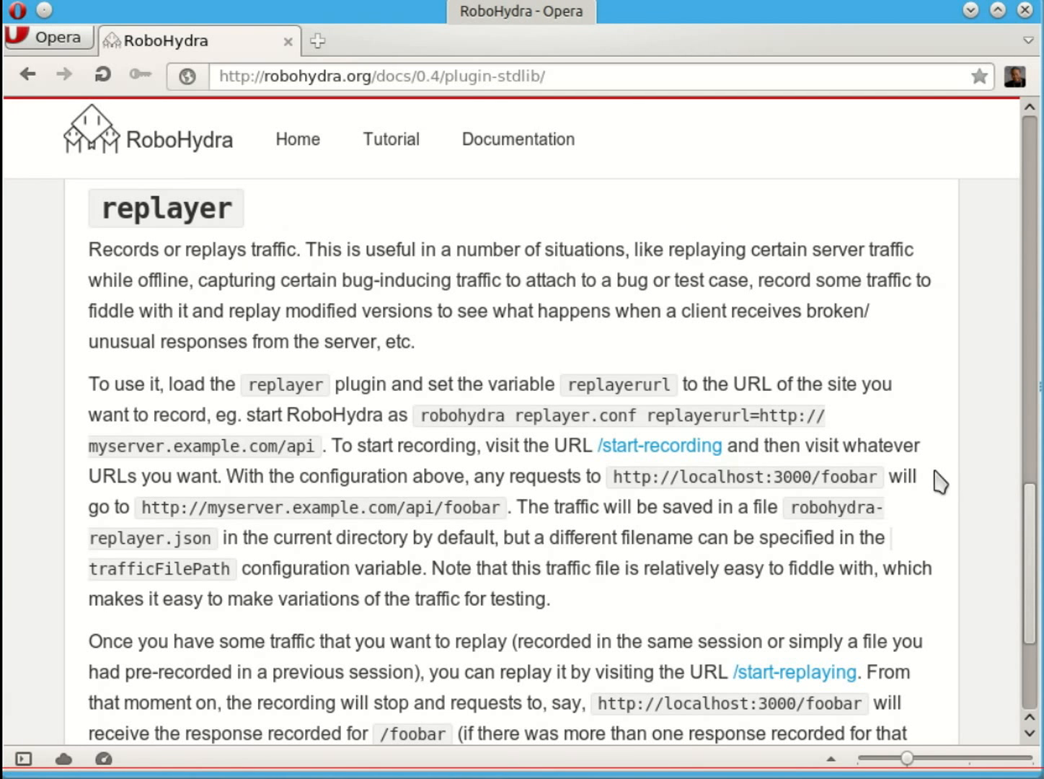
mouse_move(934, 525)
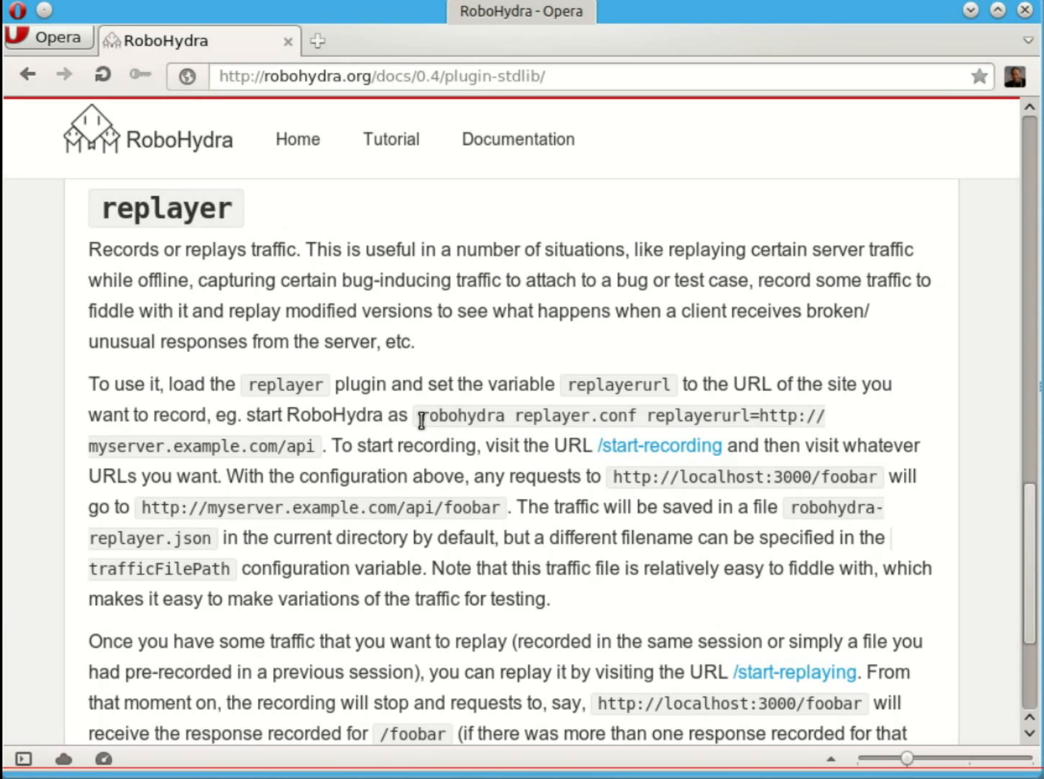
double_click(459, 415)
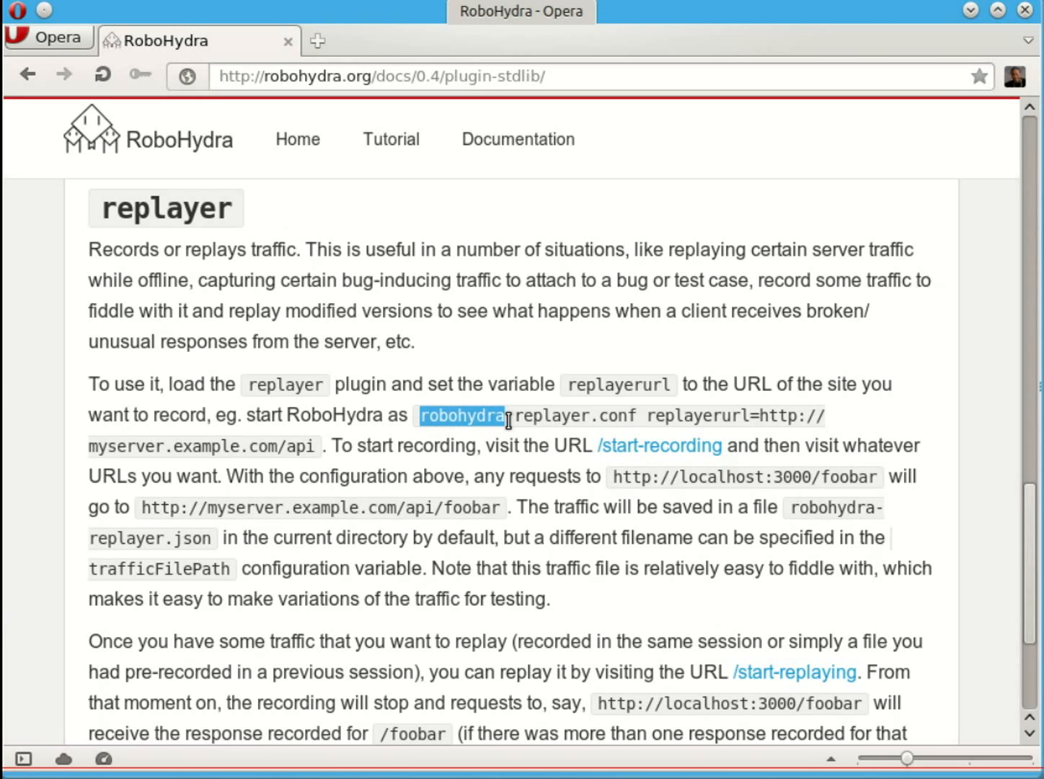
double_click(691, 415)
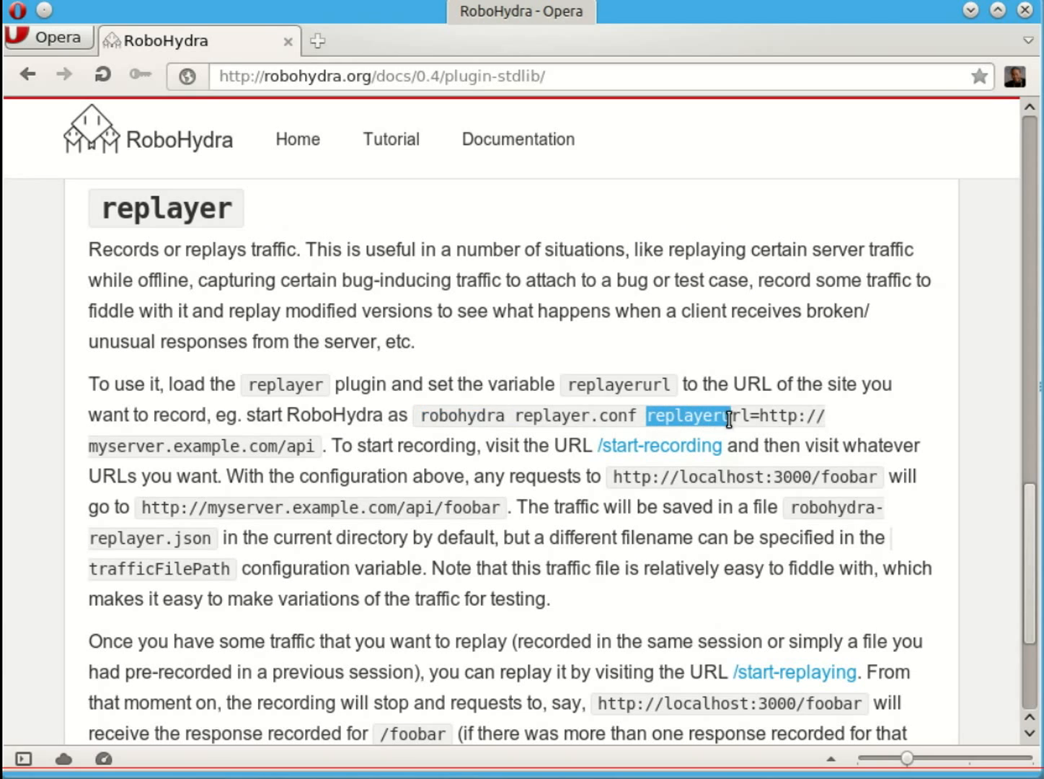
mouse_move(926, 423)
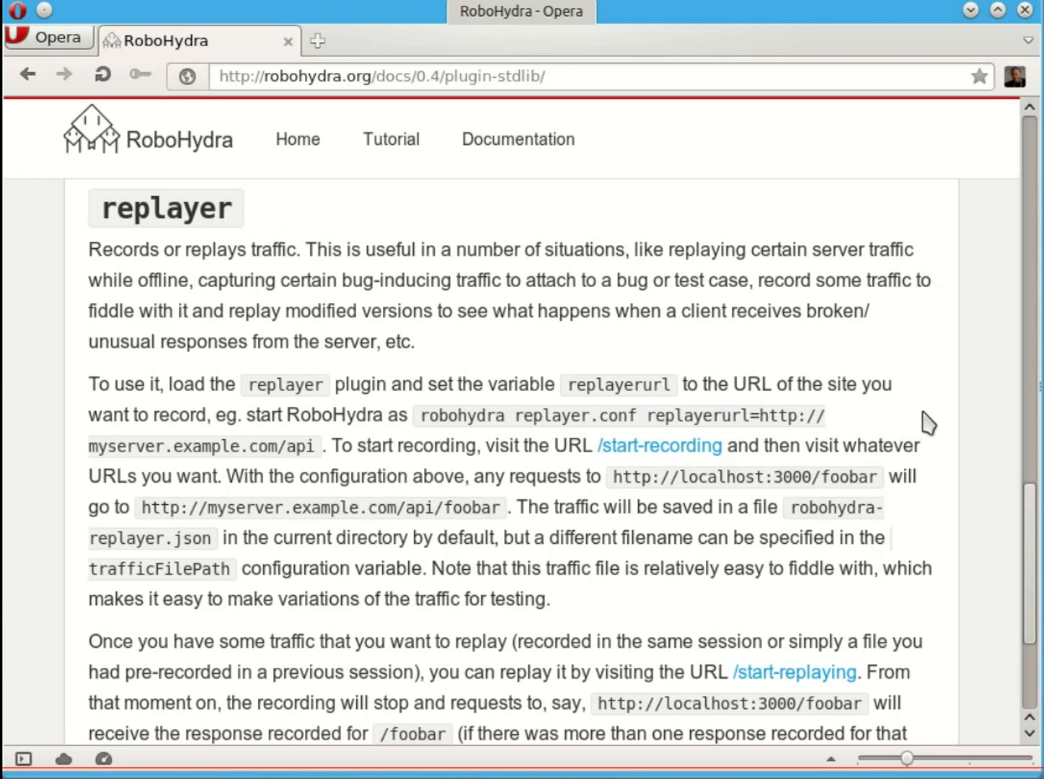
mouse_move(938, 474)
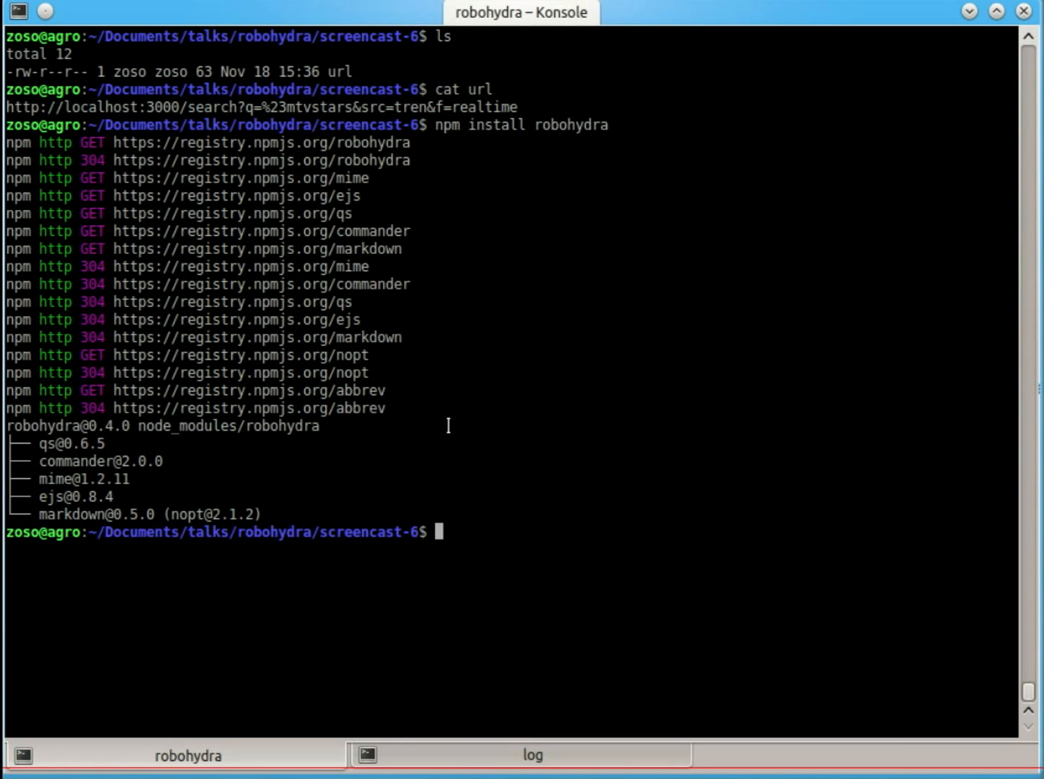
text(./node_modules/.bin/r)
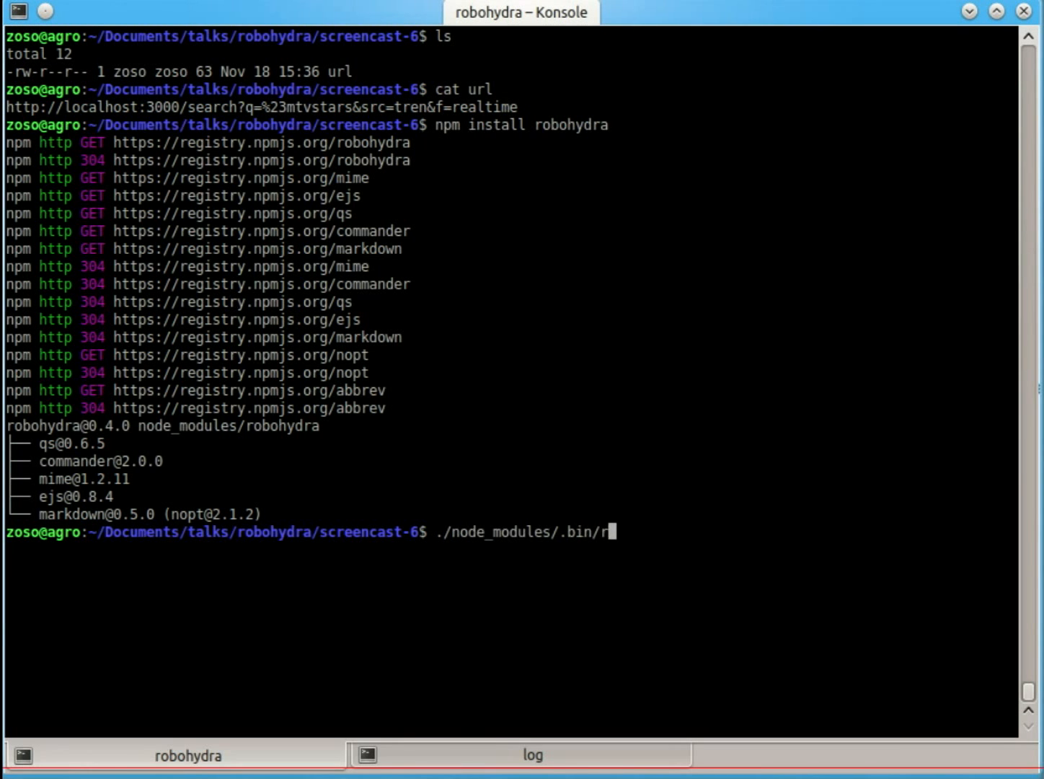
text(obohydra -n)
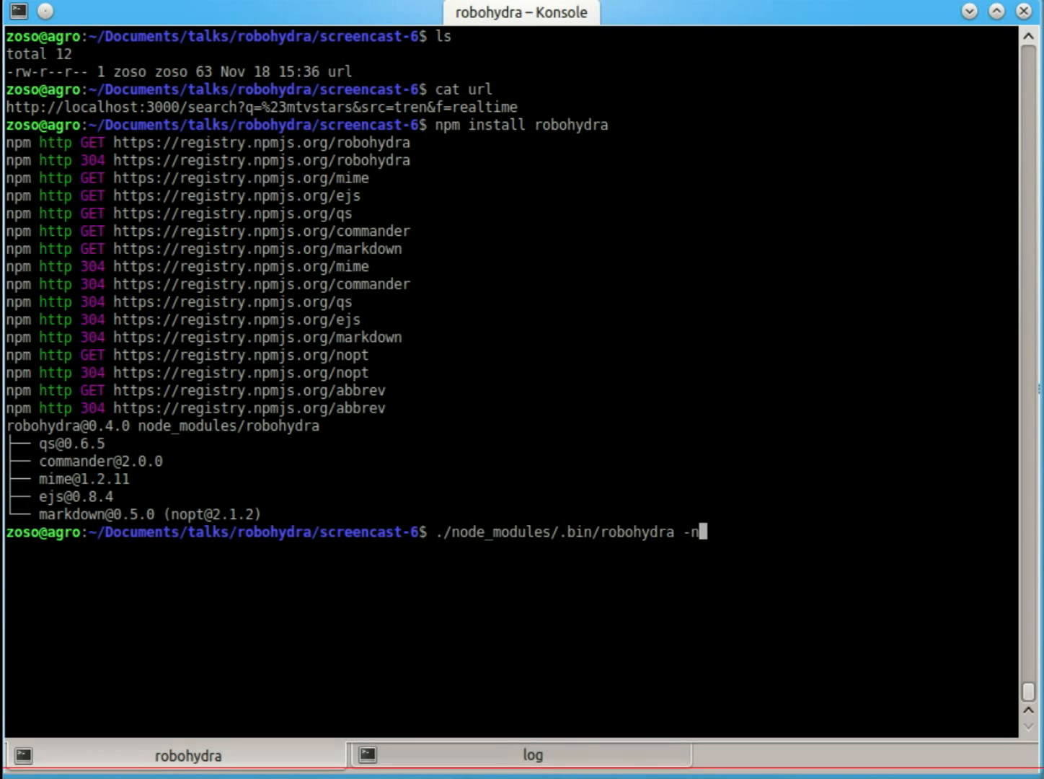
text(-)
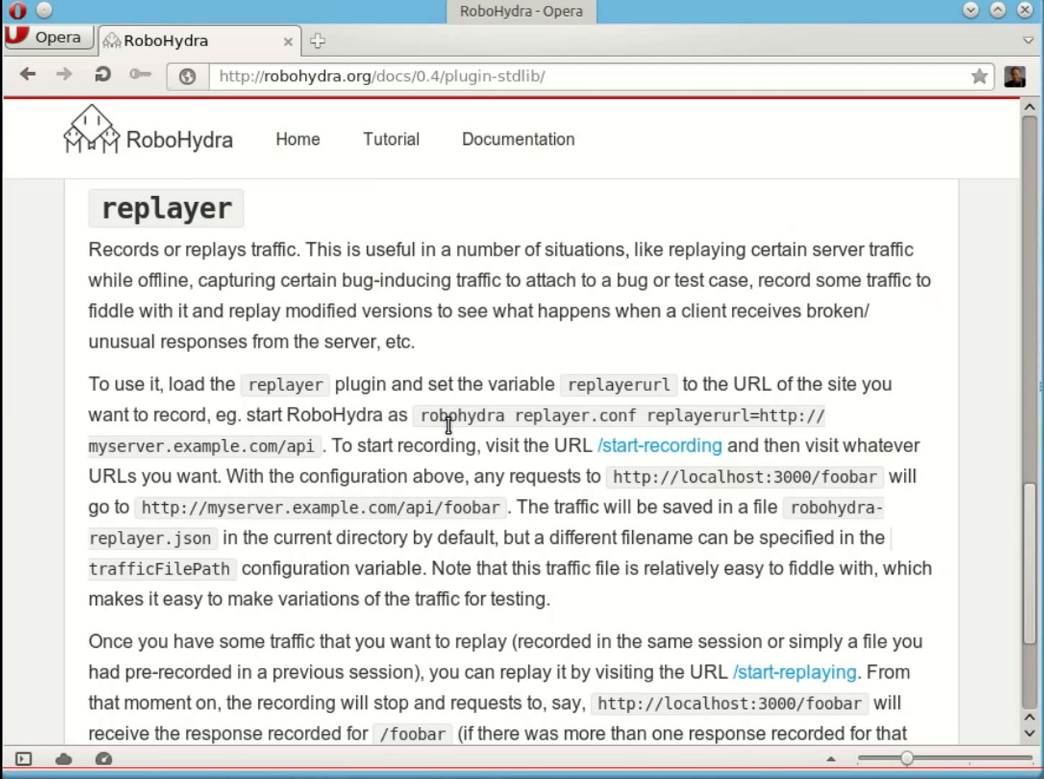
double_click(685, 416)
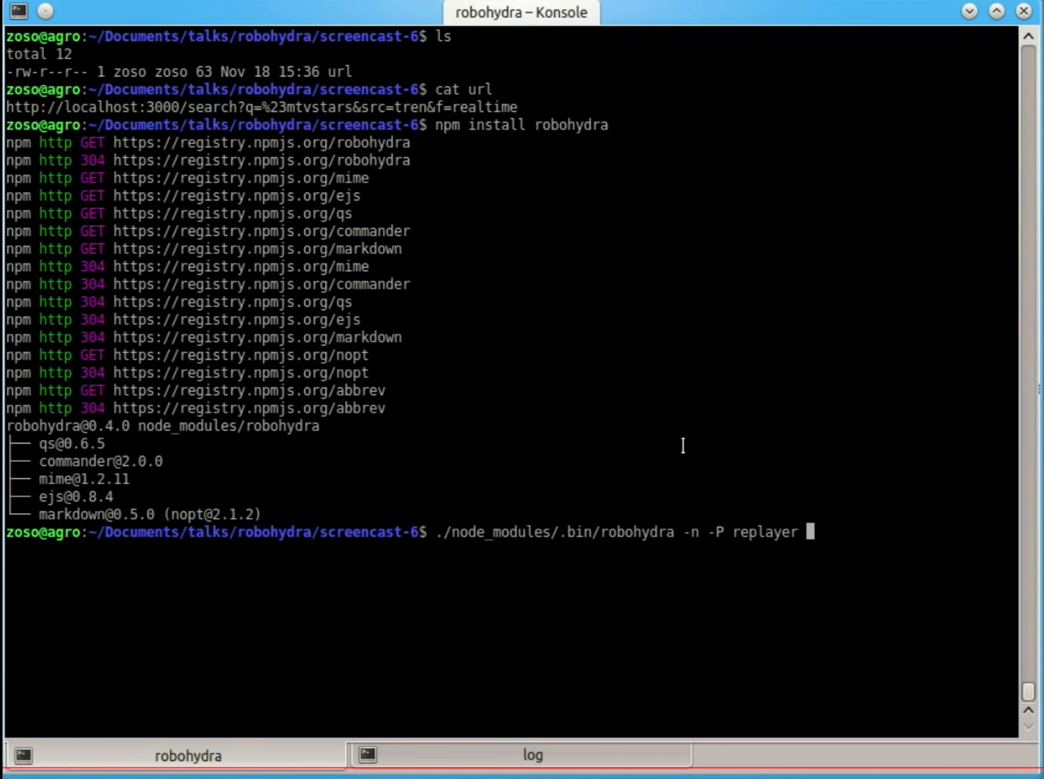
text(replayerurl=h)
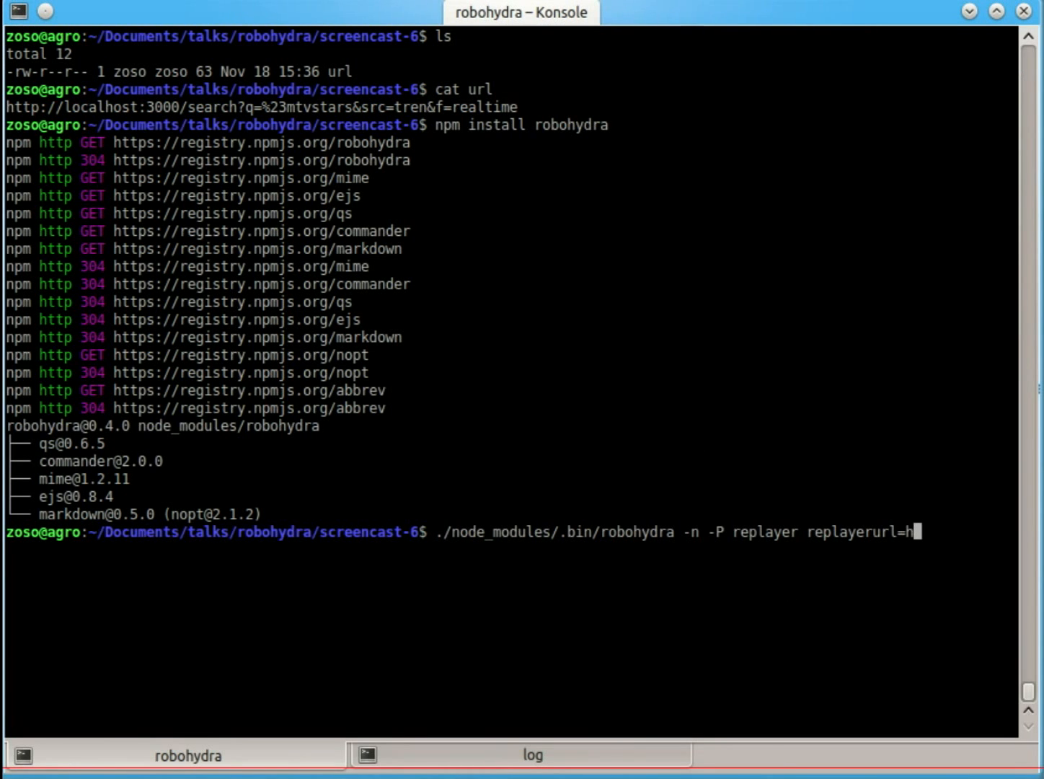
text(tps://tw)
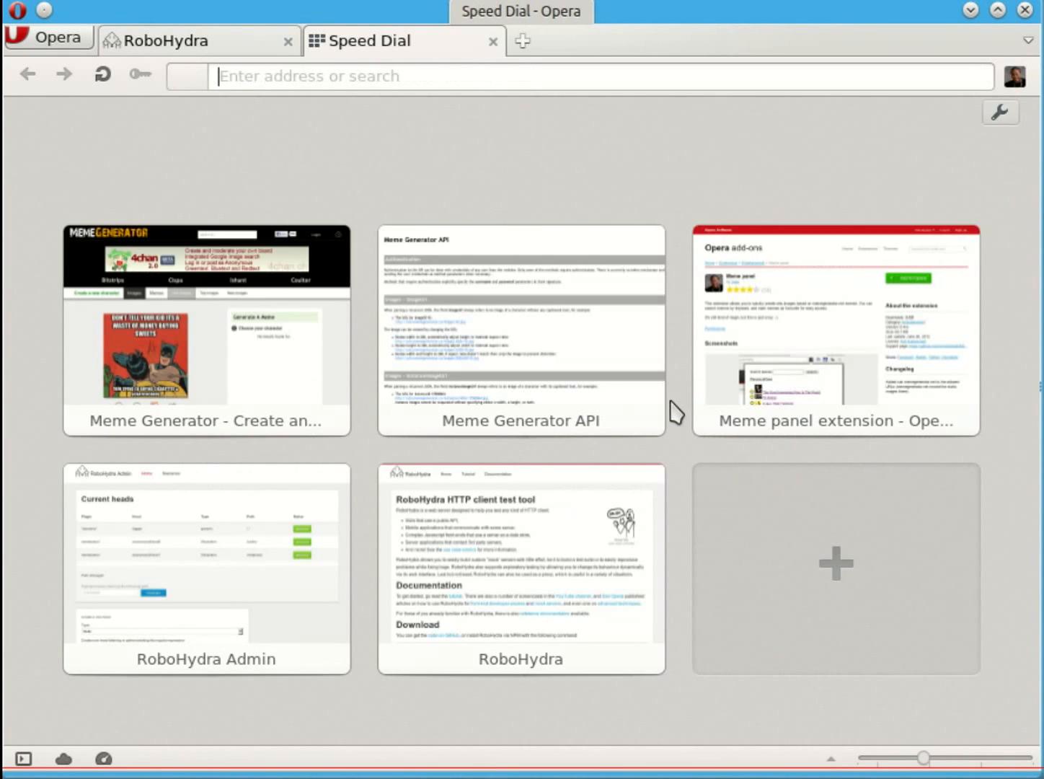
click(521, 566)
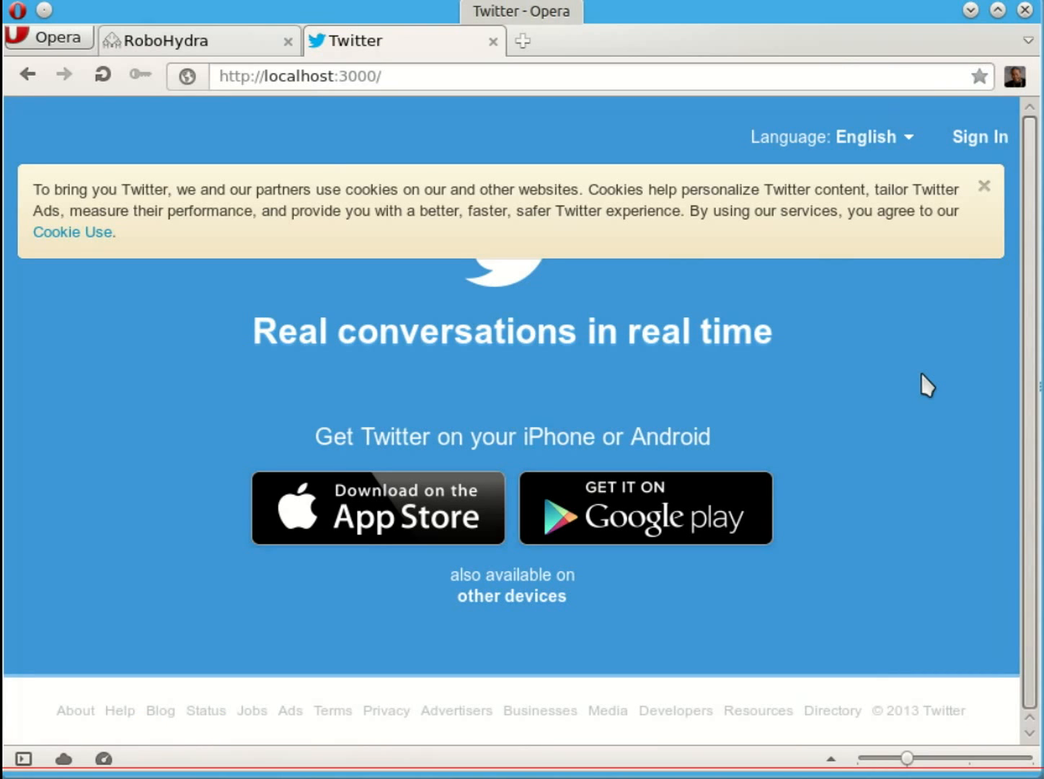
key(alt+Tab)
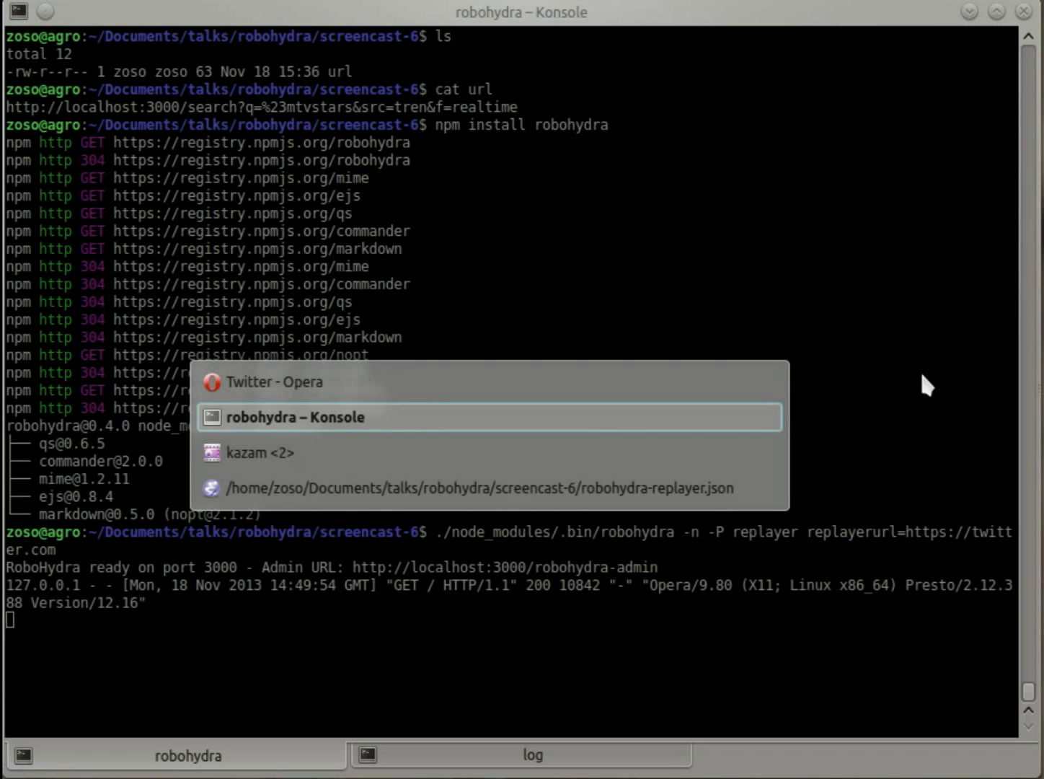
click(532, 754)
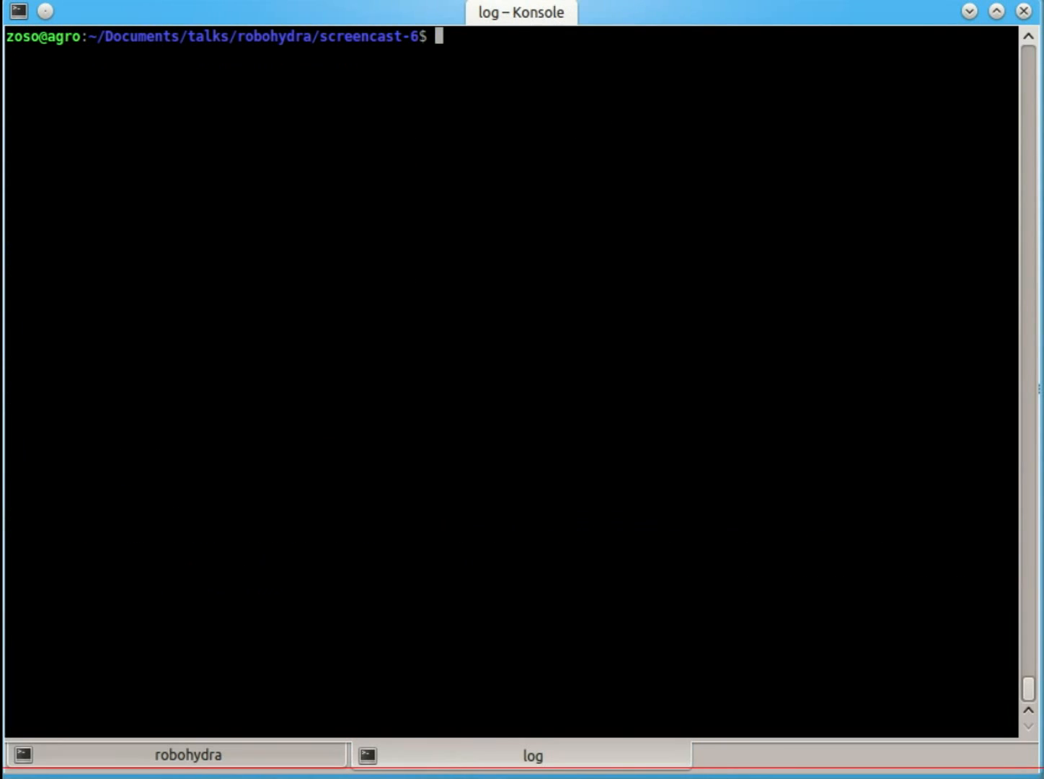
text(cat url)
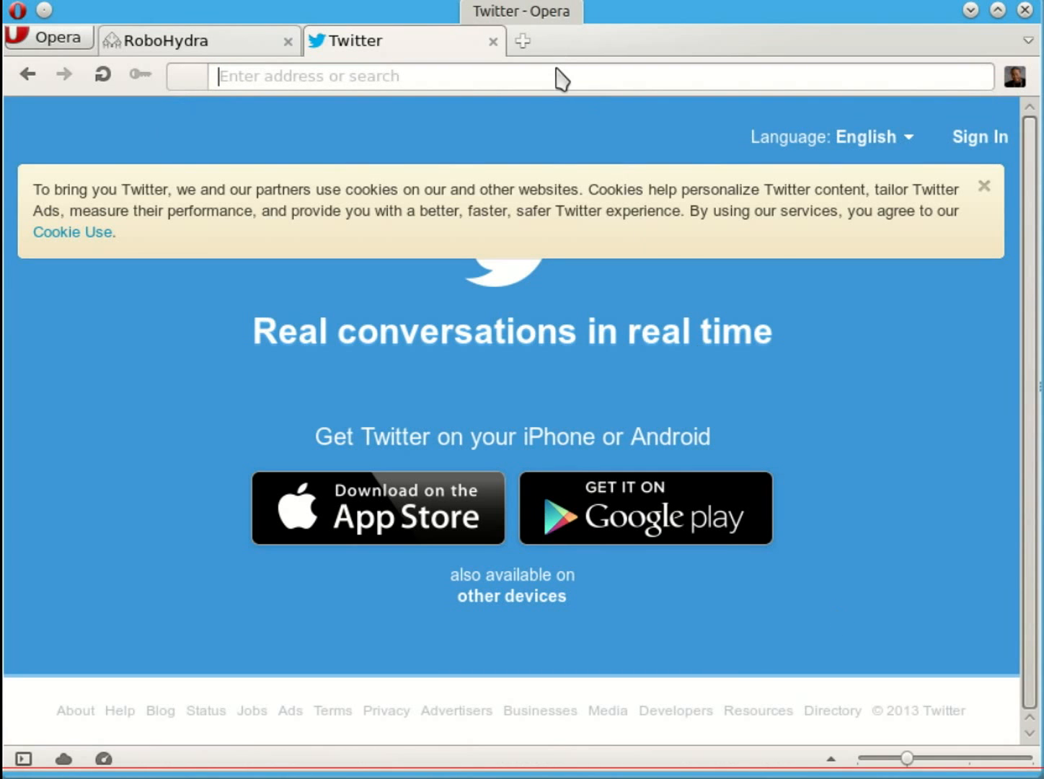
text(http://localhost:3000/search?q=%23mtvstars&src=tren&f=realtime)
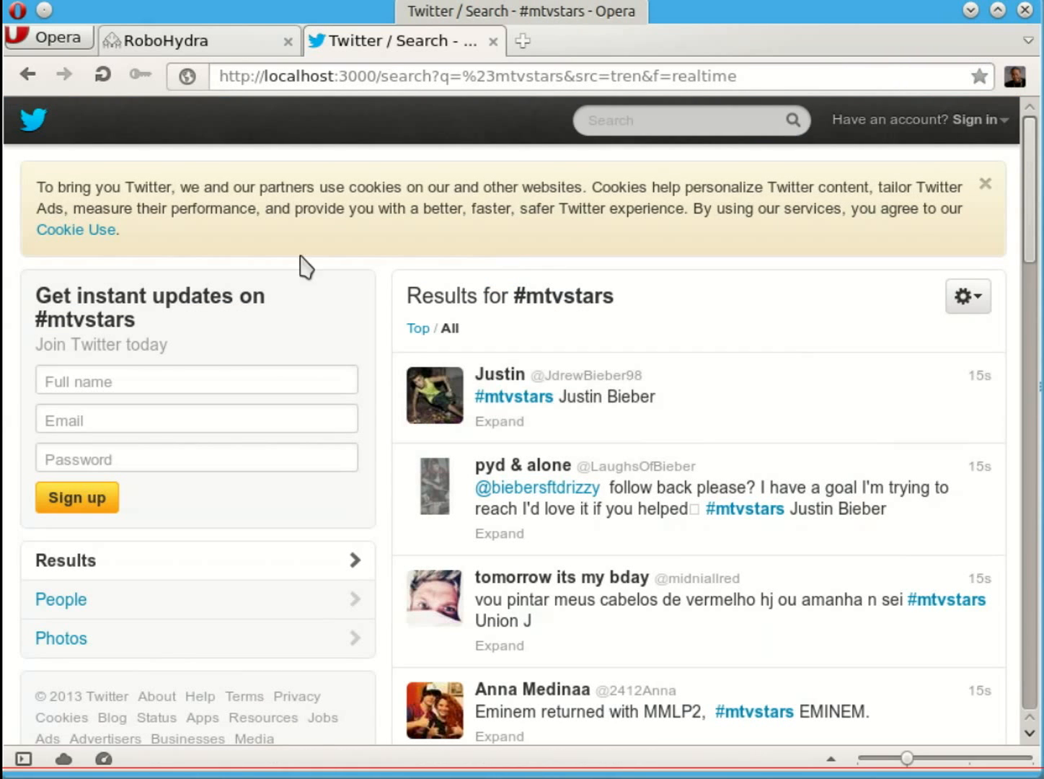
click(101, 75)
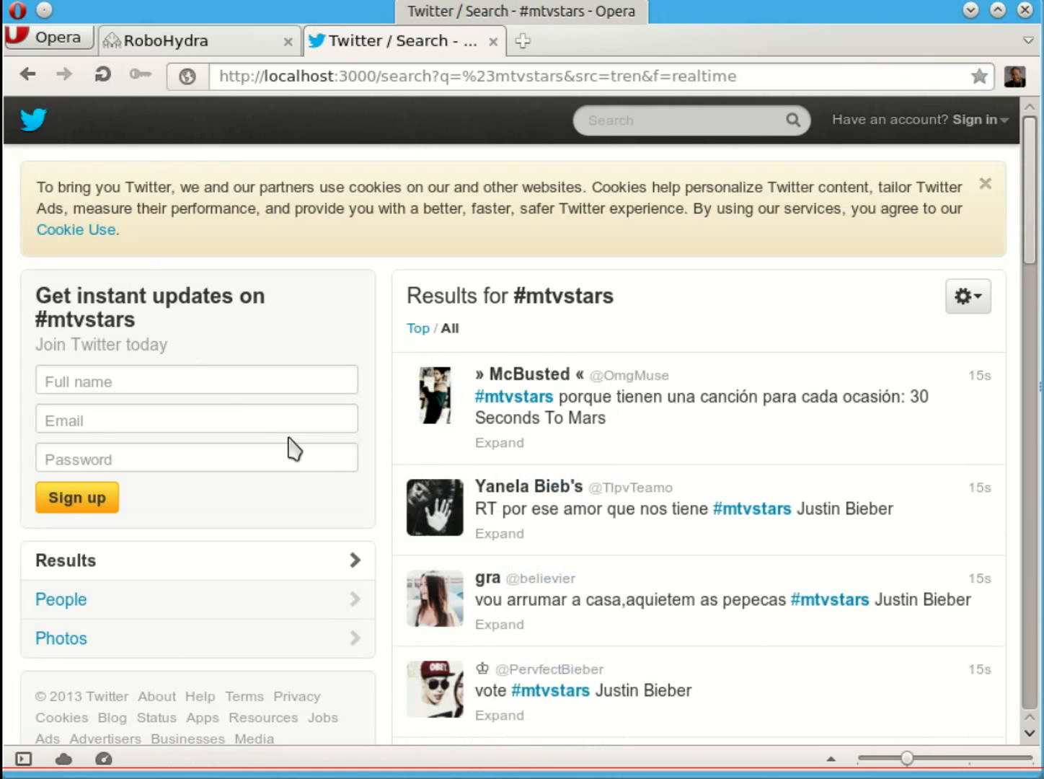
mouse_move(646, 444)
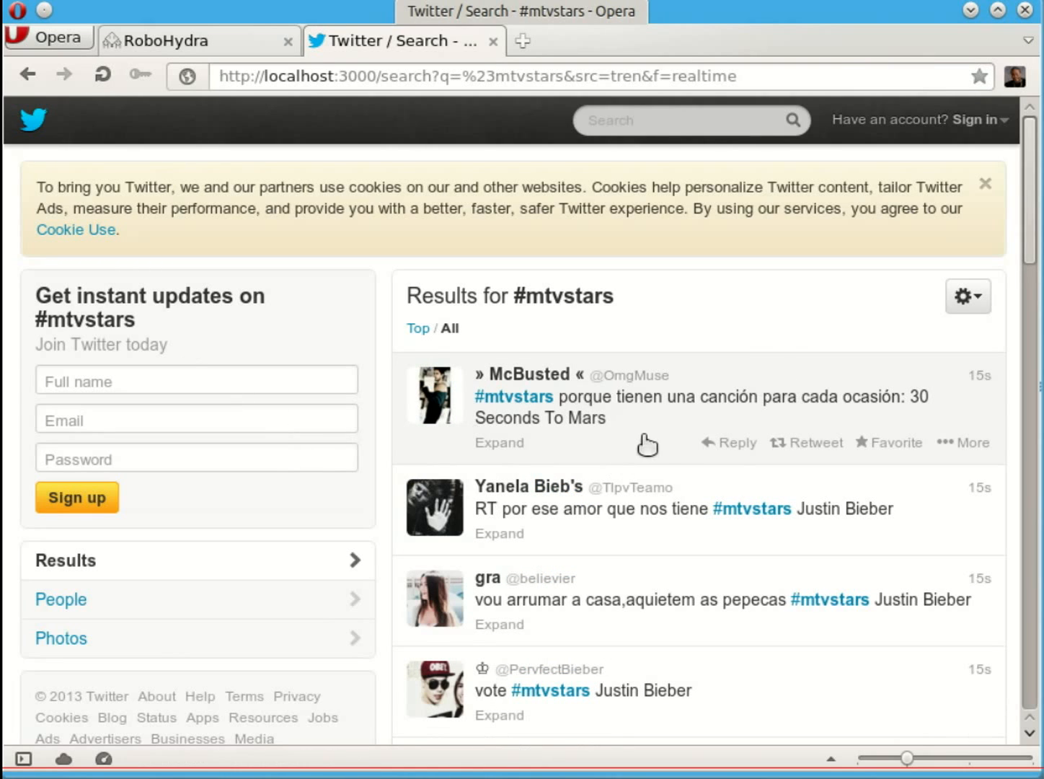
mouse_move(539, 260)
text(http://localhost:3000/start-replaying)
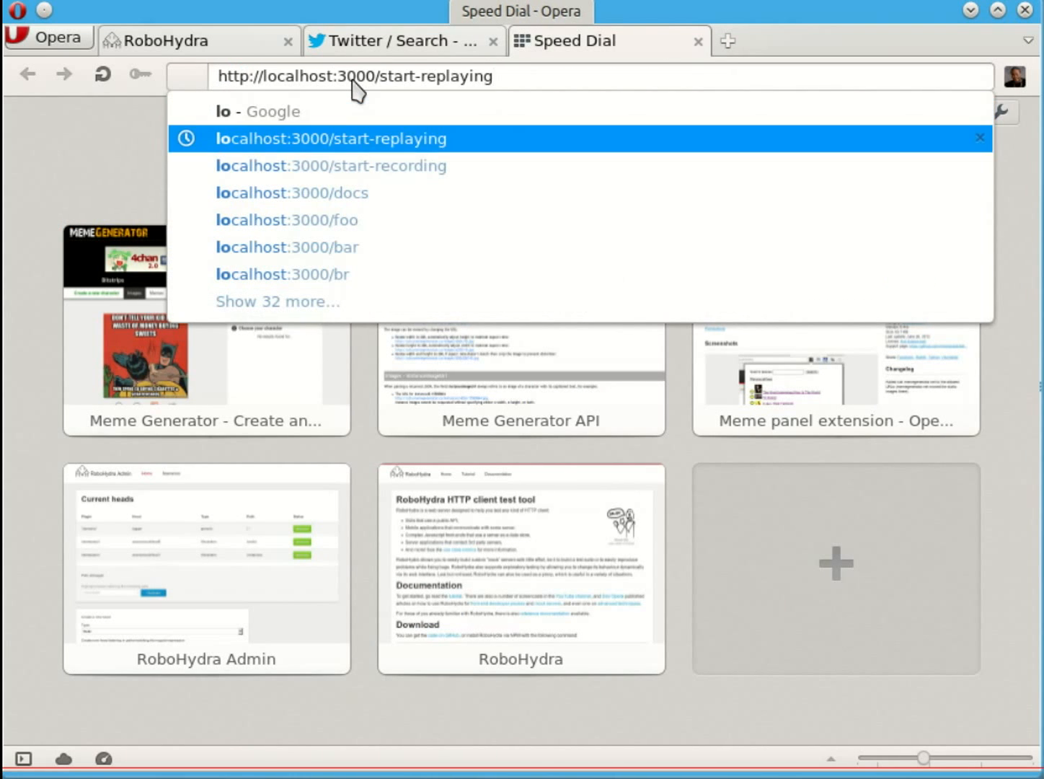
Step: Visit localhost:3000/start-recording, then reload the #mtvstars search twice to record fresh tweets
click(332, 164)
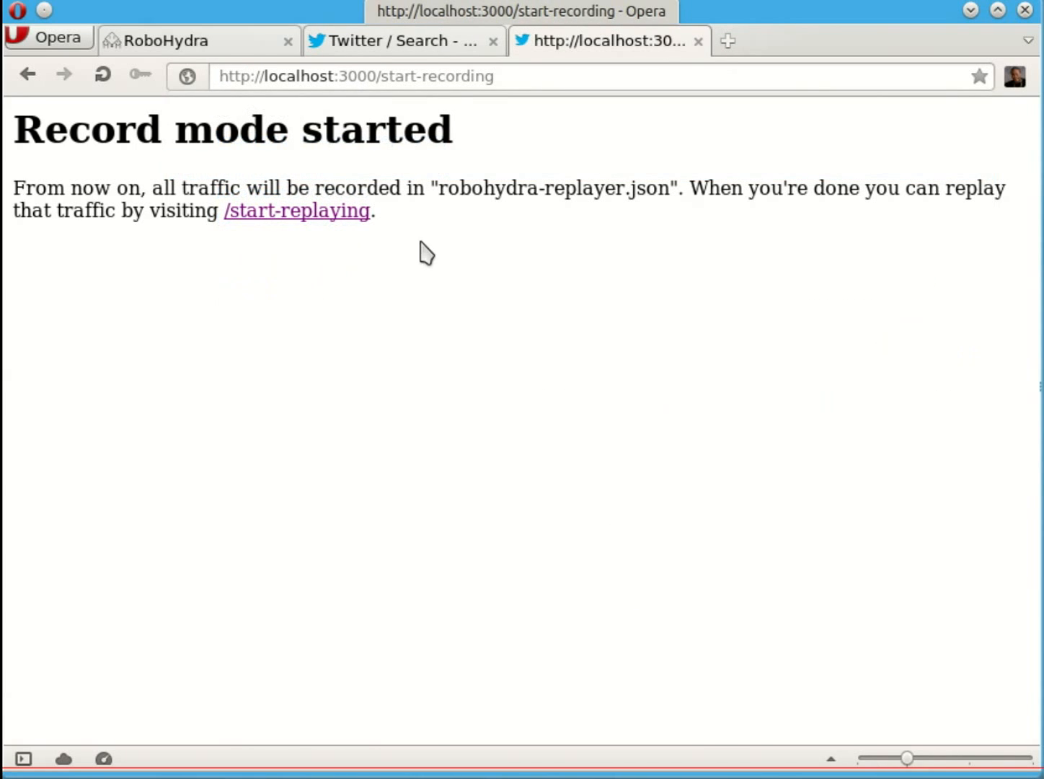
mouse_move(416, 98)
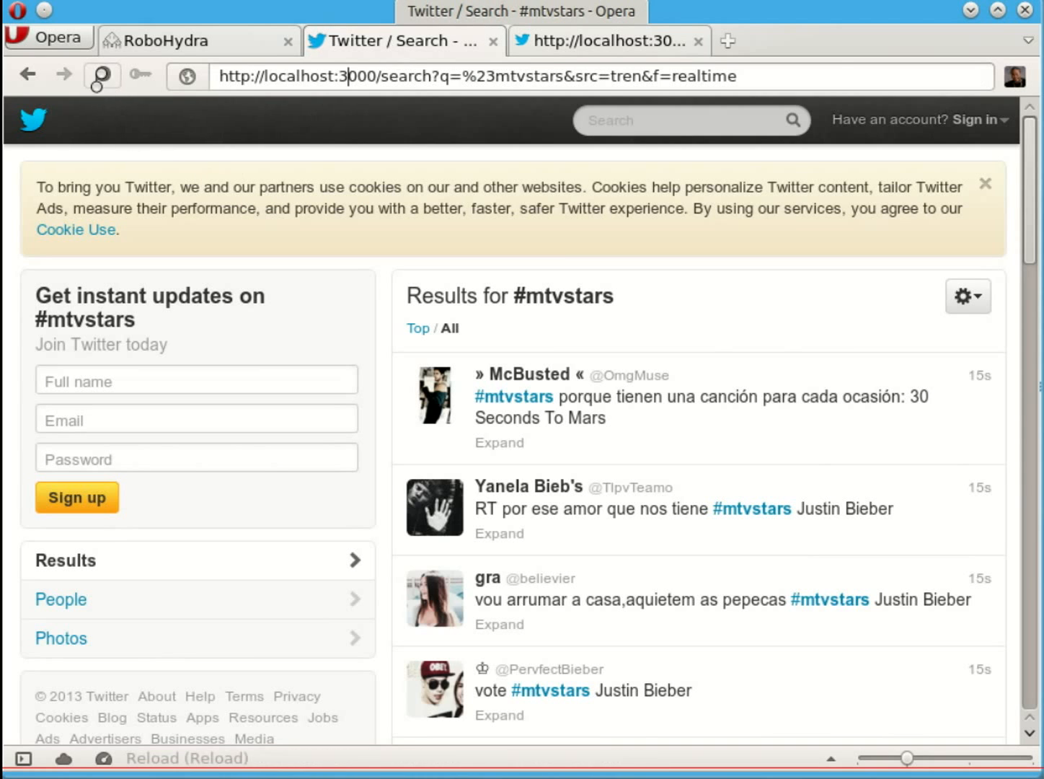
click(101, 75)
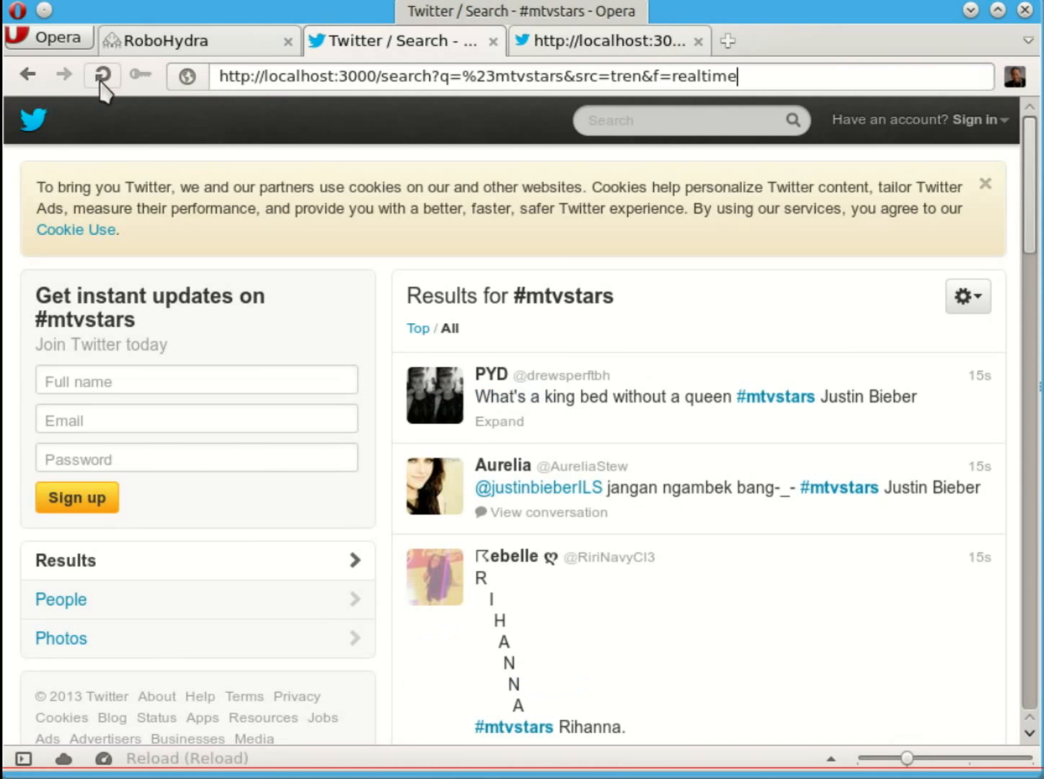
mouse_move(664, 410)
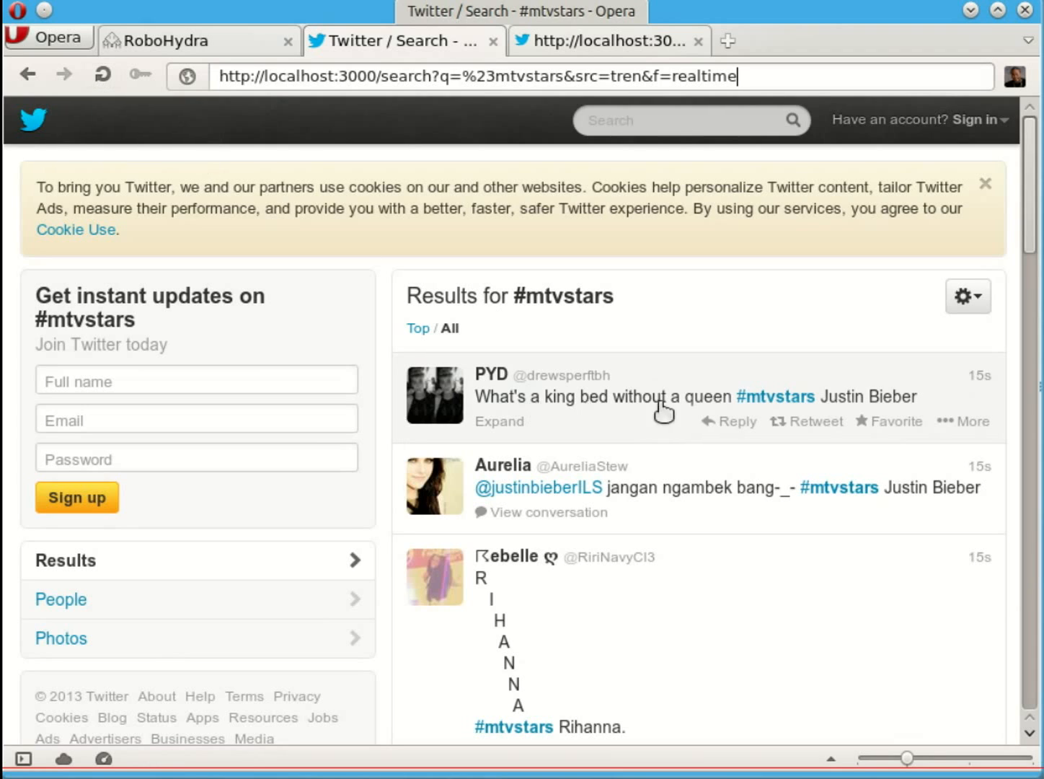
mouse_move(103, 75)
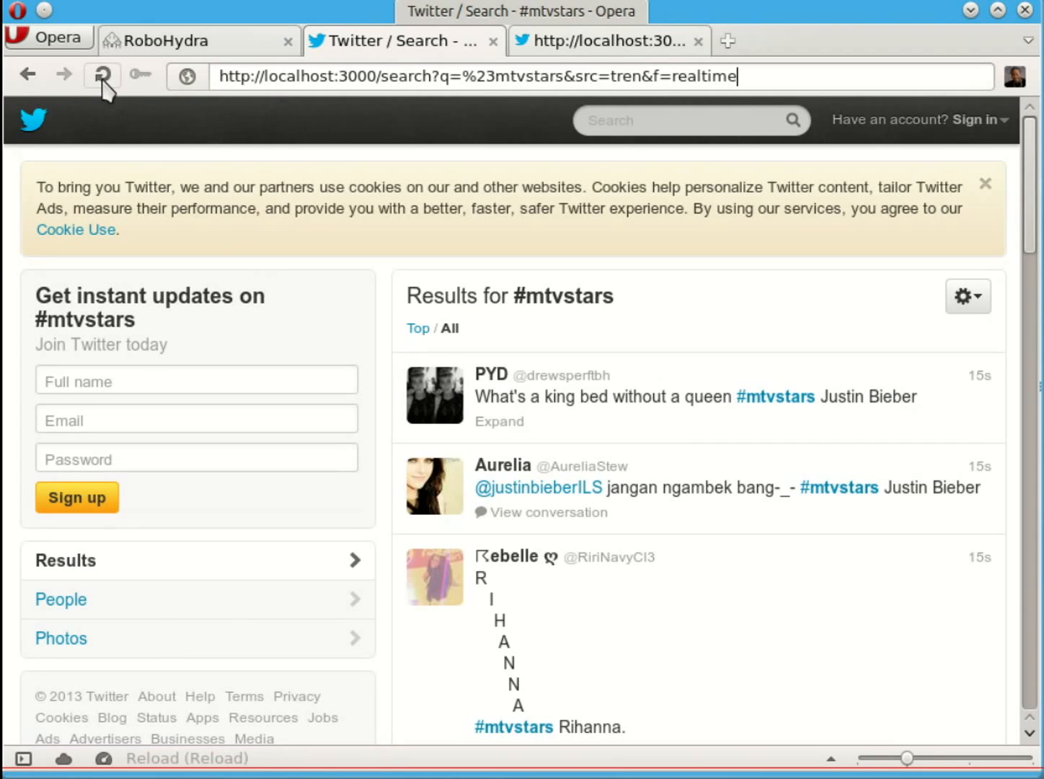
click(103, 75)
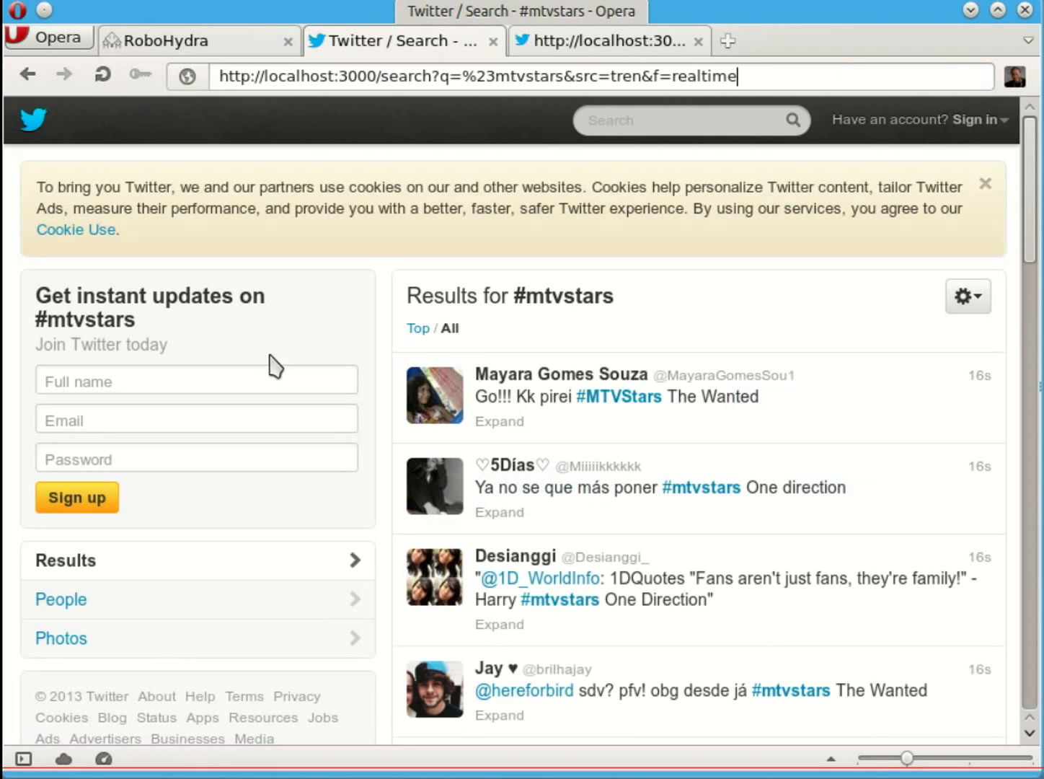
mouse_move(713, 415)
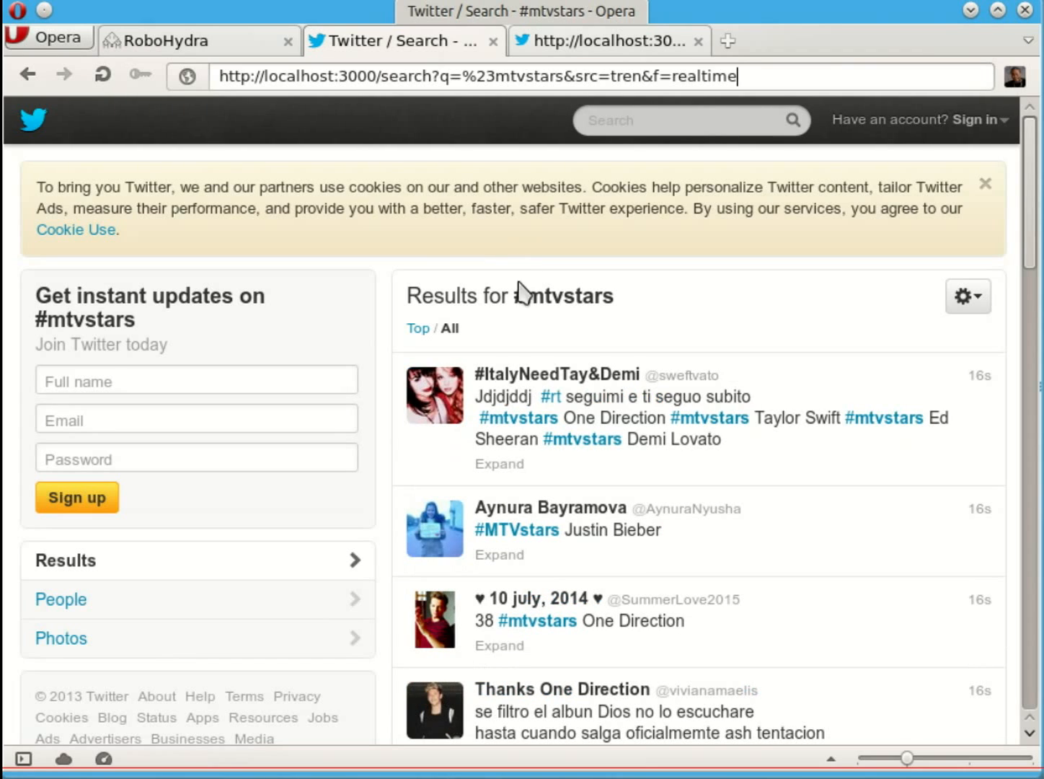
mouse_move(660, 468)
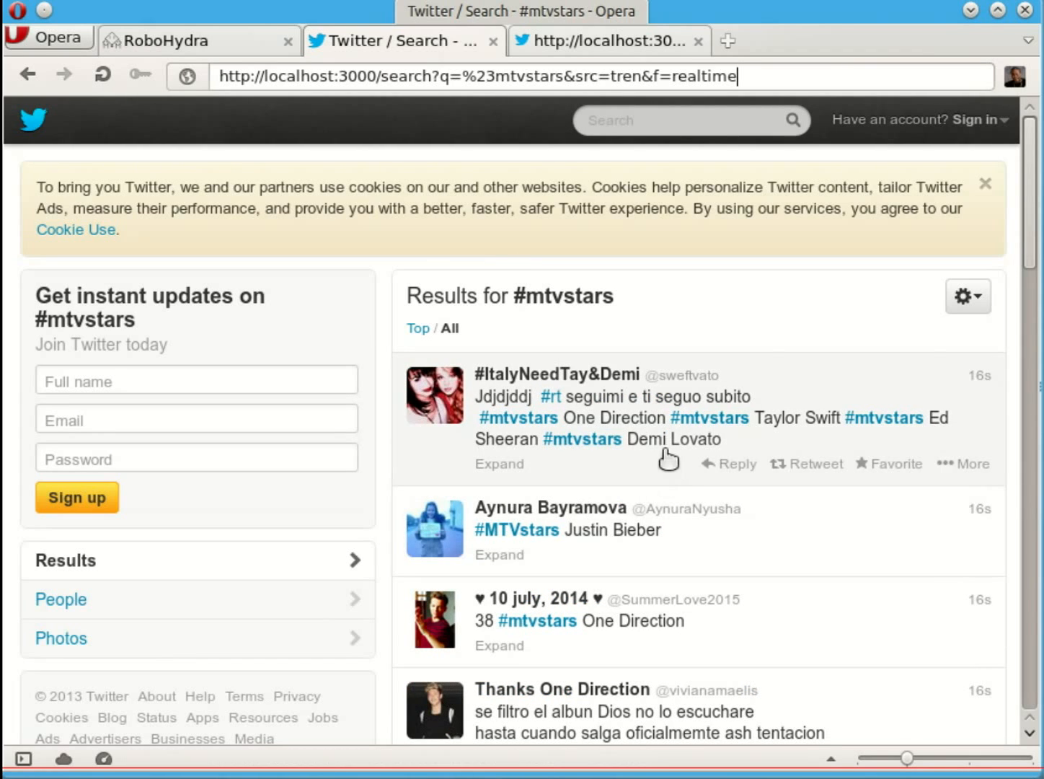
mouse_move(566, 77)
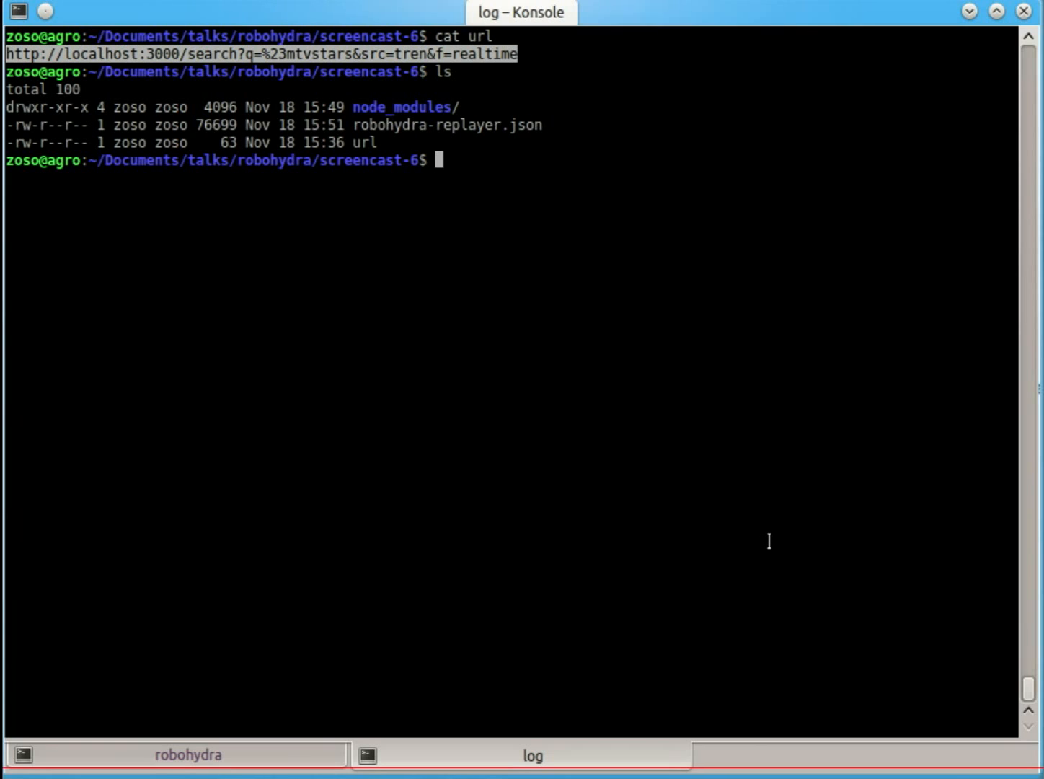
Step: Enter cat robohydra-replayer.json to view the newly recorded traffic file
text(cat)
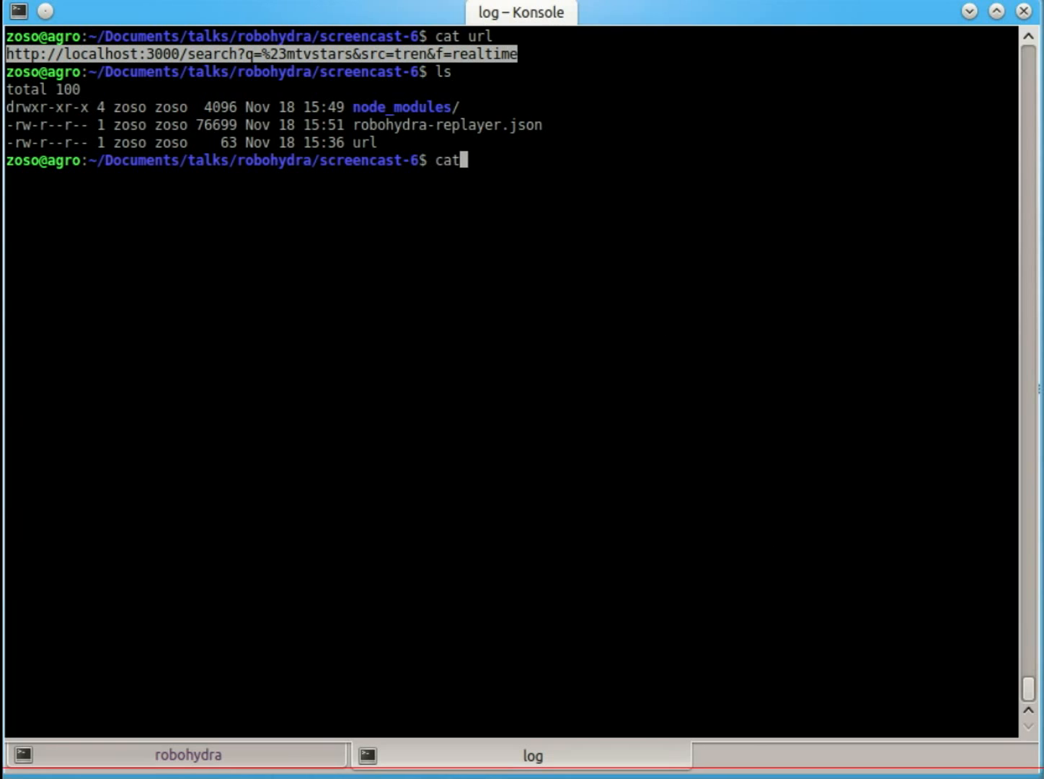
text(robohydra-replayer.json)
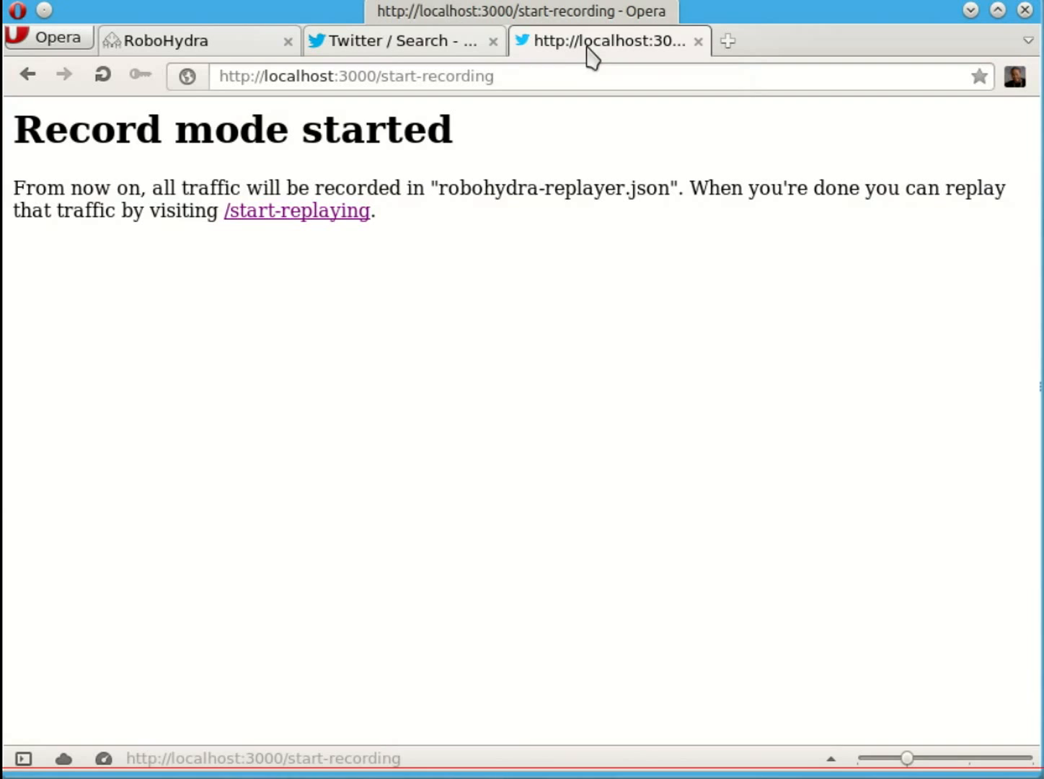
mouse_move(331, 210)
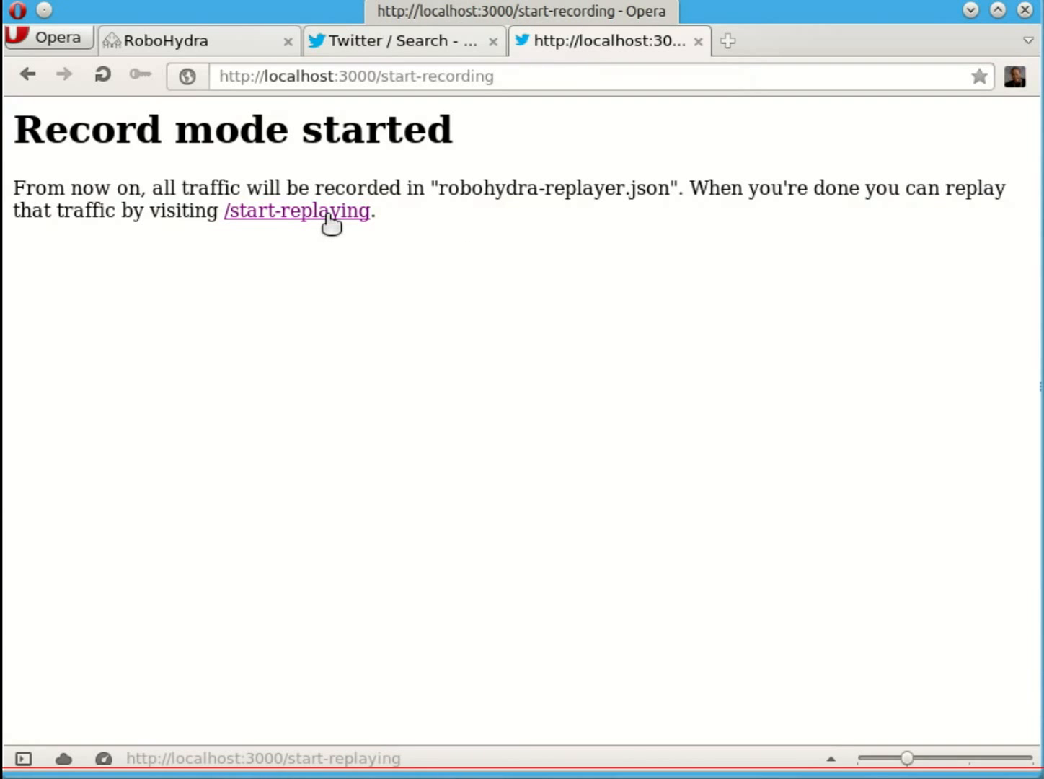
Step: Switch RoboHydra to replay mode, reload #mtvstars from the recording, and print robohydra-replayer.json
click(296, 211)
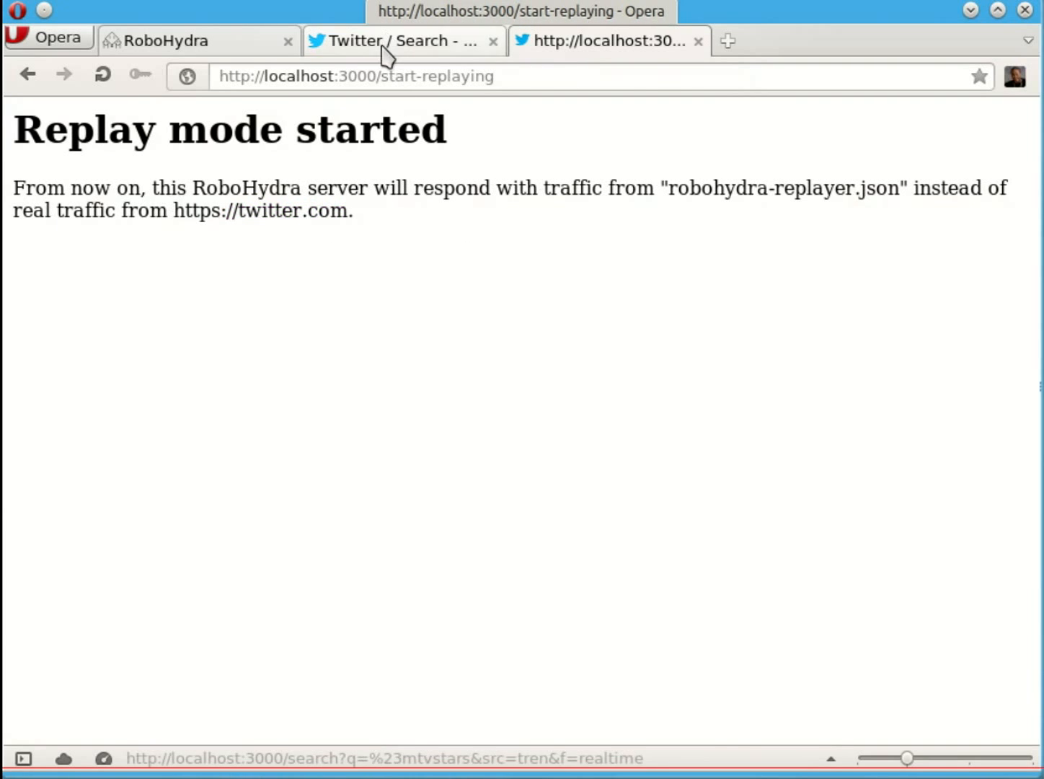
click(102, 75)
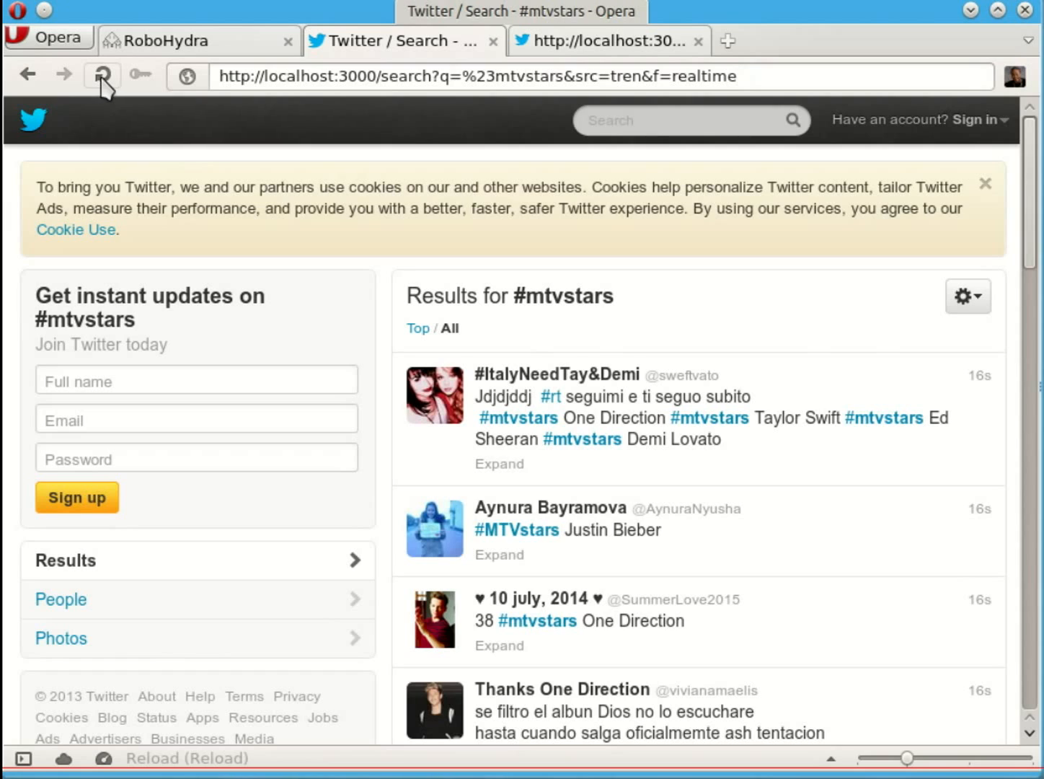
mouse_move(103, 75)
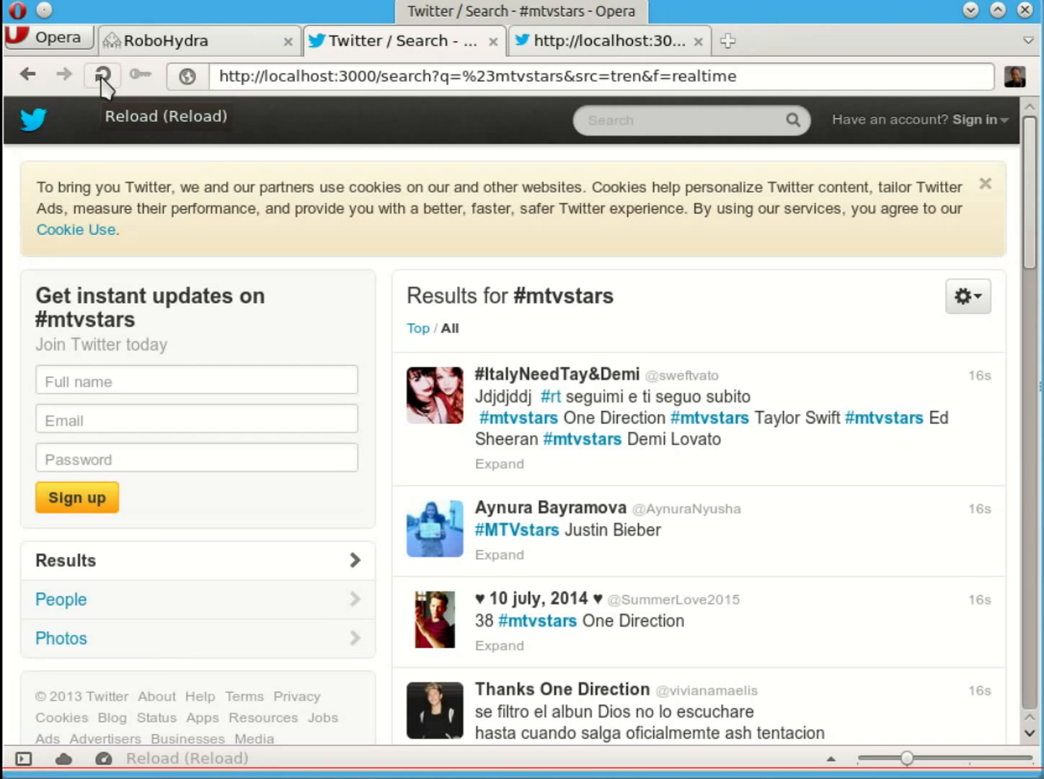
click(532, 756)
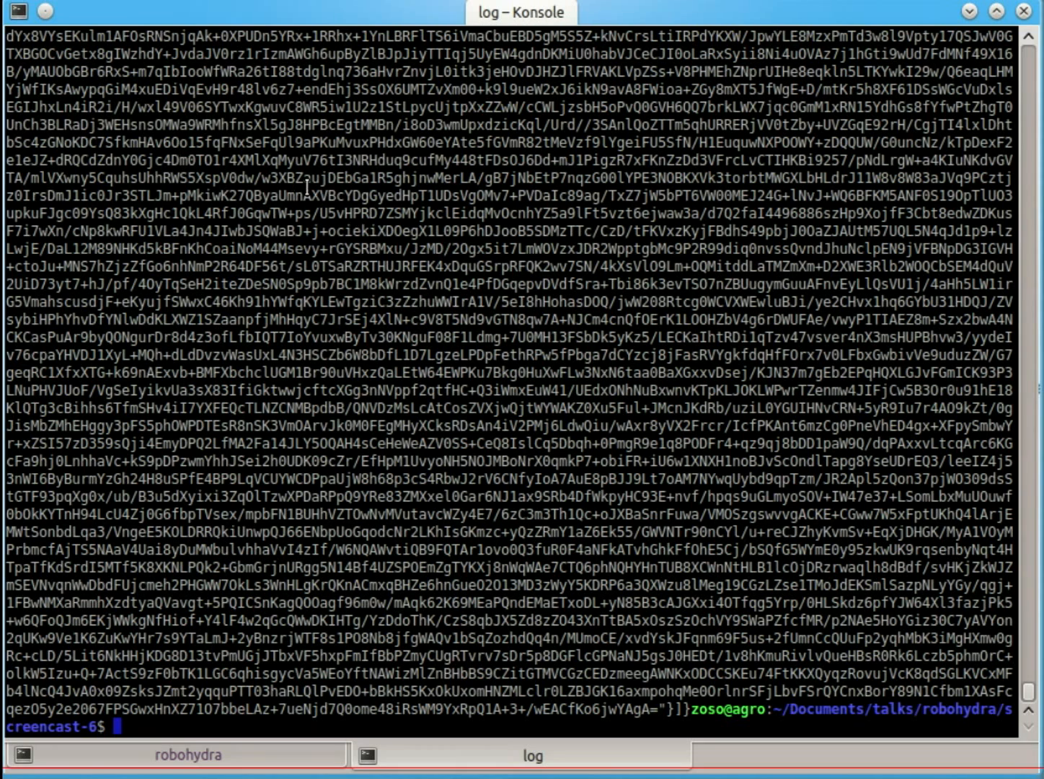
text(cat robohydra-replayer.json)
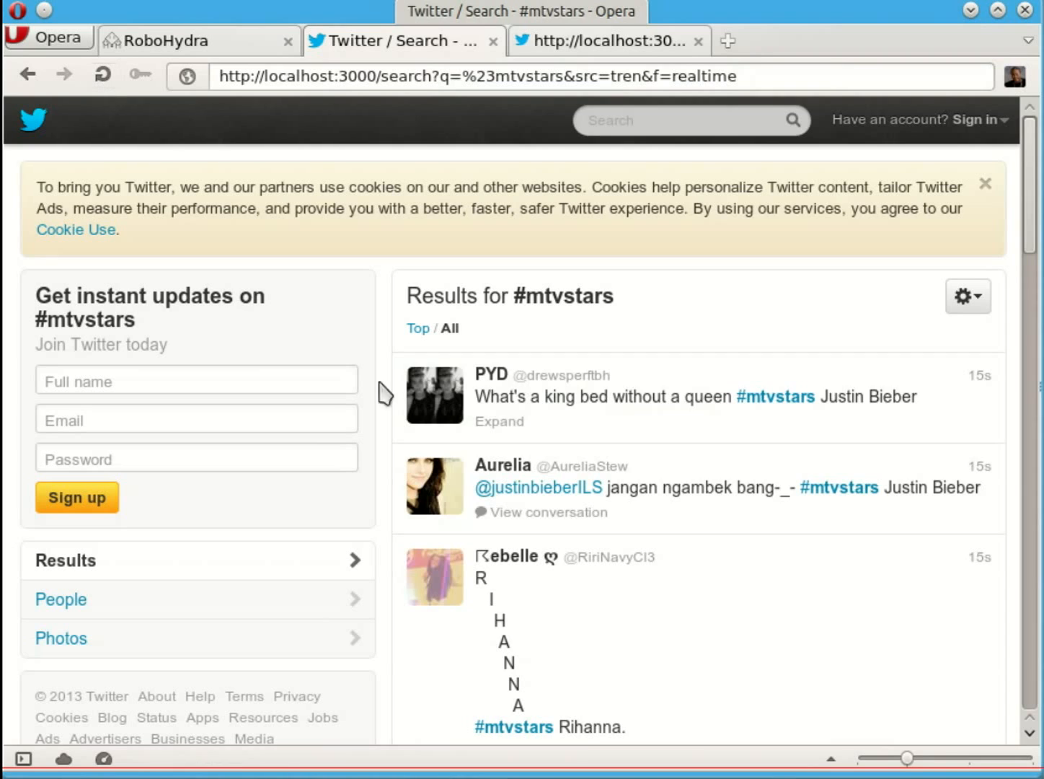
mouse_move(171, 195)
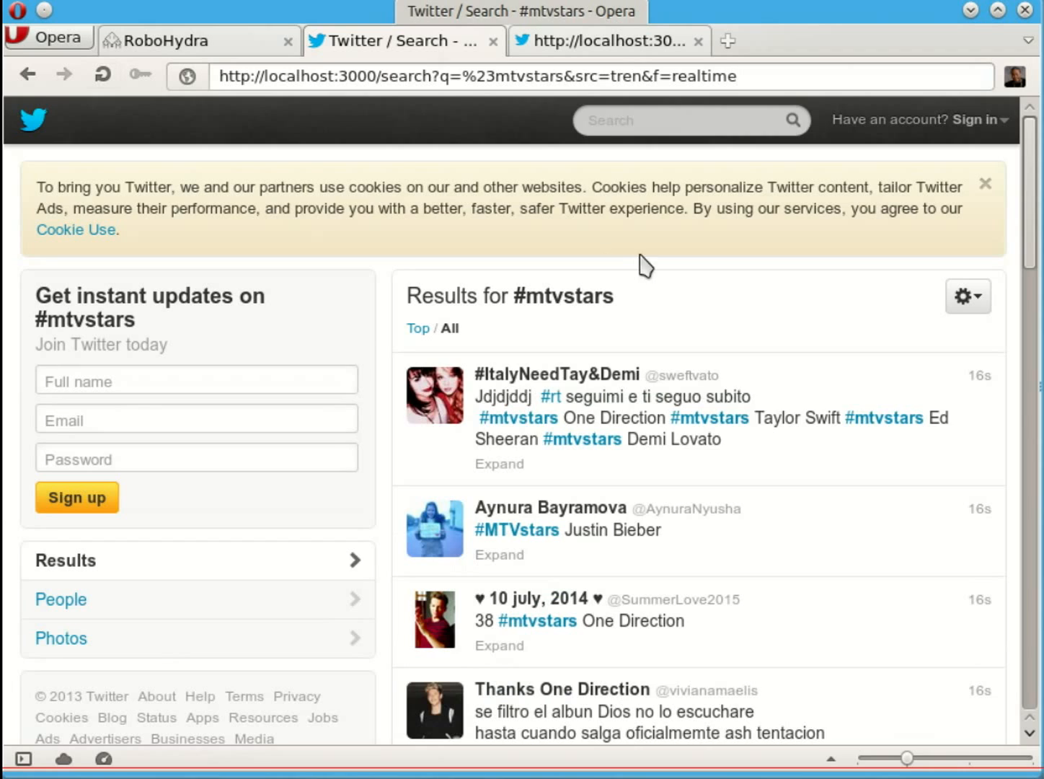
mouse_move(338, 242)
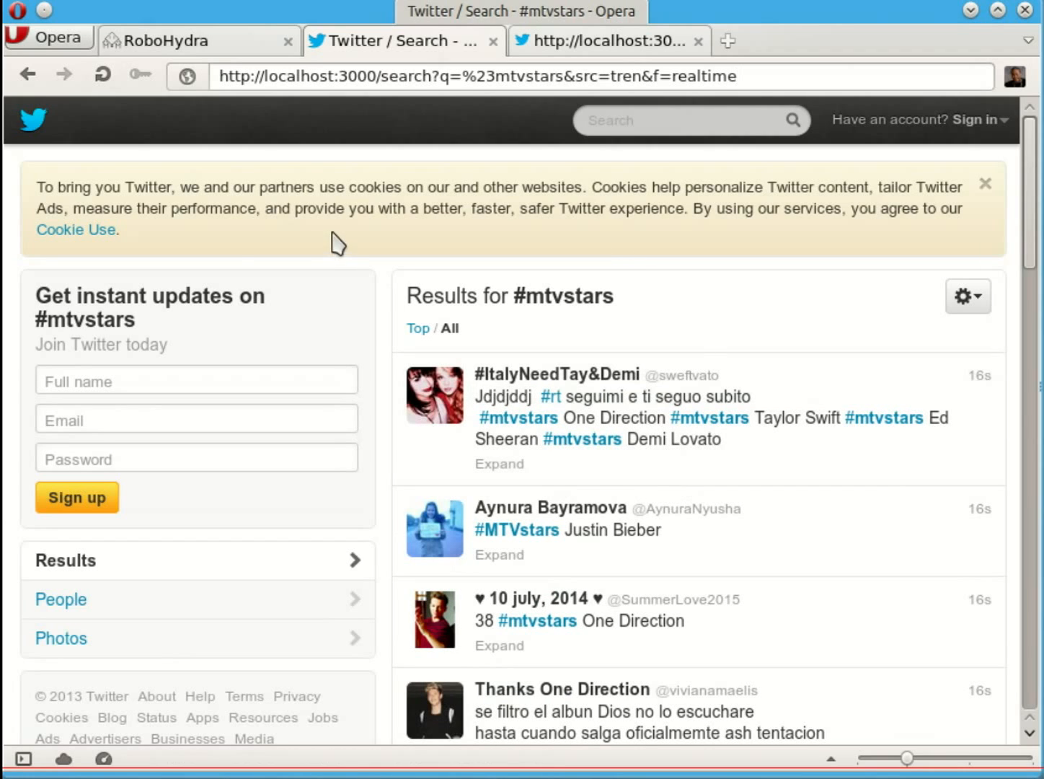
mouse_move(102, 75)
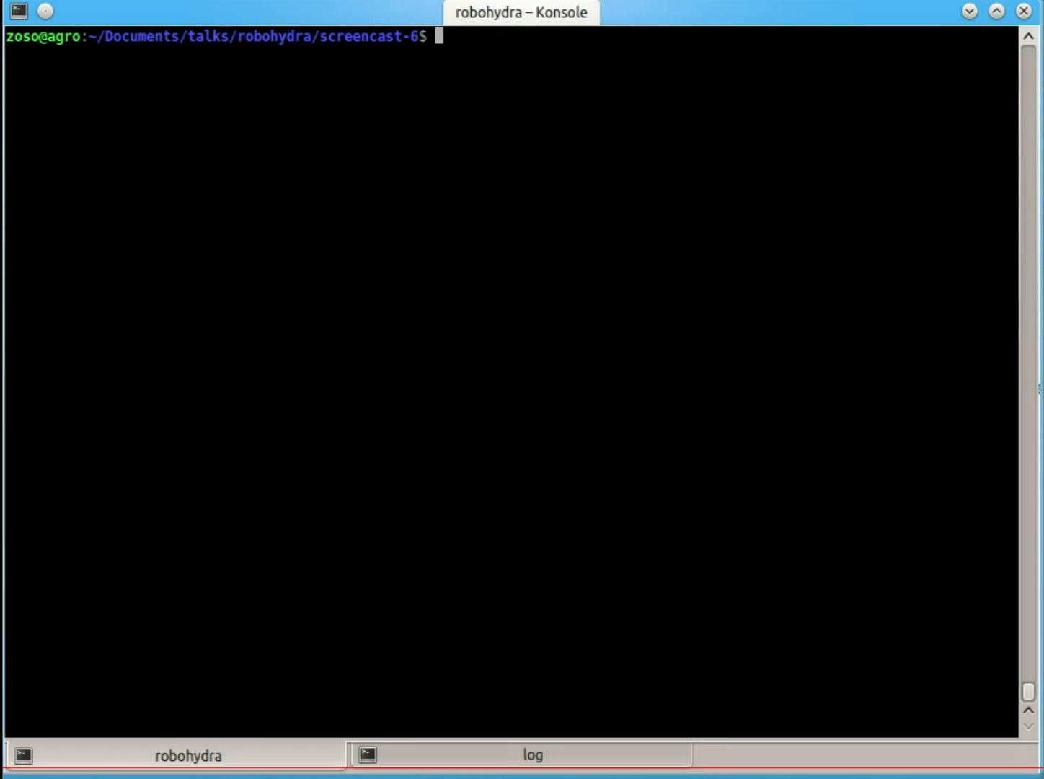
Step: In Emacs clear the last response's body in robohydra-replayer.json, then return to Konsole
key(alt+Tab)
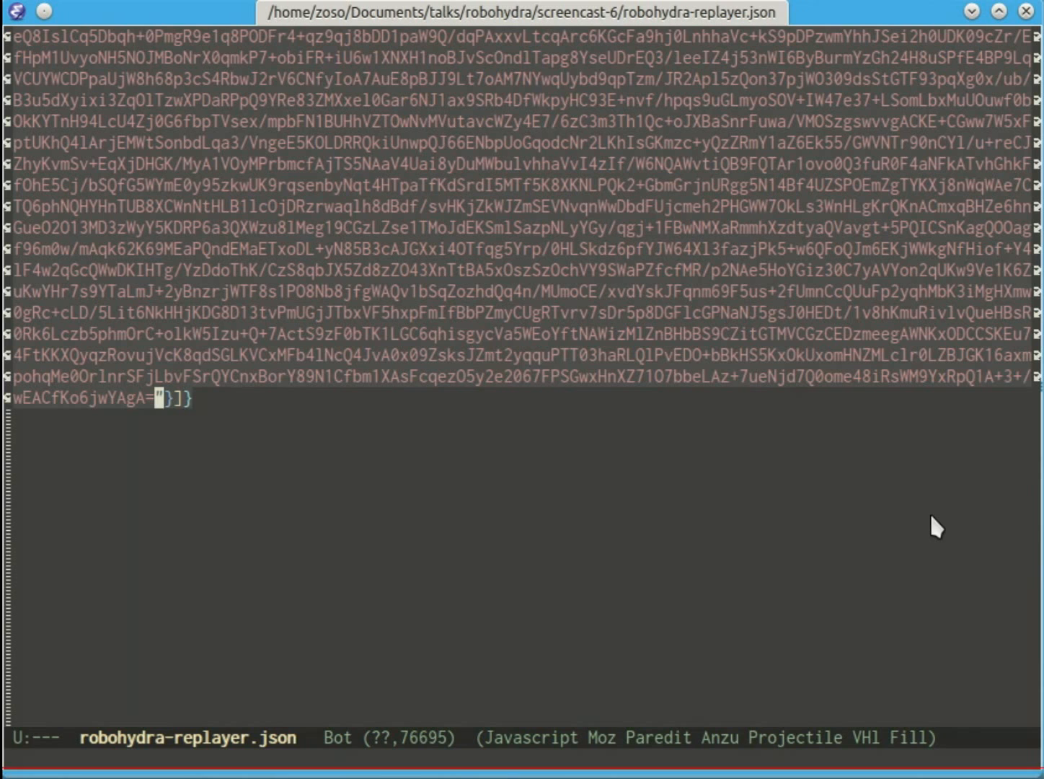
key(C-b)
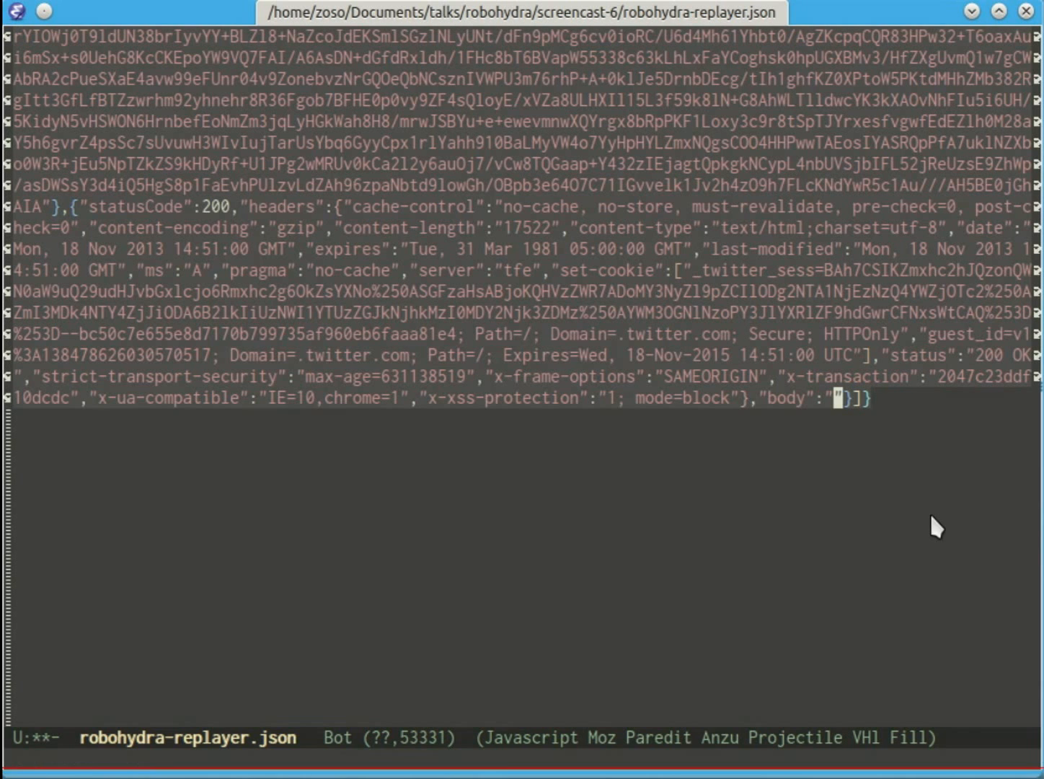
key(alt+Tab)
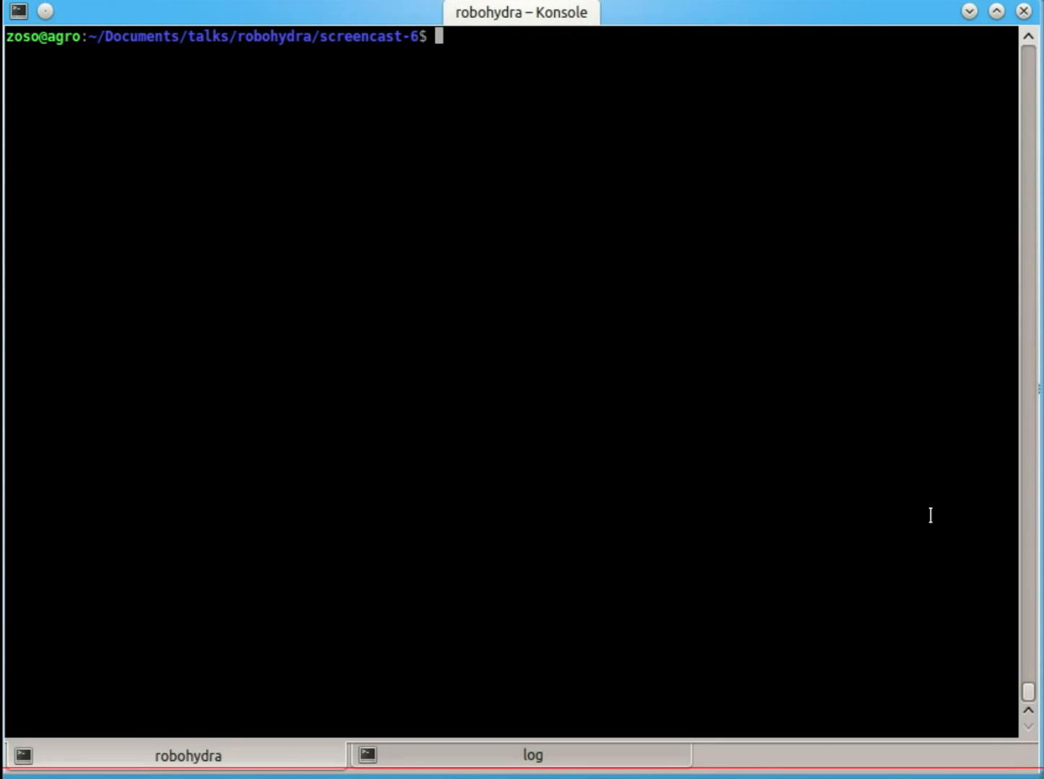
Step: Run echo 'DIZ IZ FAKE!' piped to base64 to get the encoded fake body
text(echo ')
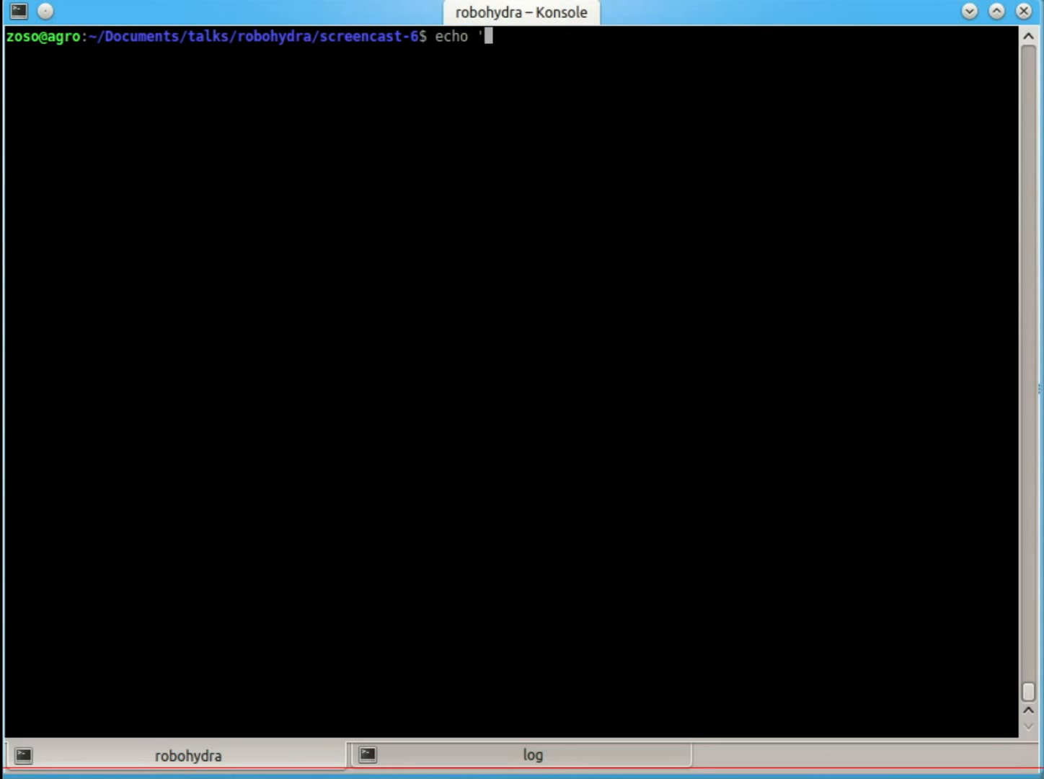
text(DIZ IZ FA)
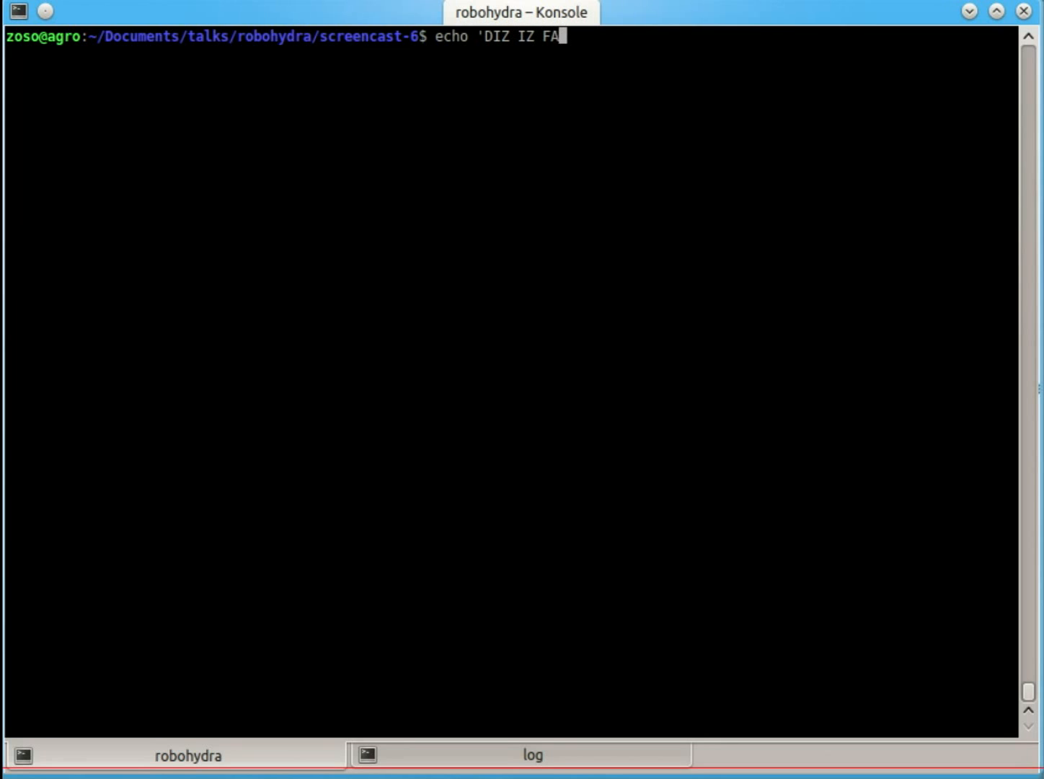
text(KE!")
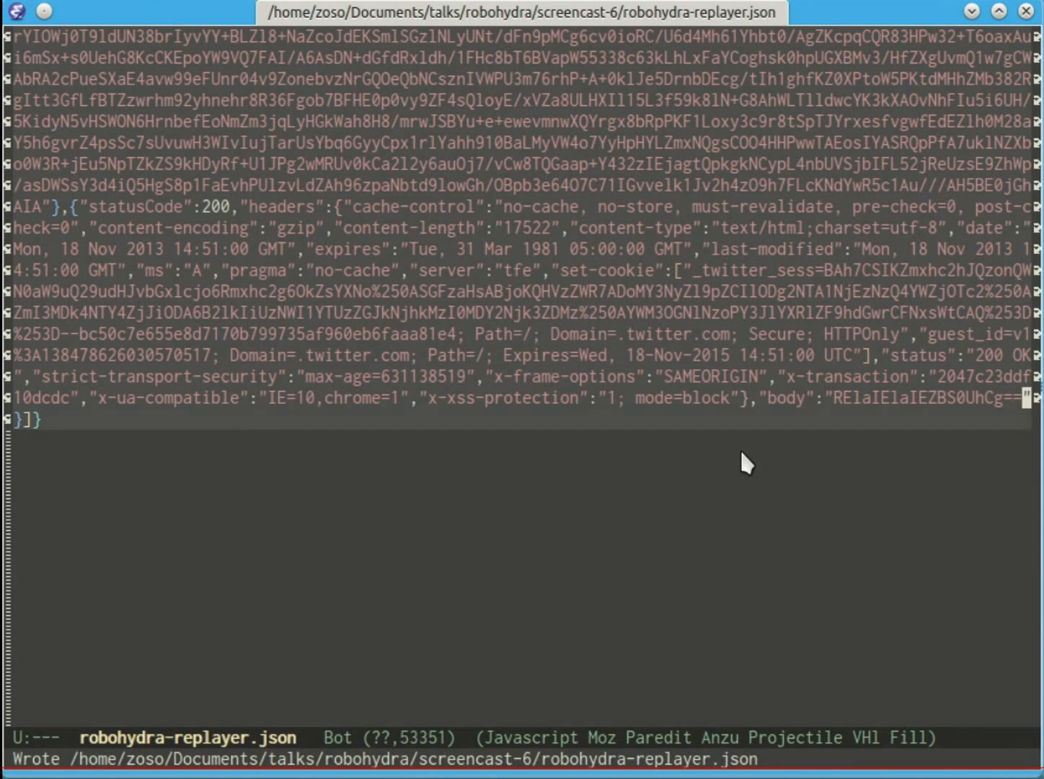
Step: Insert RElaIElaIEZBS0UhCg== as the last response body and save robohydra-replayer.json
key(ctrl+r)
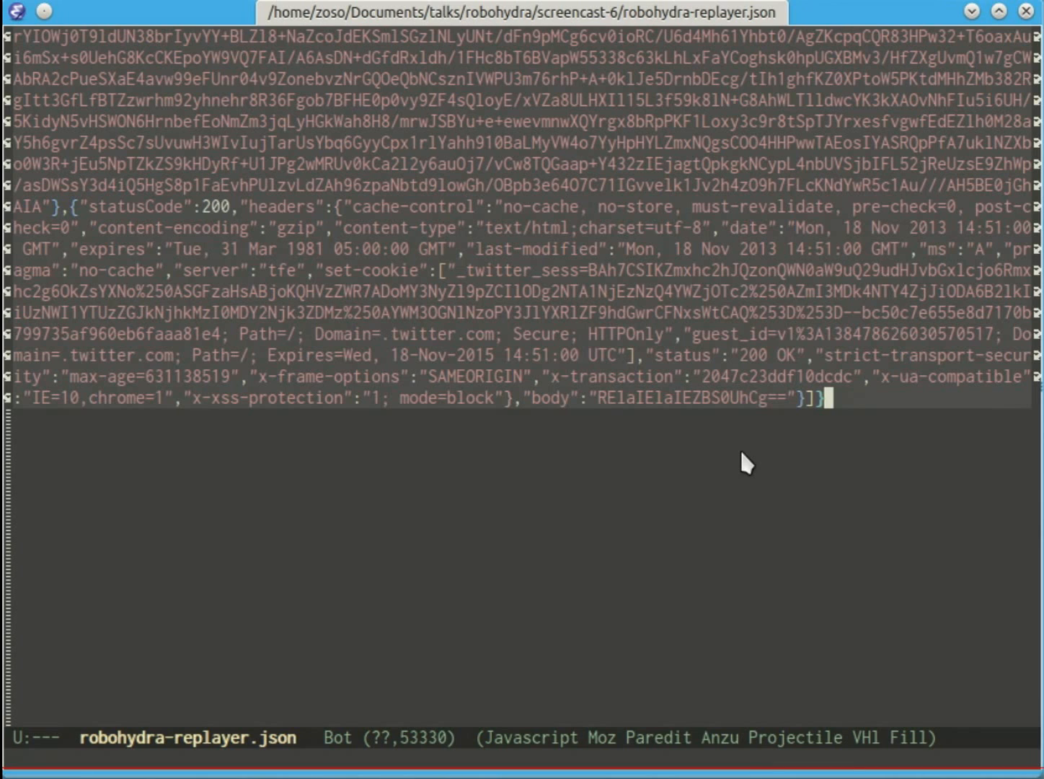
mouse_move(981, 638)
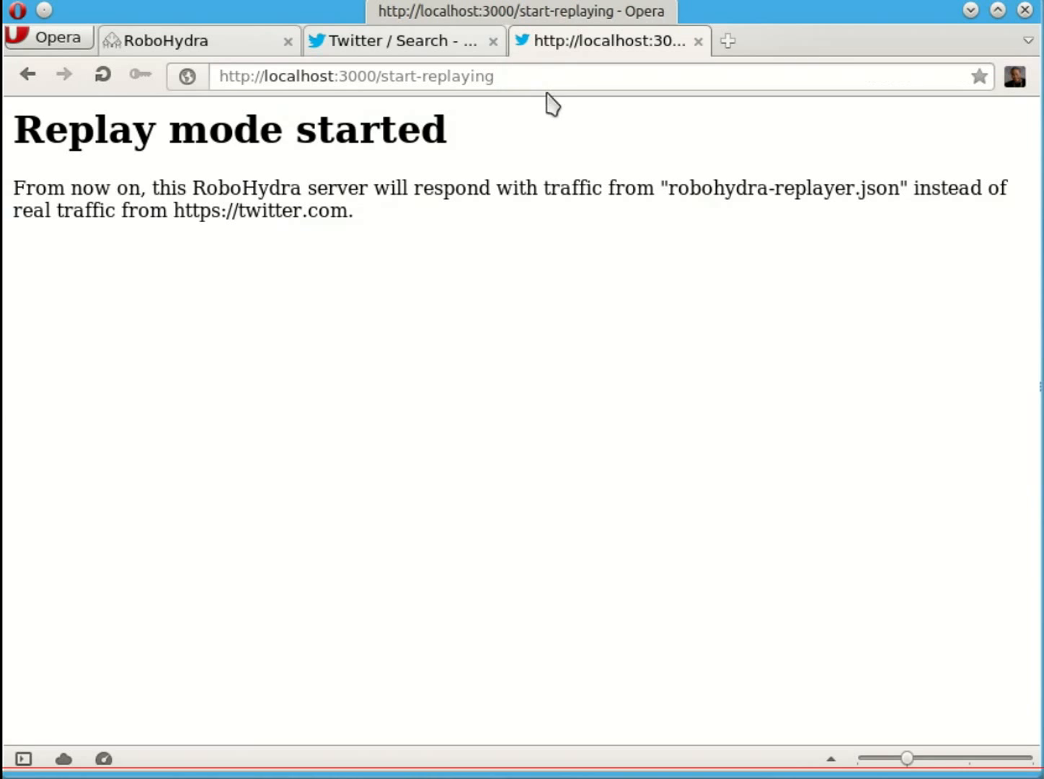
mouse_move(592, 279)
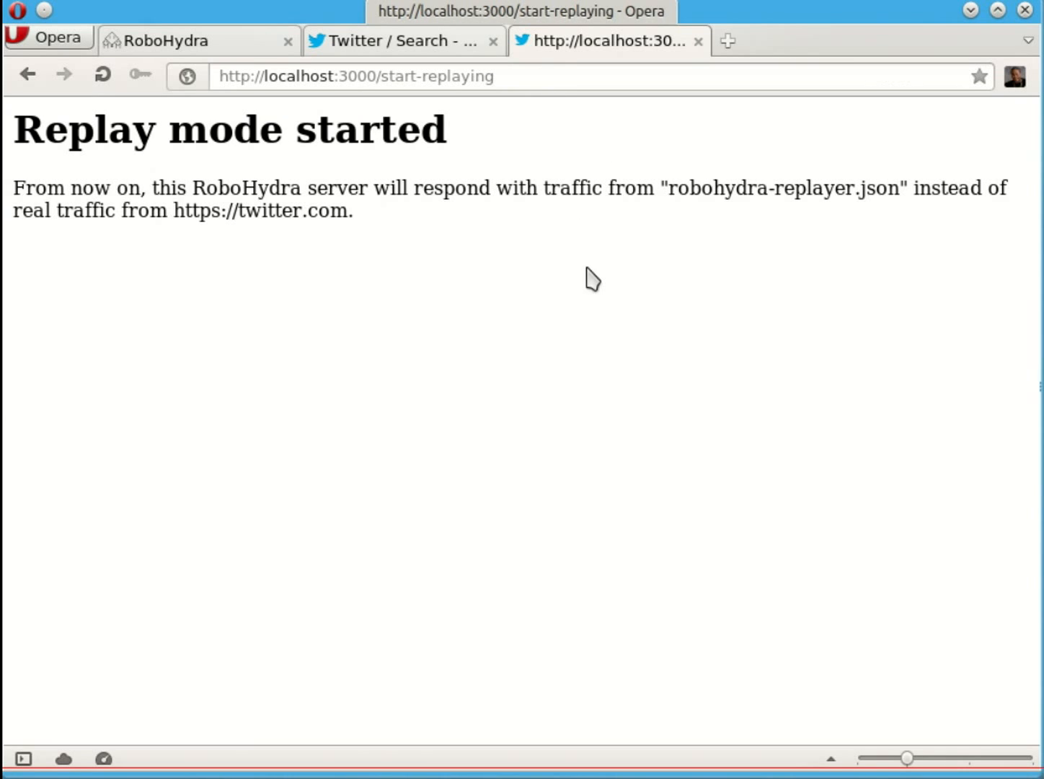
mouse_move(672, 195)
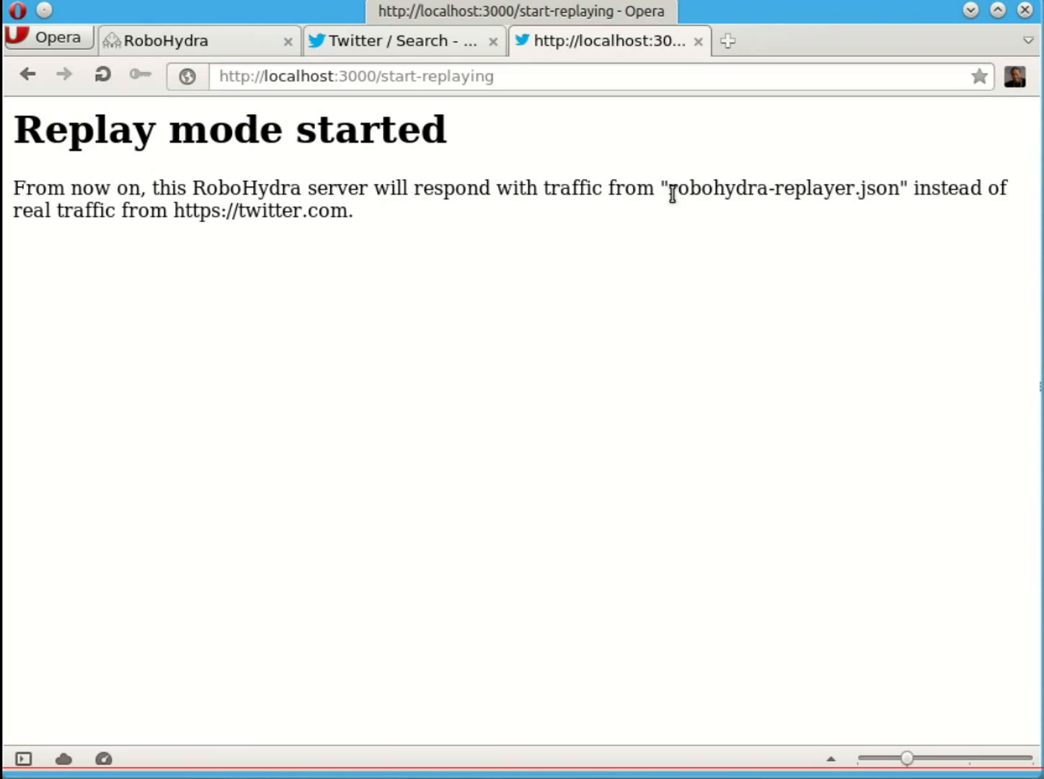
Step: Start RoboHydra replay mode via localhost:3000/start-replaying, serving robohydra-replayer.json traffic
click(389, 40)
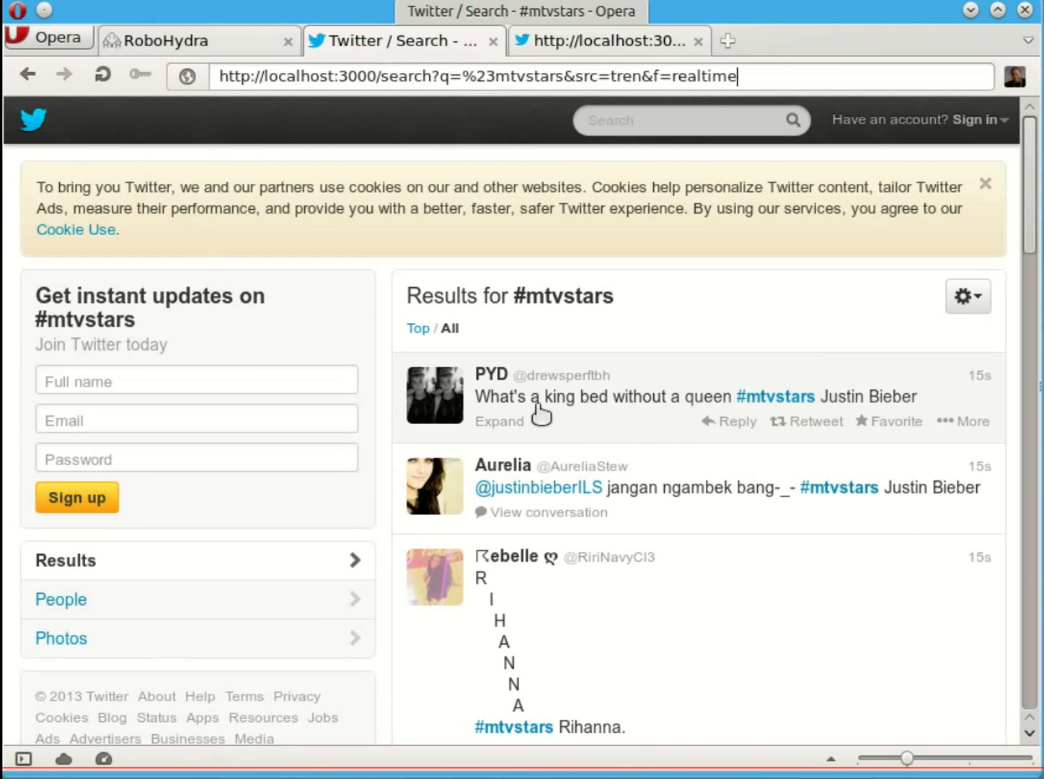
mouse_move(102, 75)
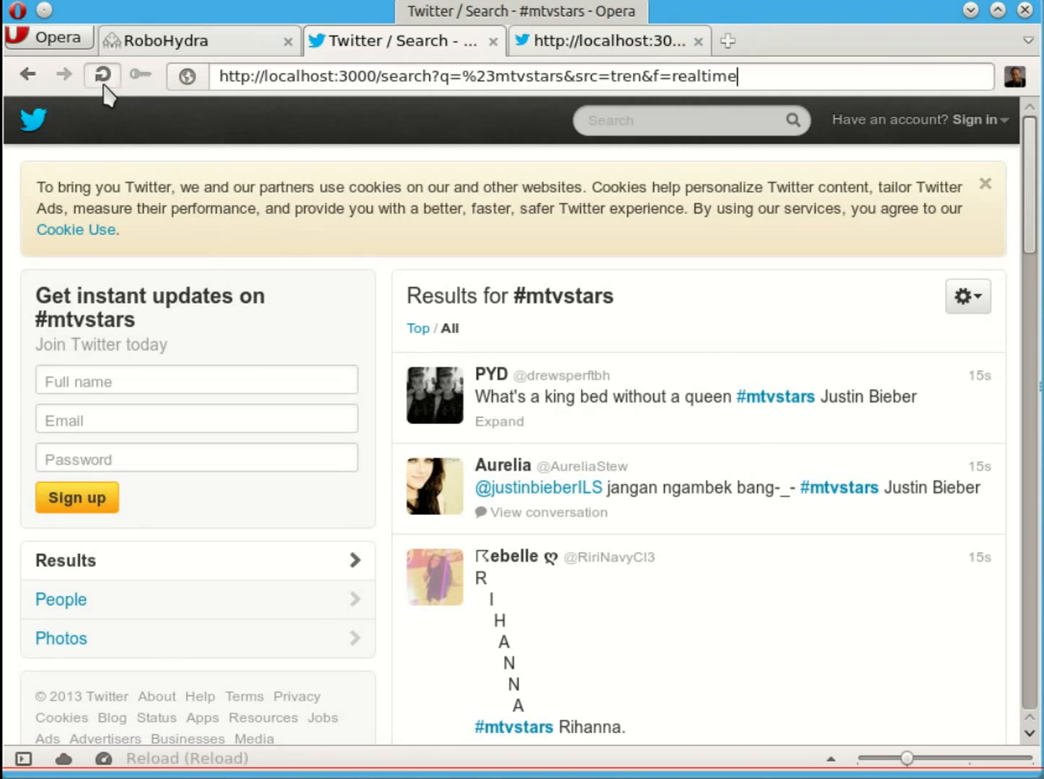
Step: Reload the #mtvstars search repeatedly, alternating recorded tweets with the DIZ IZ FAKE! page
click(101, 75)
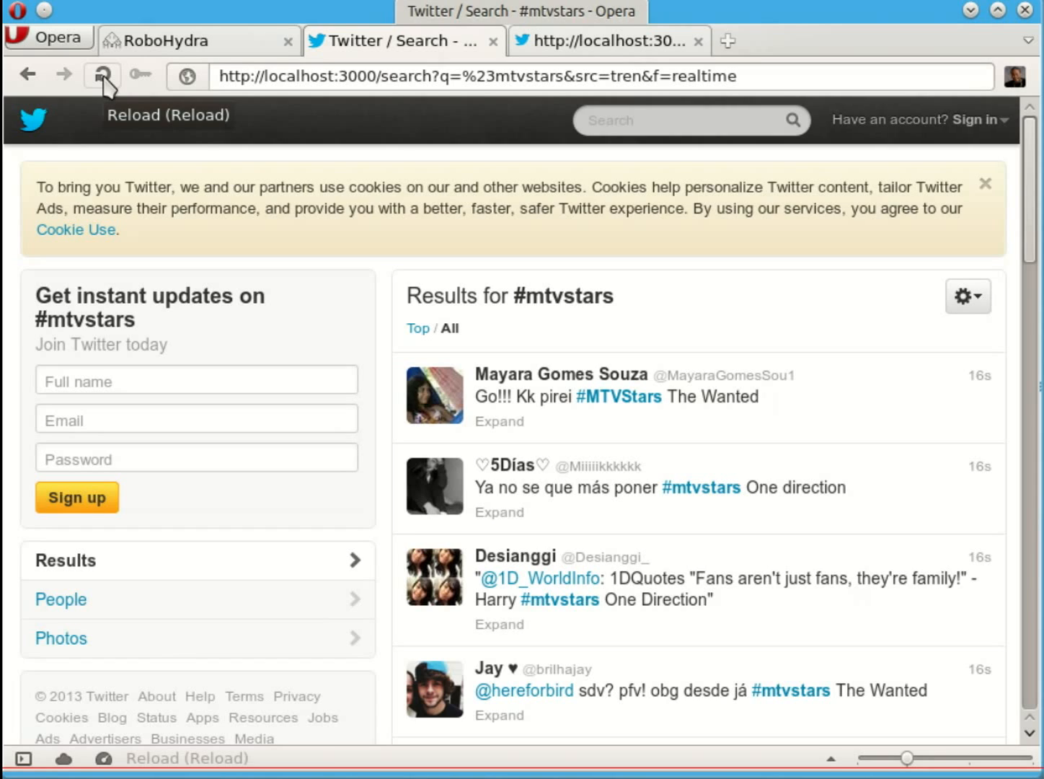
click(101, 75)
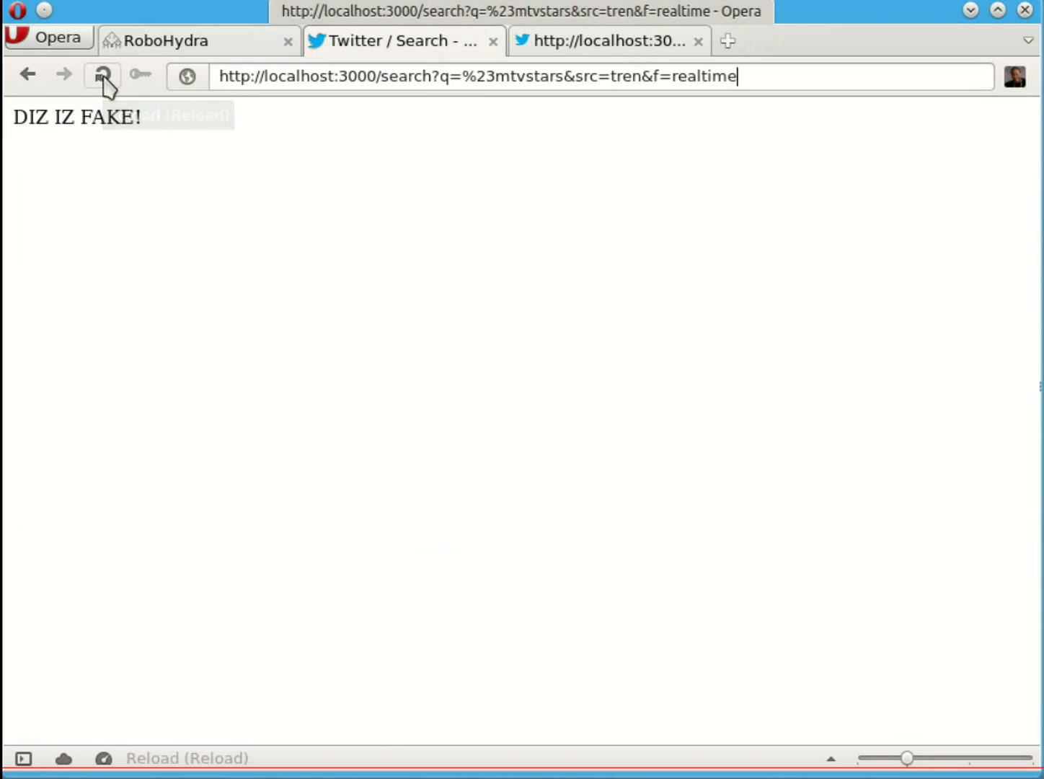
click(101, 75)
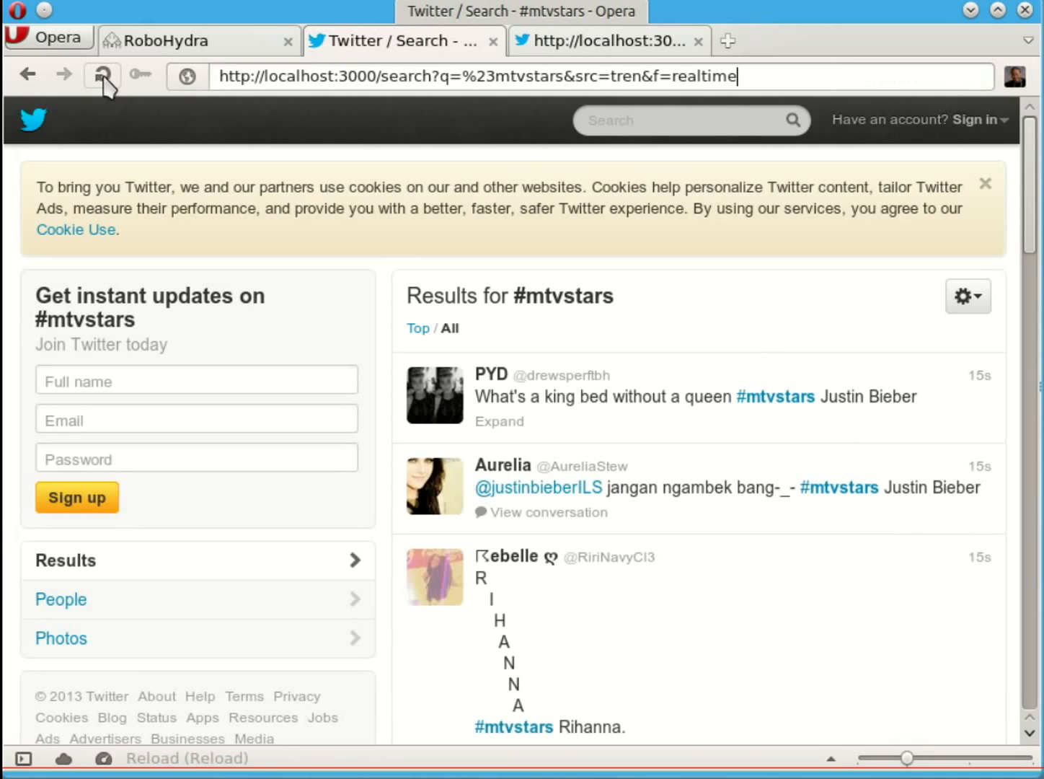
click(104, 75)
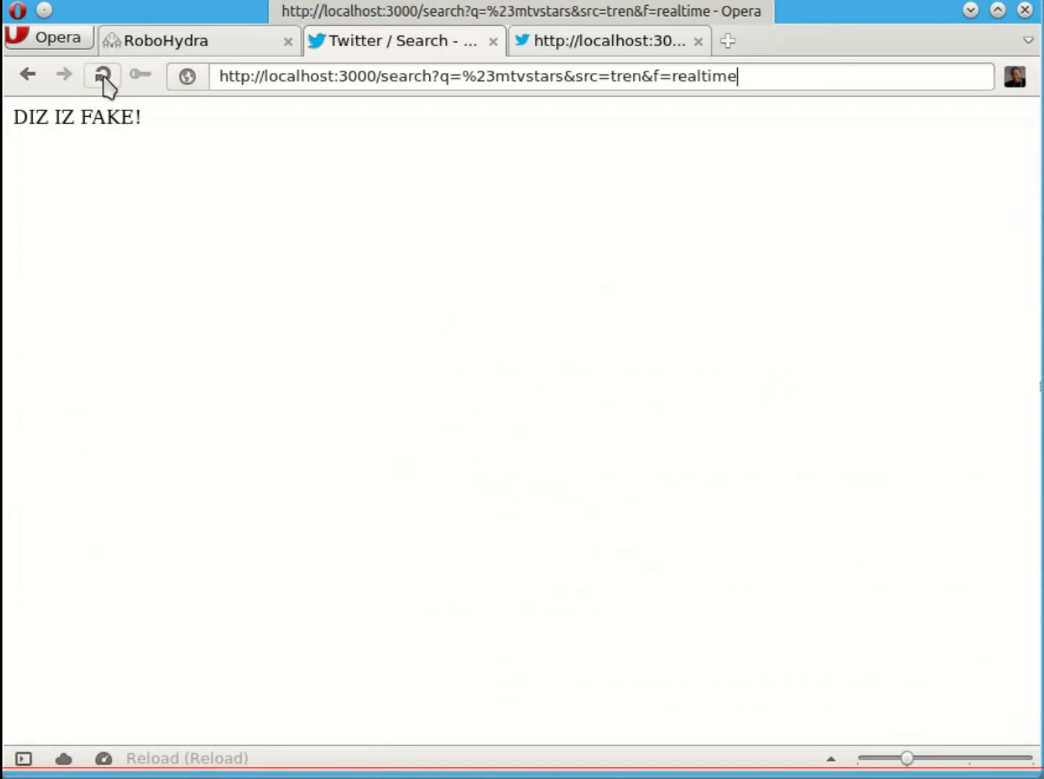
click(104, 75)
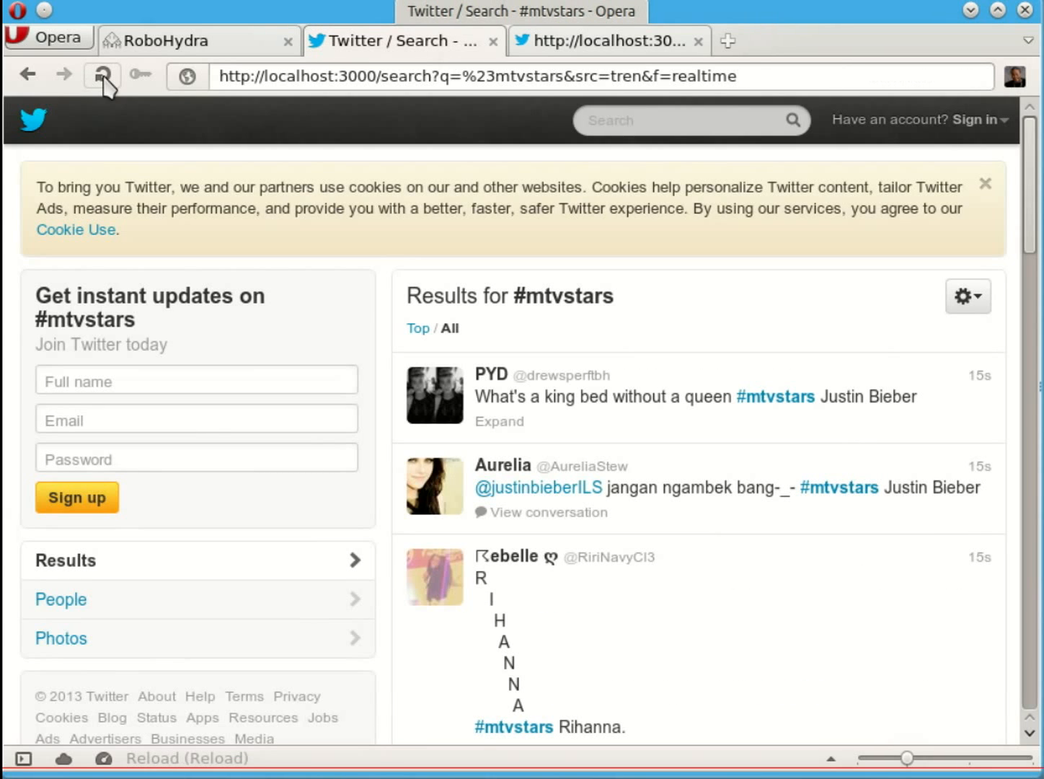
click(199, 40)
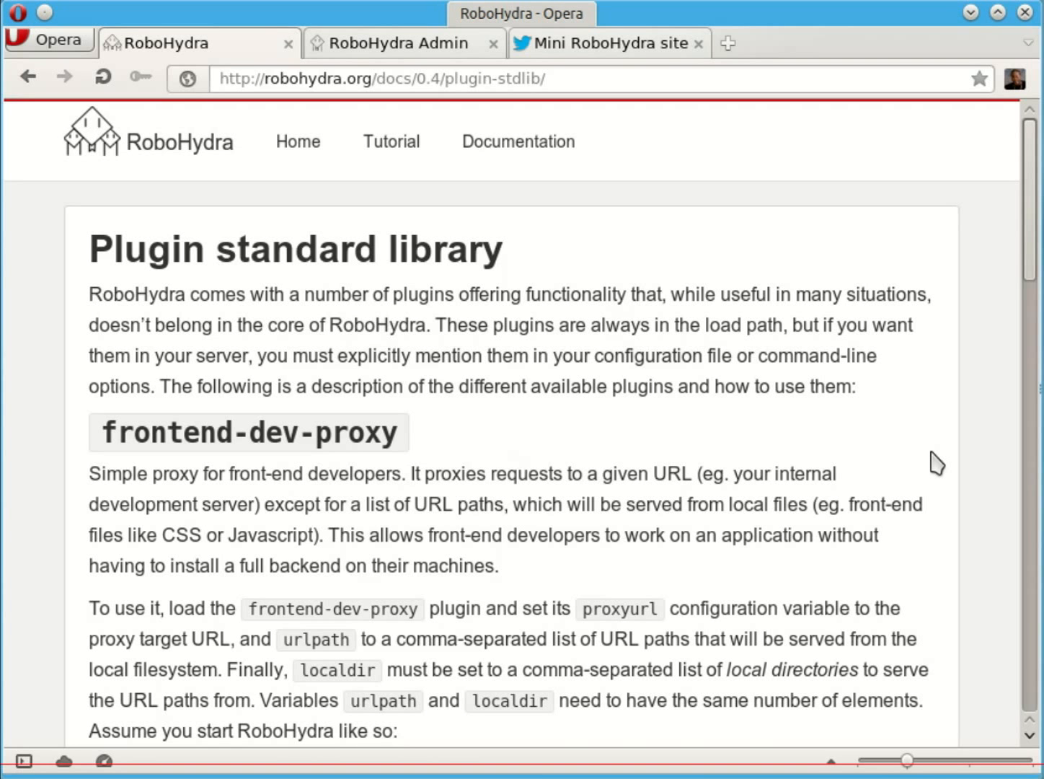
Step: Scroll the Plugin standard library docs through logger, no-caching and replayer sections, then back up
scroll(down, 3)
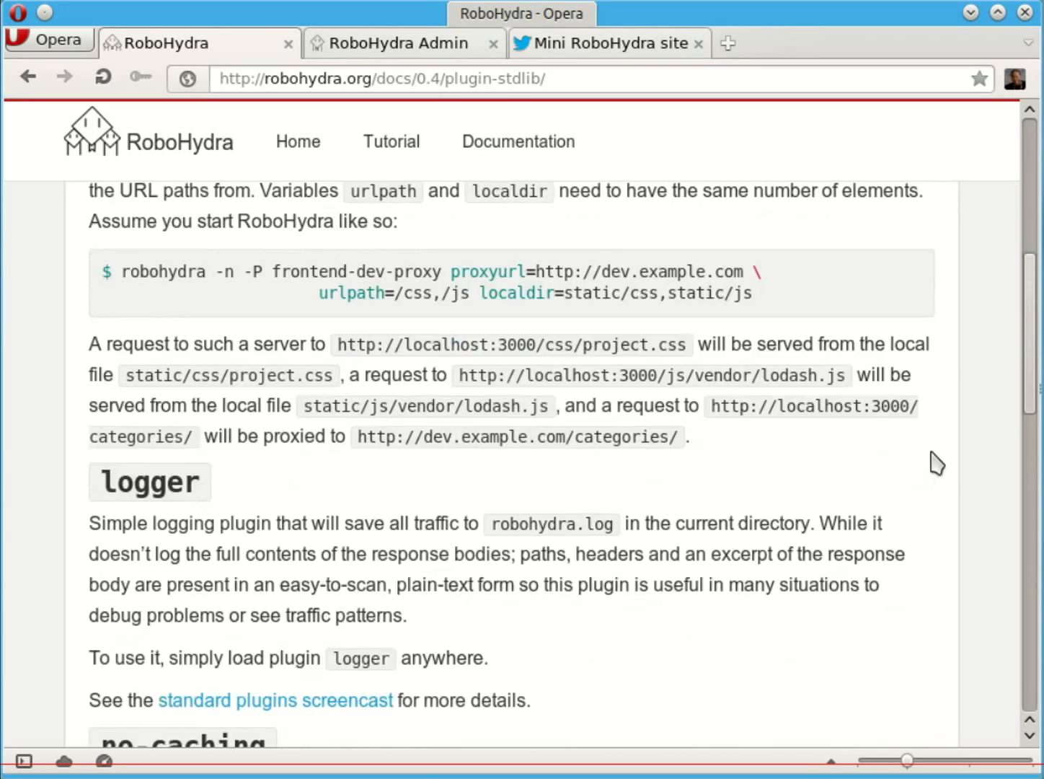
scroll(down, 3)
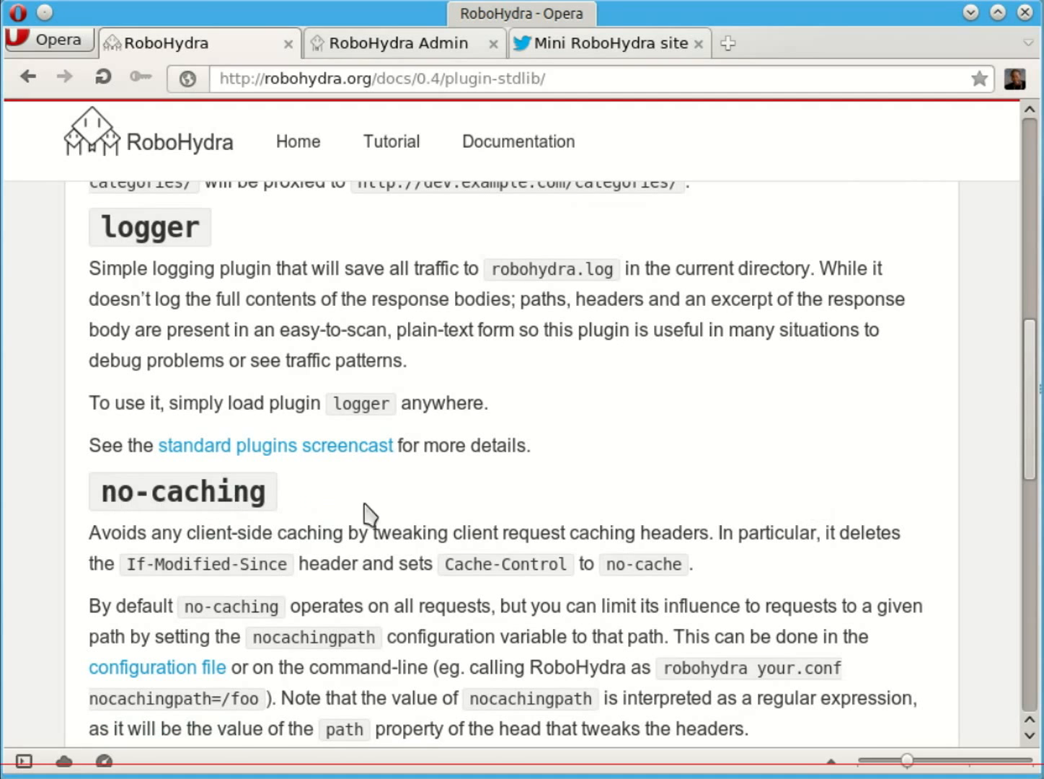
scroll(down, 3)
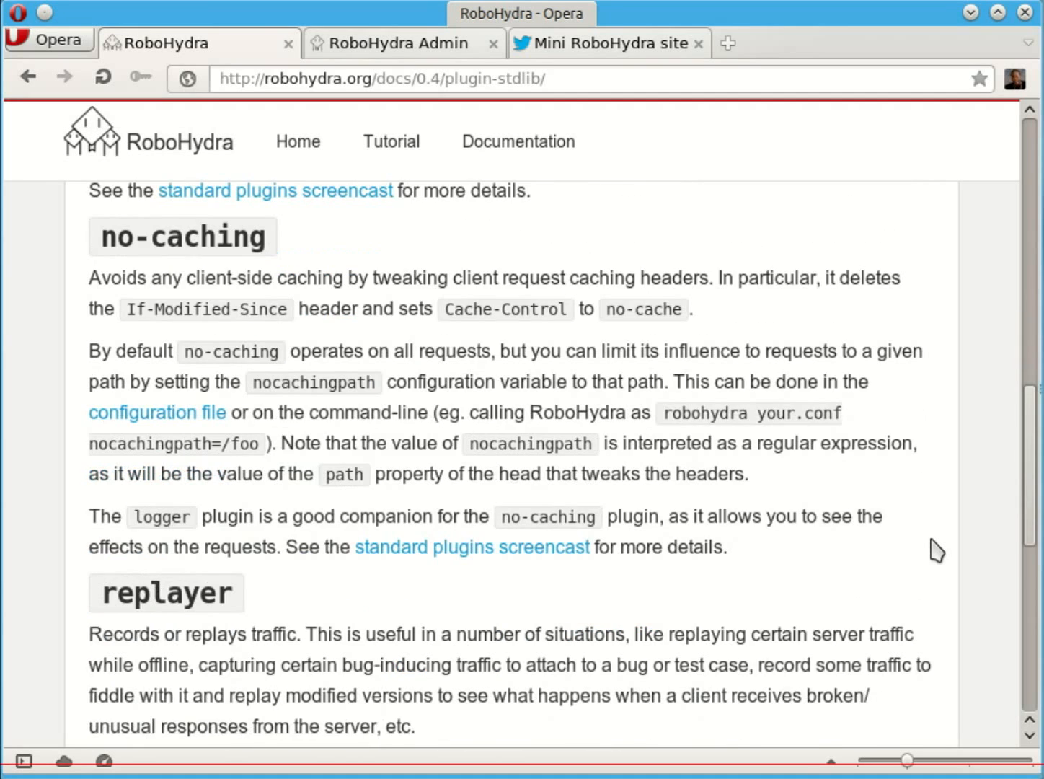
scroll(down, 3)
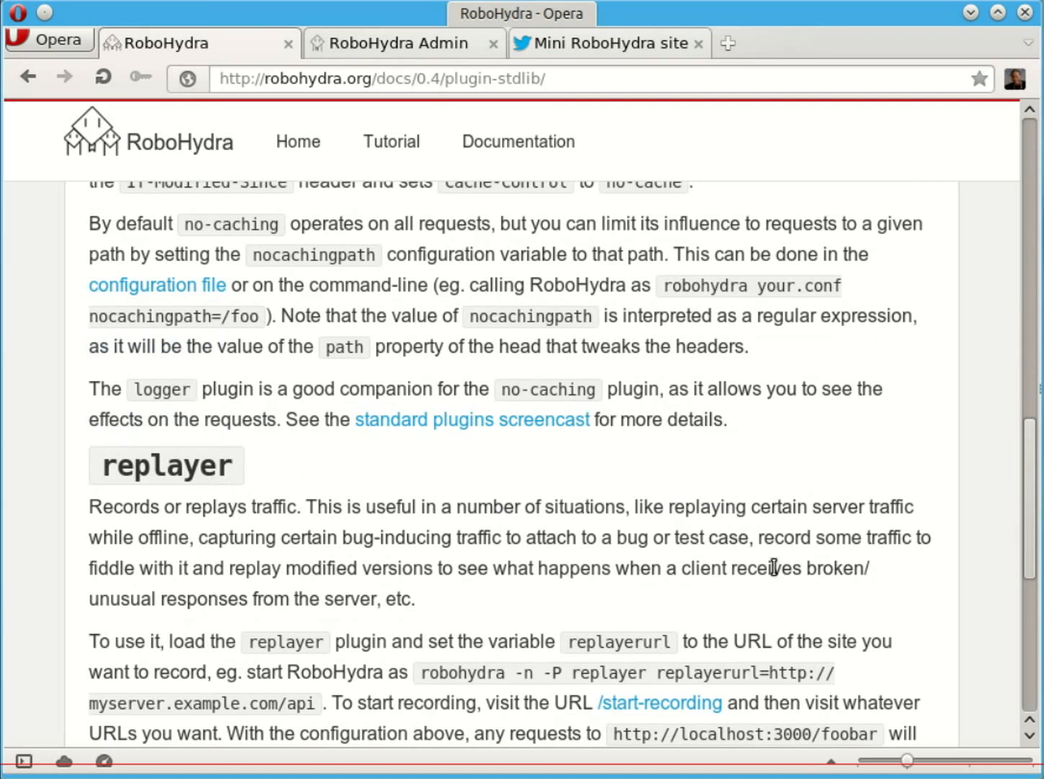
mouse_move(932, 579)
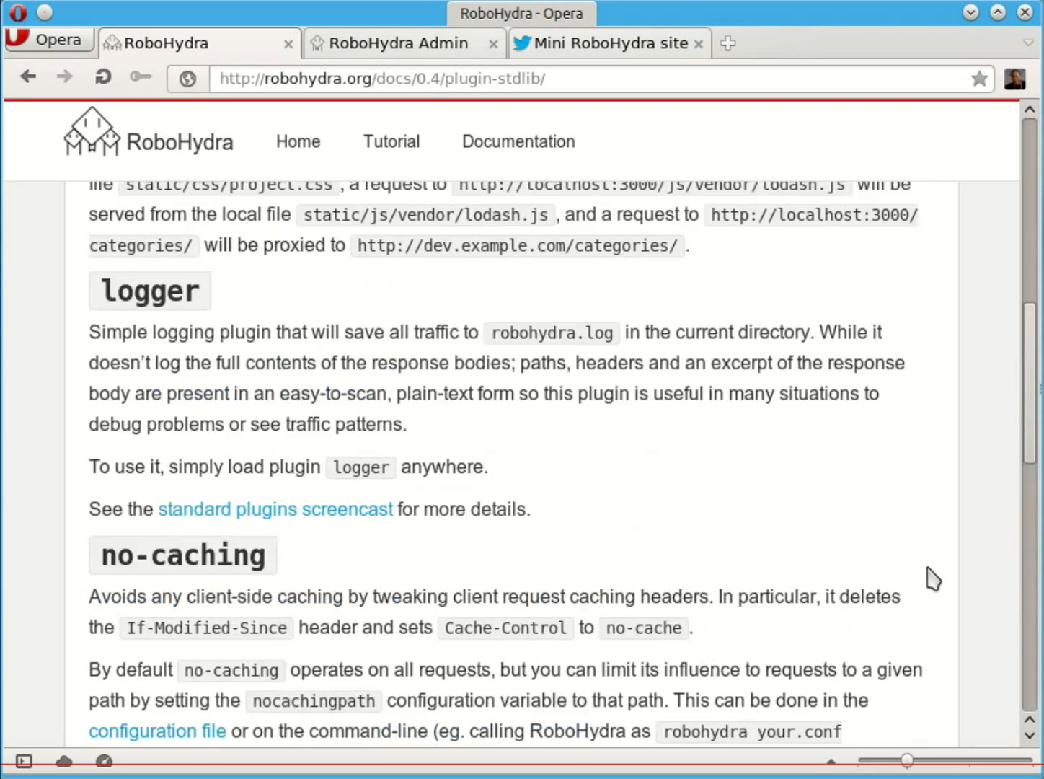
scroll(up, 3)
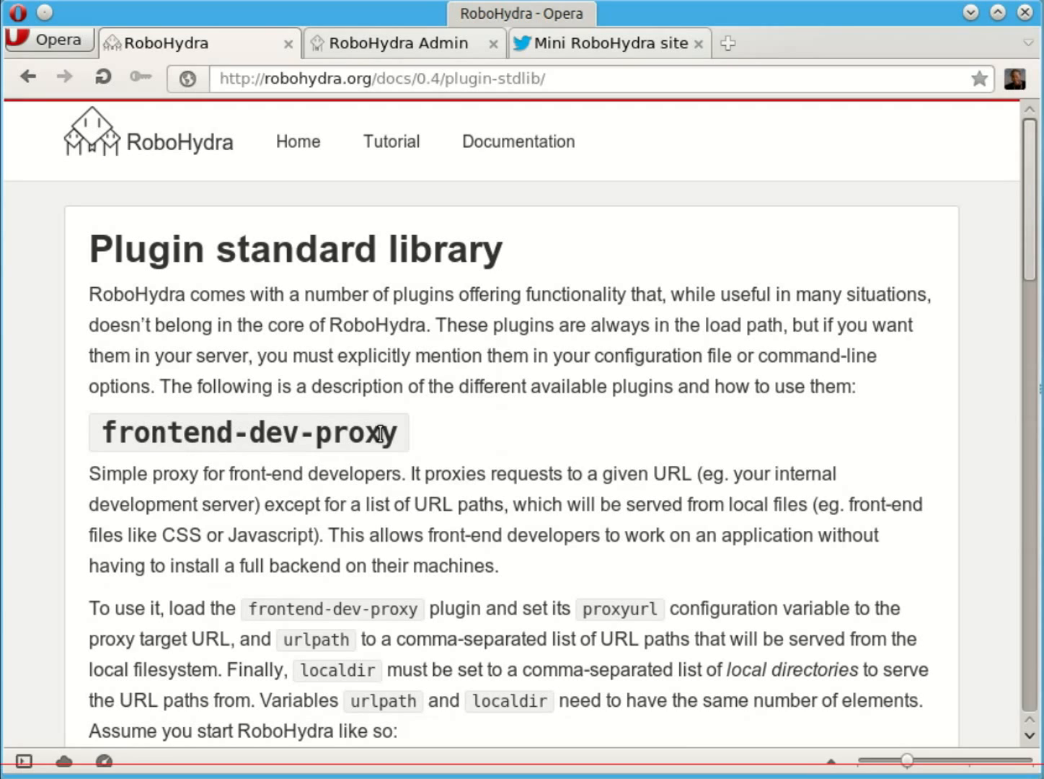
mouse_move(369, 479)
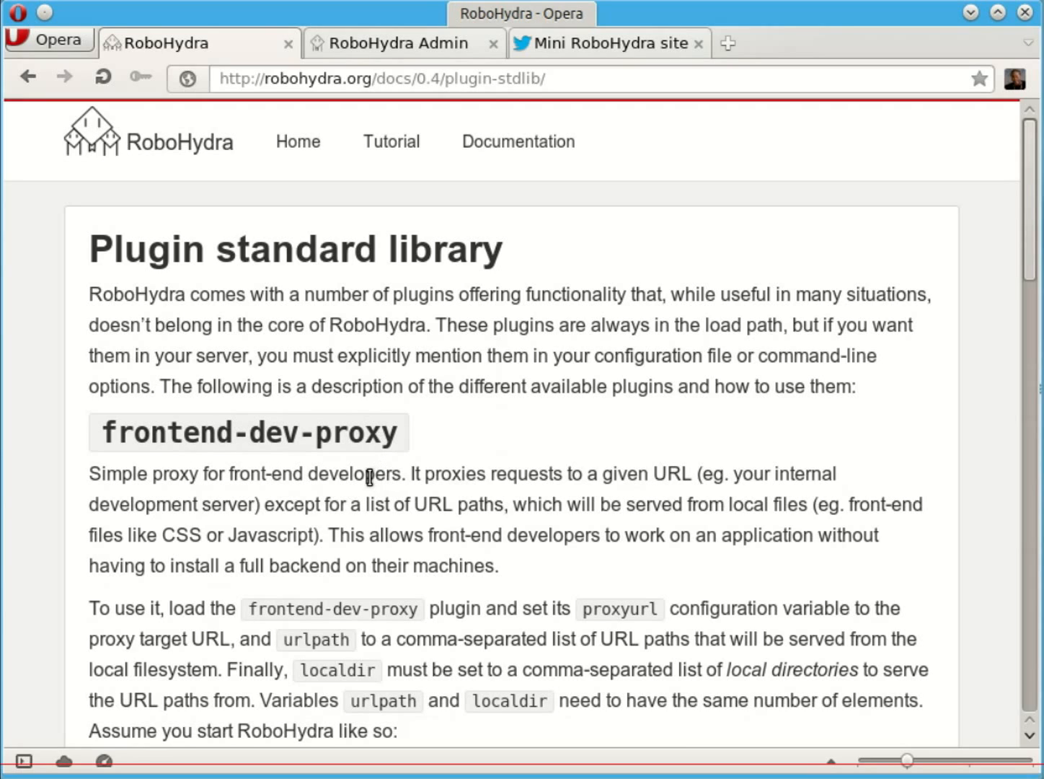
mouse_move(782, 559)
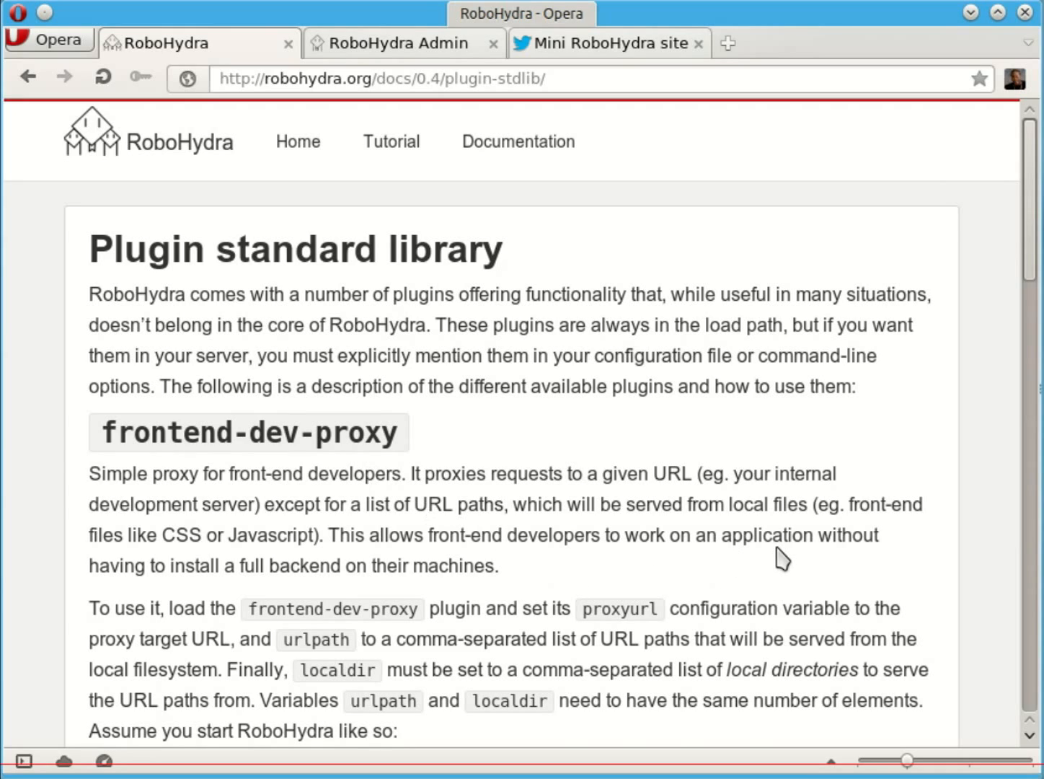